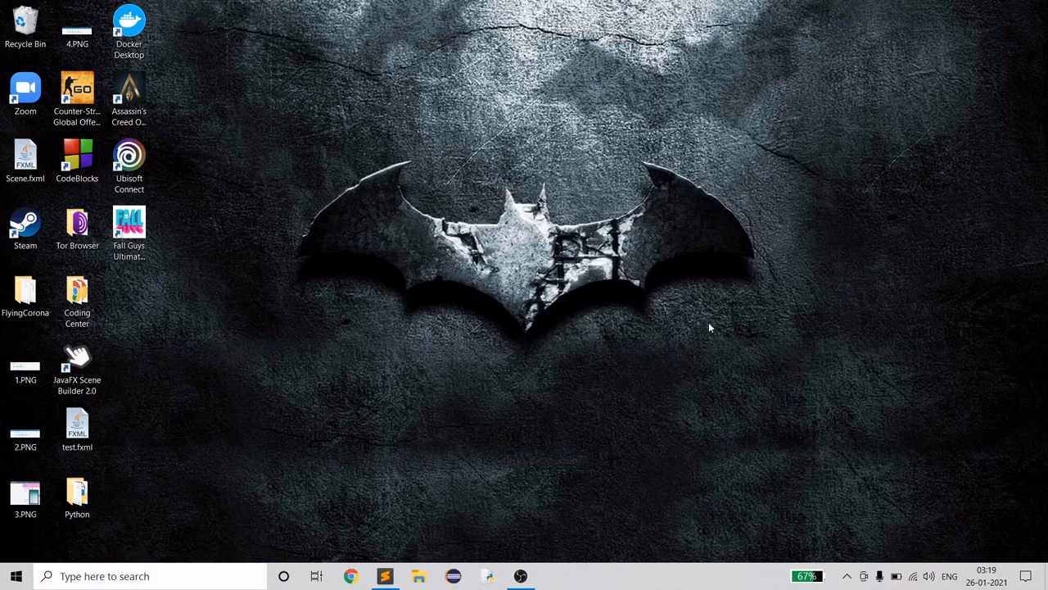
- Open the finished clock.html from Sublime Text in the browser via the right-click menu
{"action": "left_click", "coordinate": [384, 576]}
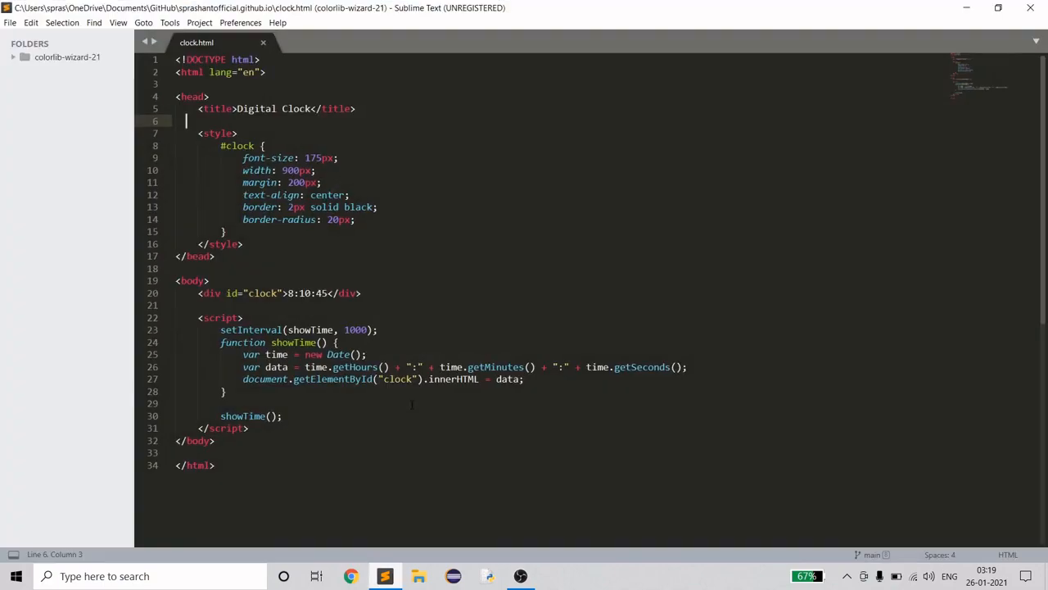
{"action": "left_click", "coordinate": [360, 219]}
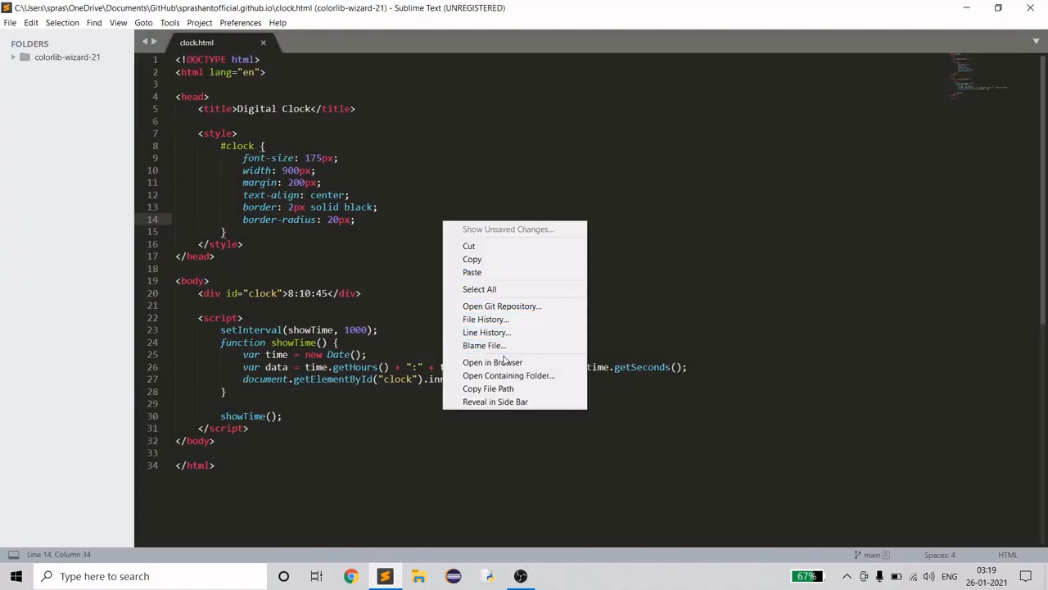
{"action": "left_click", "coordinate": [492, 362]}
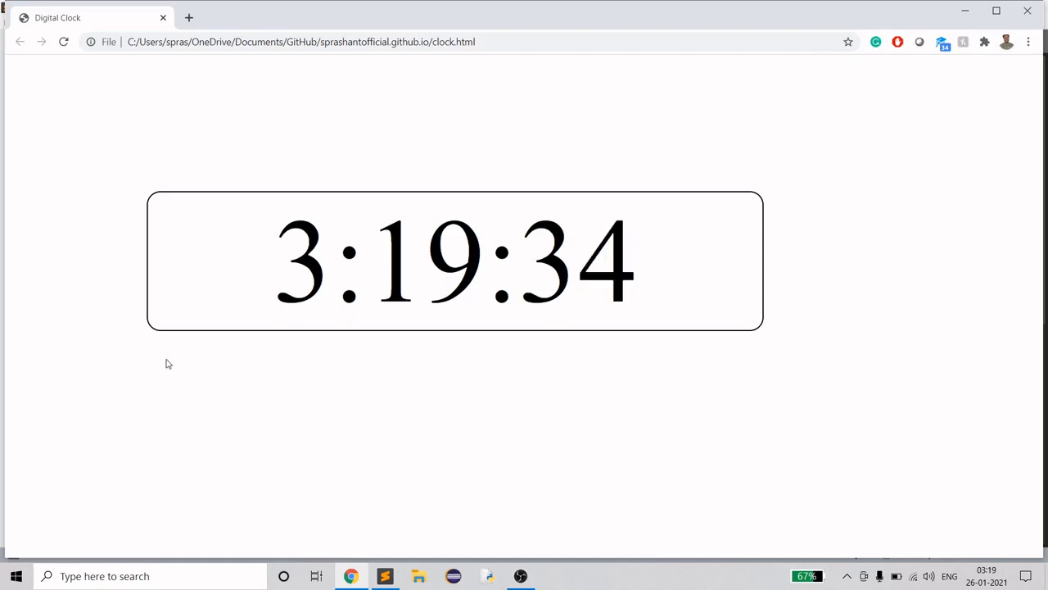
{"action": "mouse_move", "coordinate": [459, 387]}
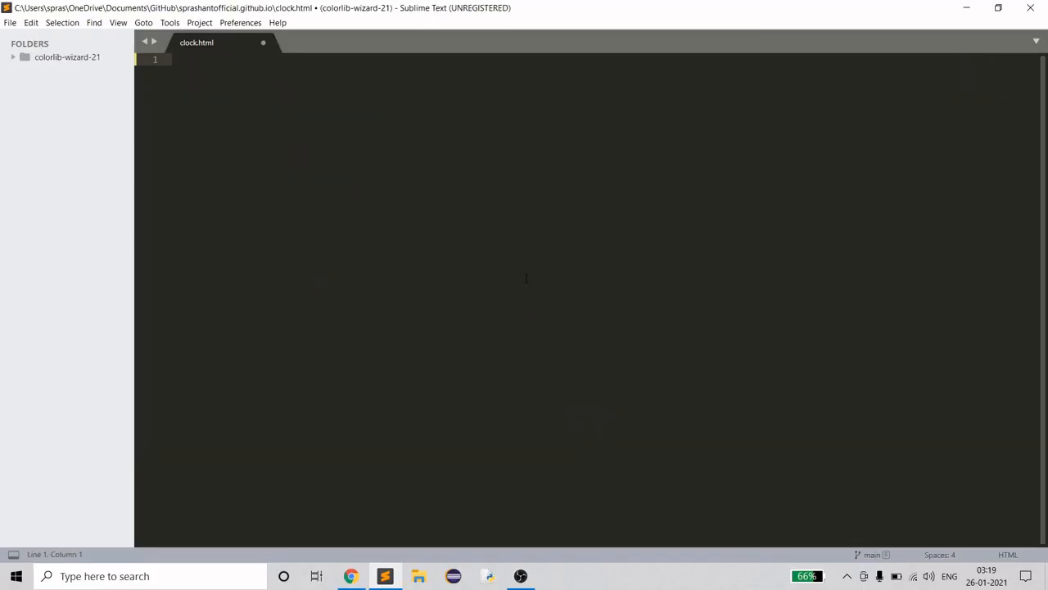
- Replace clock.html with an html5 skeleton titled 'Digital Clock' and save it
{"action": "type", "text": "<"}
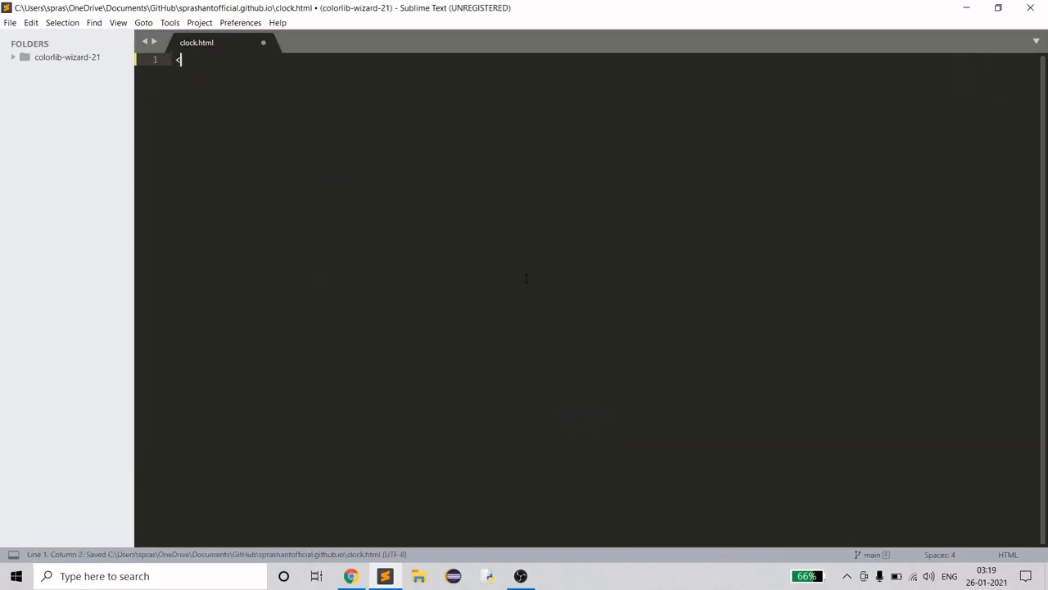
{"action": "type", "text": "html>"}
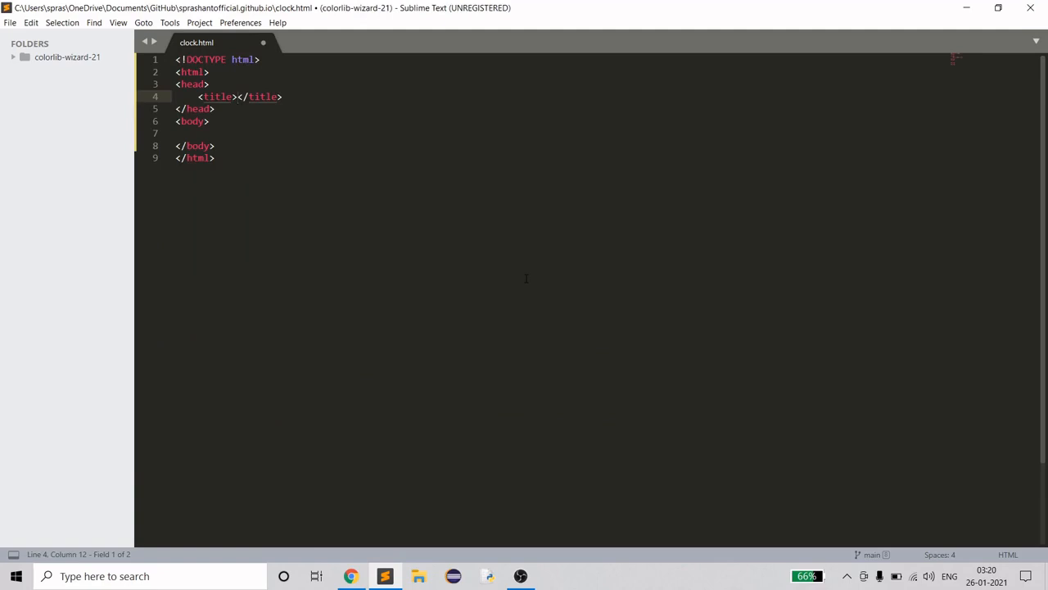
{"action": "type", "text": "Digi"}
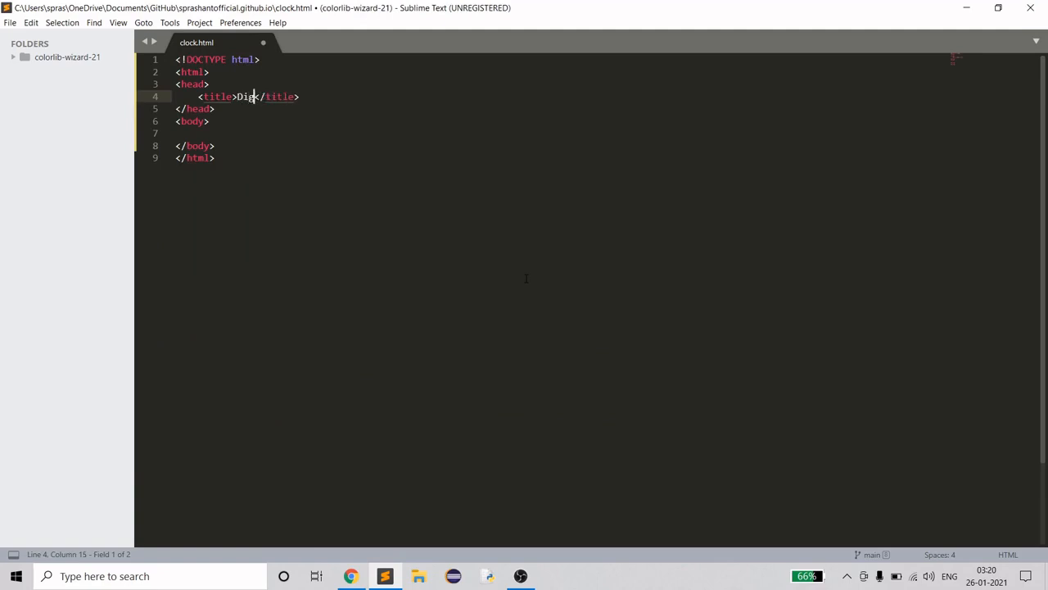
{"action": "type", "text": "tal"}
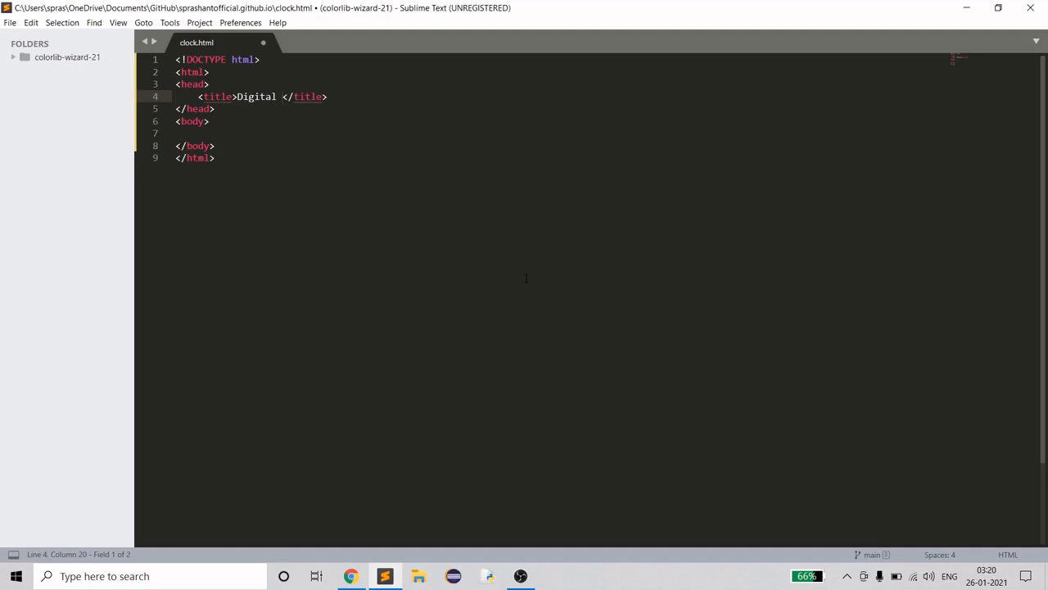
{"action": "type", "text": "Clock"}
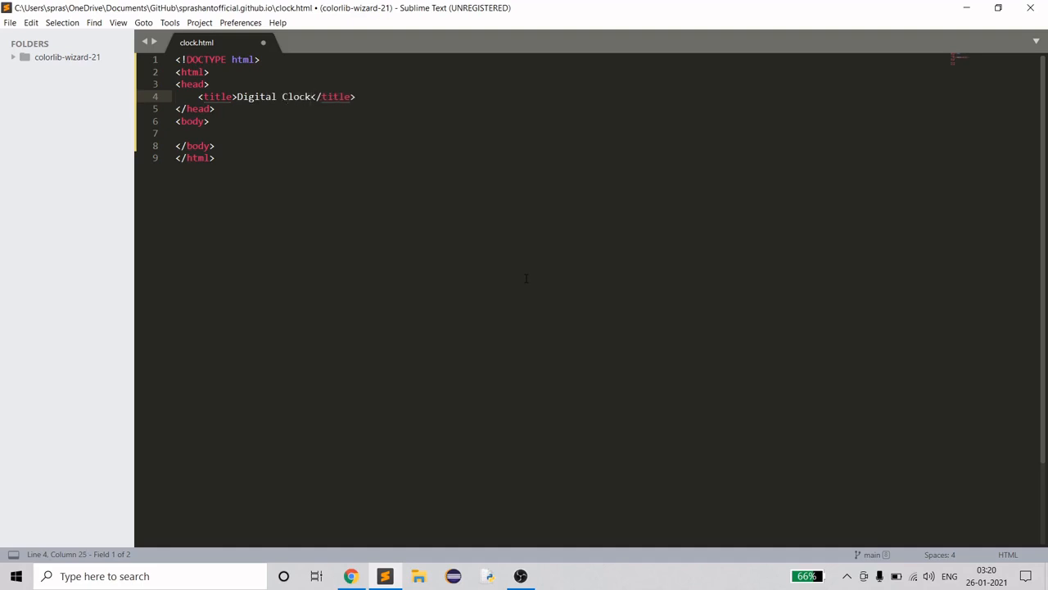
{"action": "key", "text": "ctrl+s"}
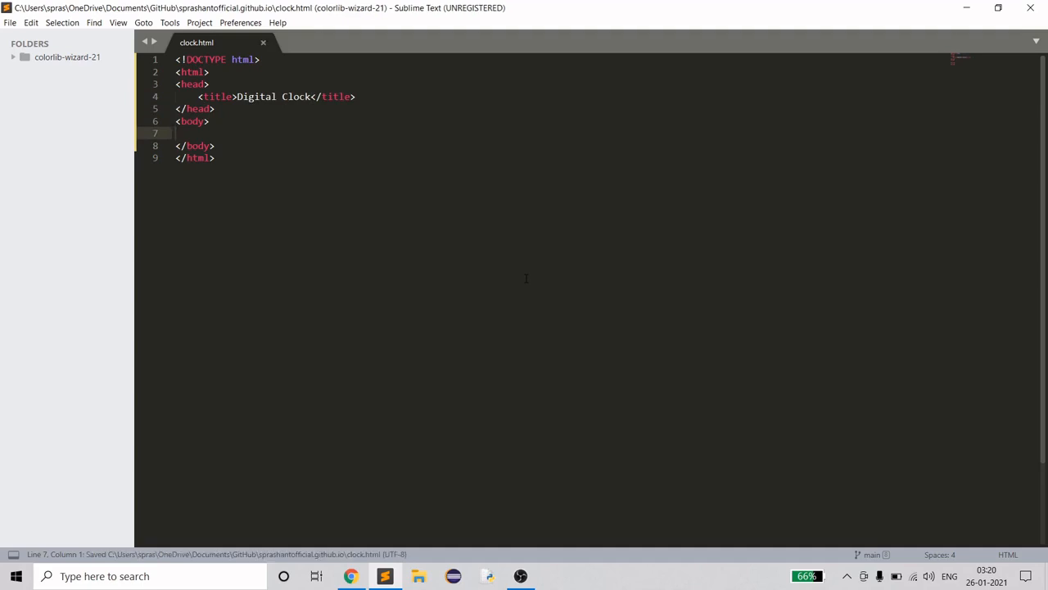
{"action": "left_click", "coordinate": [176, 133]}
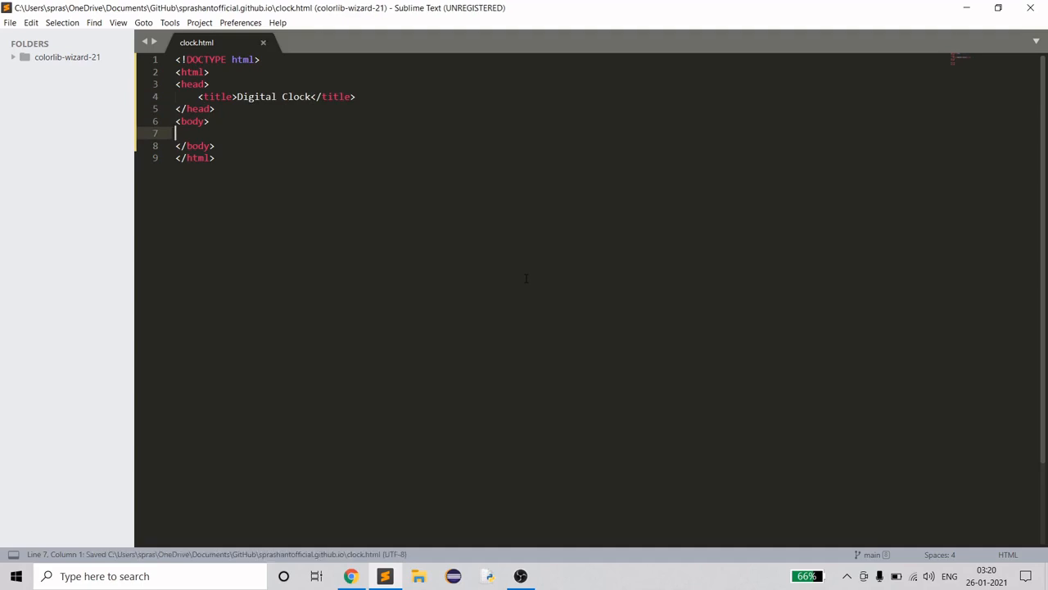
{"action": "left_click", "coordinate": [351, 576]}
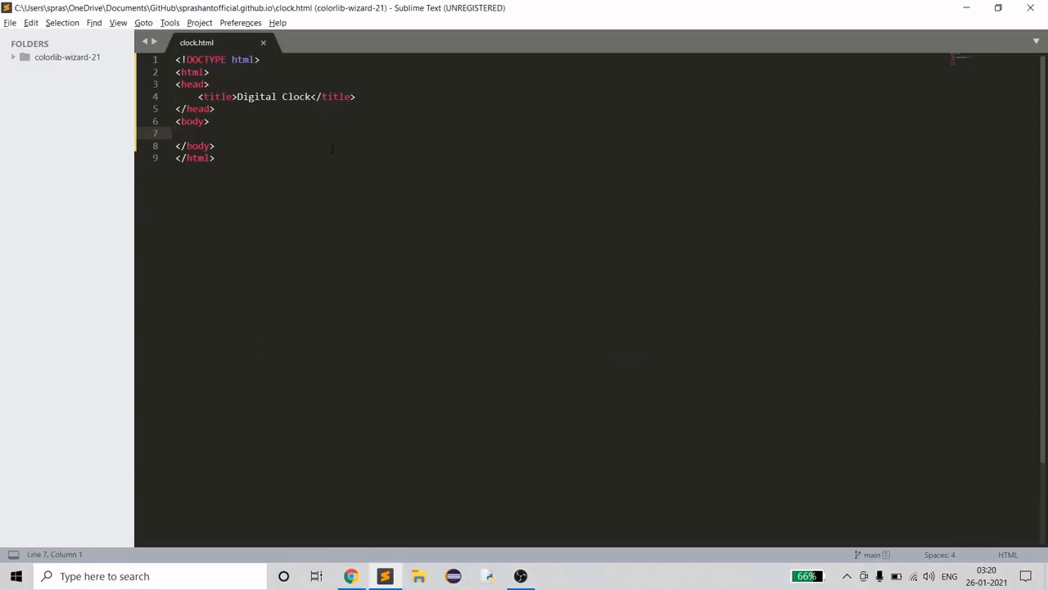
- Type a div holding the placeholder time 03:20:01 inside the body
{"action": "type", "text": "div>"}
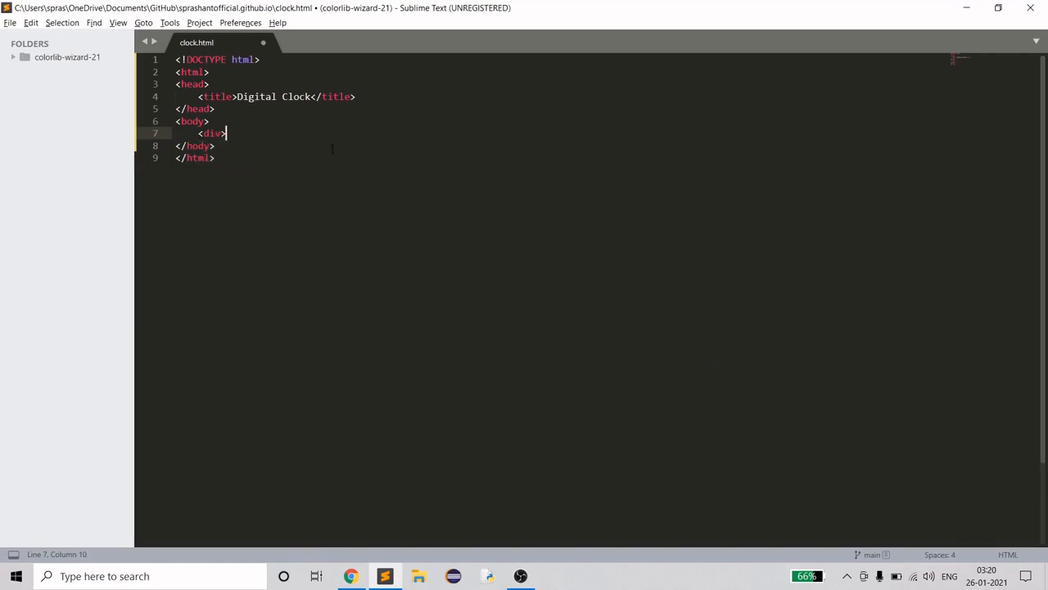
{"action": "type", "text": "</div>"}
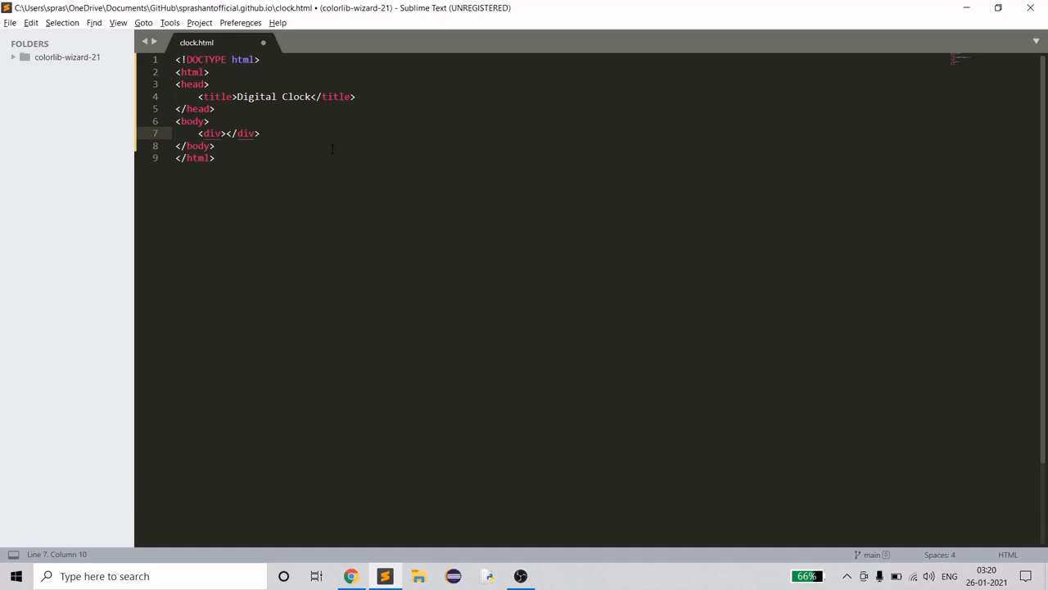
{"action": "type", "text": "0"}
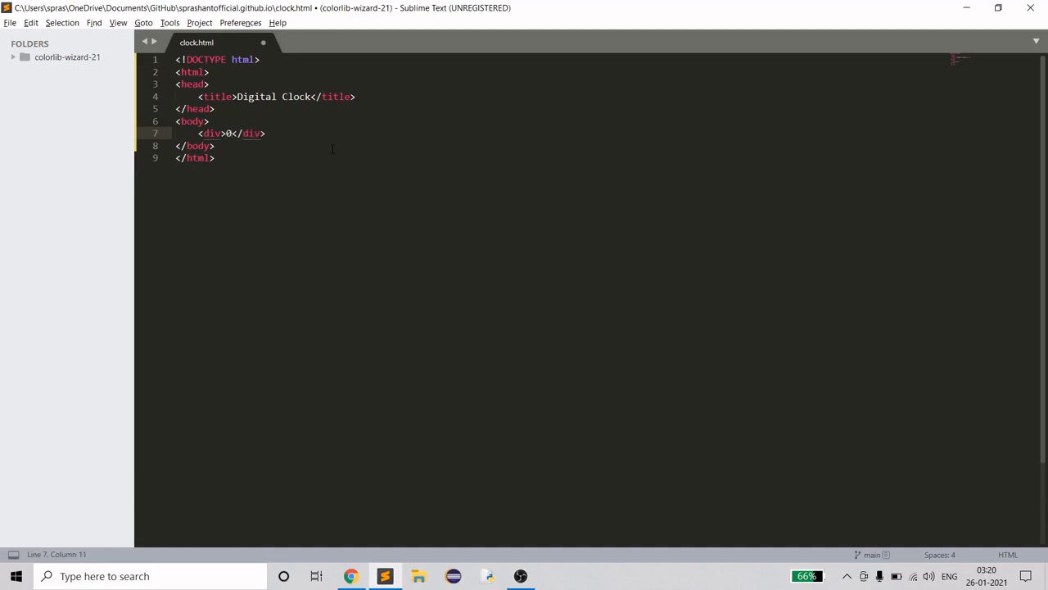
{"action": "type", "text": "3:20"}
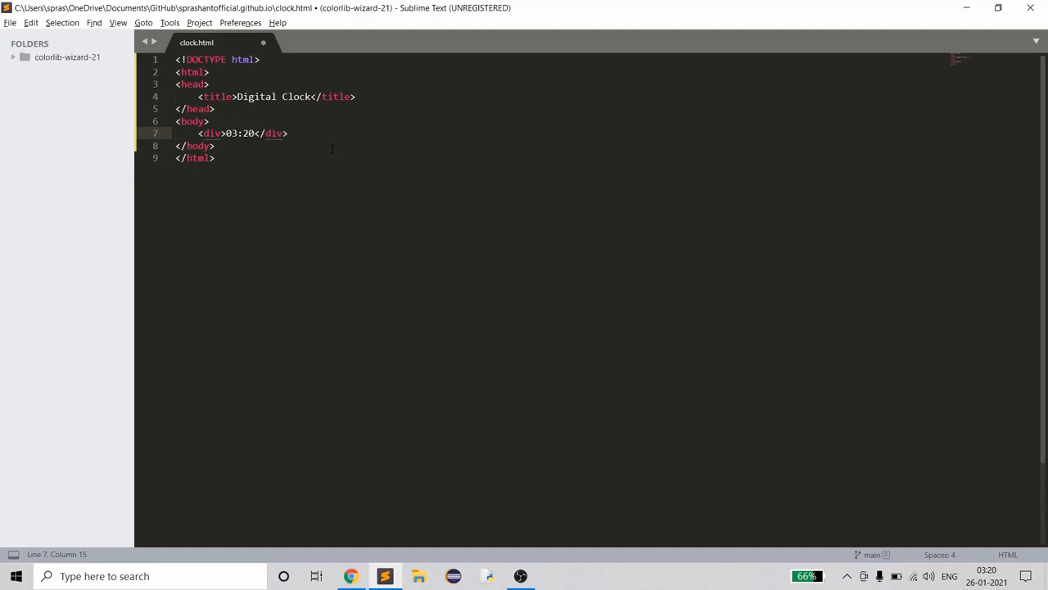
{"action": "type", "text": ":01"}
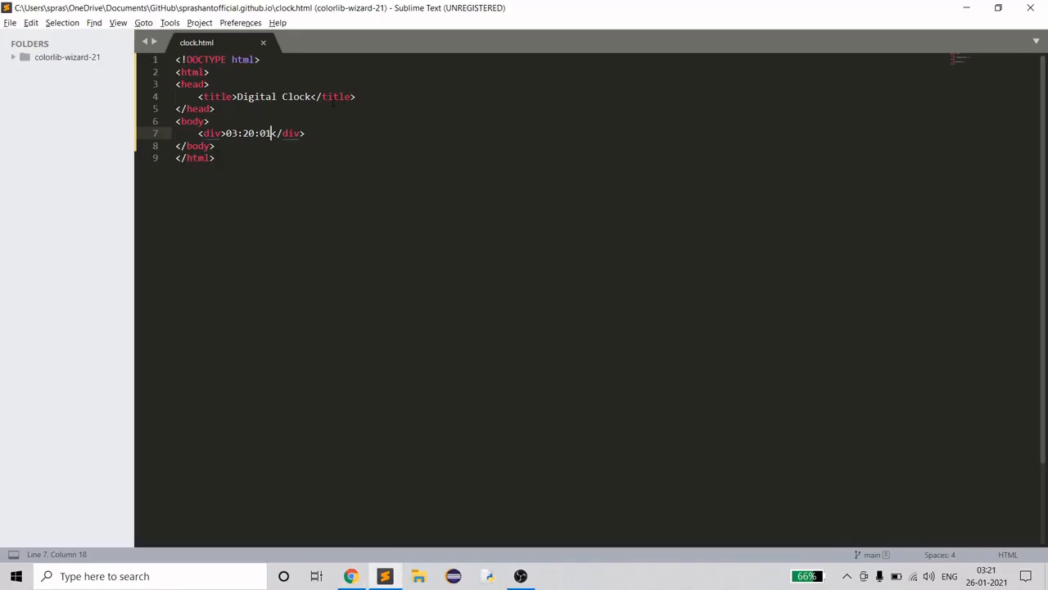
- Insert an empty style block after the title, add id="clock" to the div, and type #clock
{"action": "key", "text": "enter"}
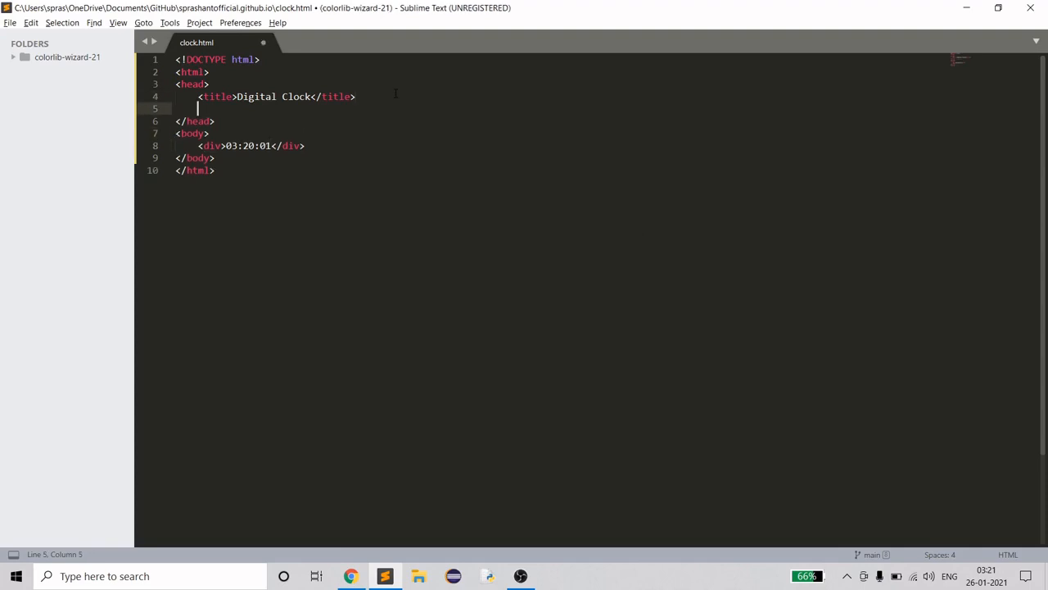
{"action": "type", "text": "style type=\"text/css\">"}
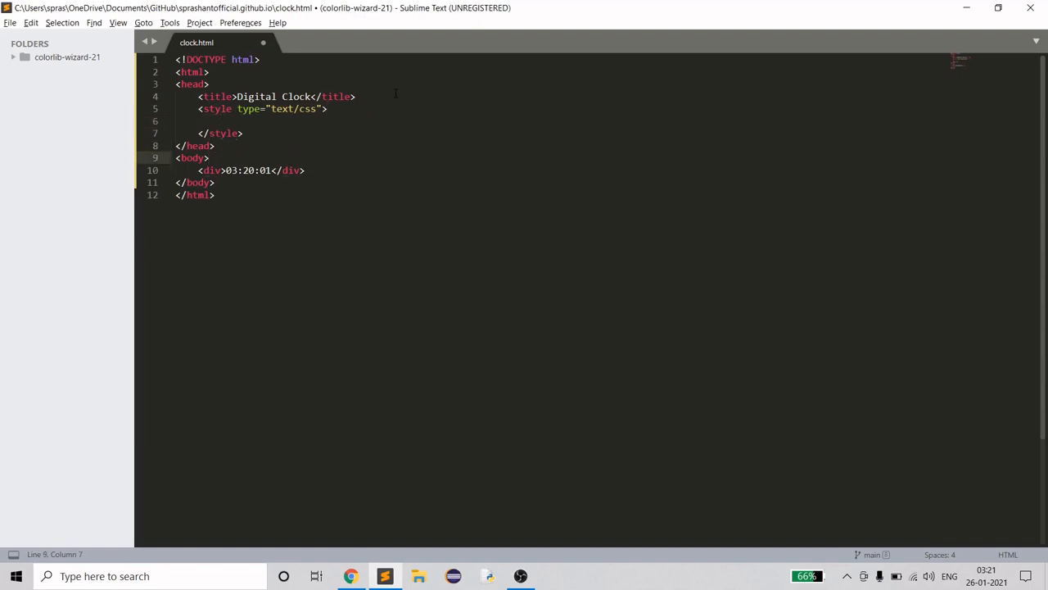
{"action": "left_click", "coordinate": [220, 170]}
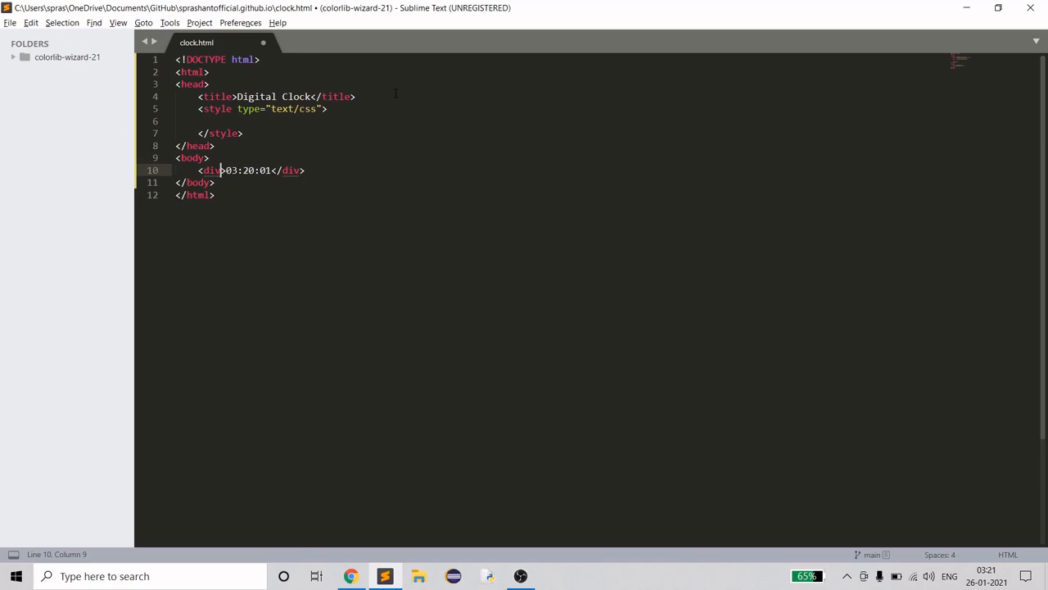
{"action": "type", "text": "id="}
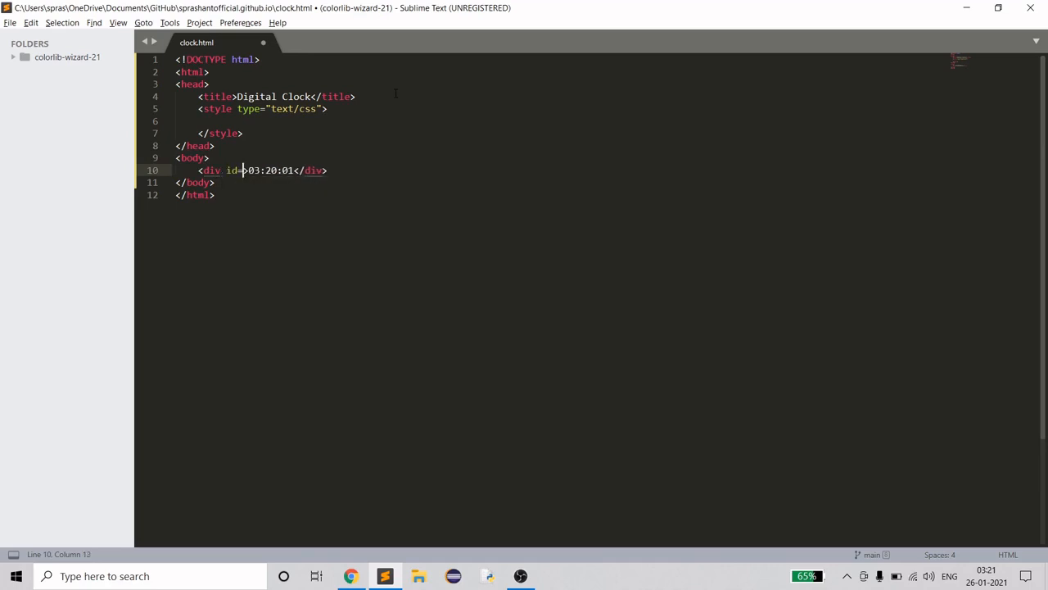
{"action": "type", "text": "\""}
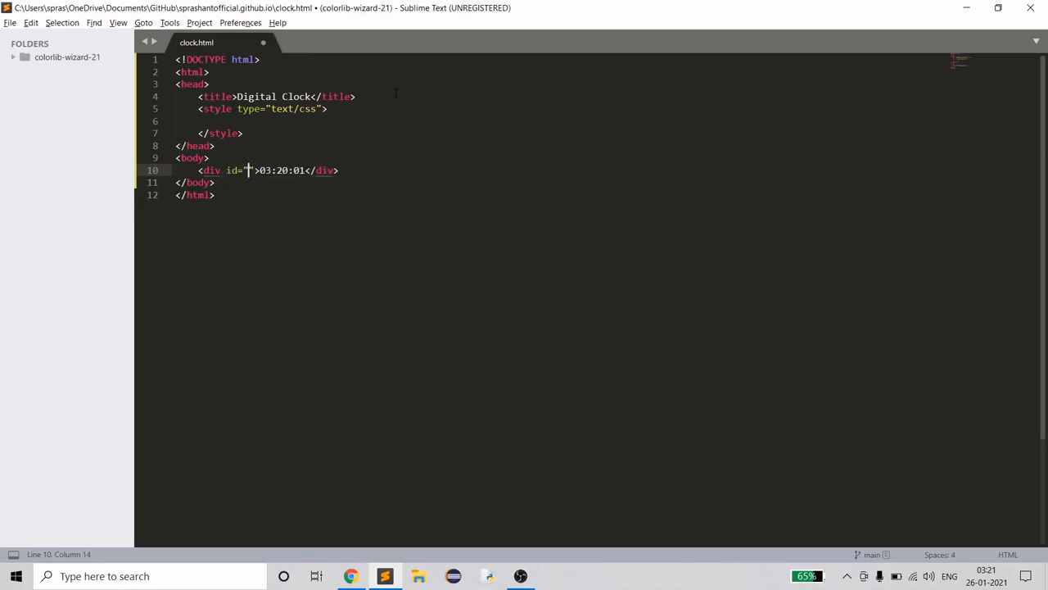
{"action": "type", "text": "clock"}
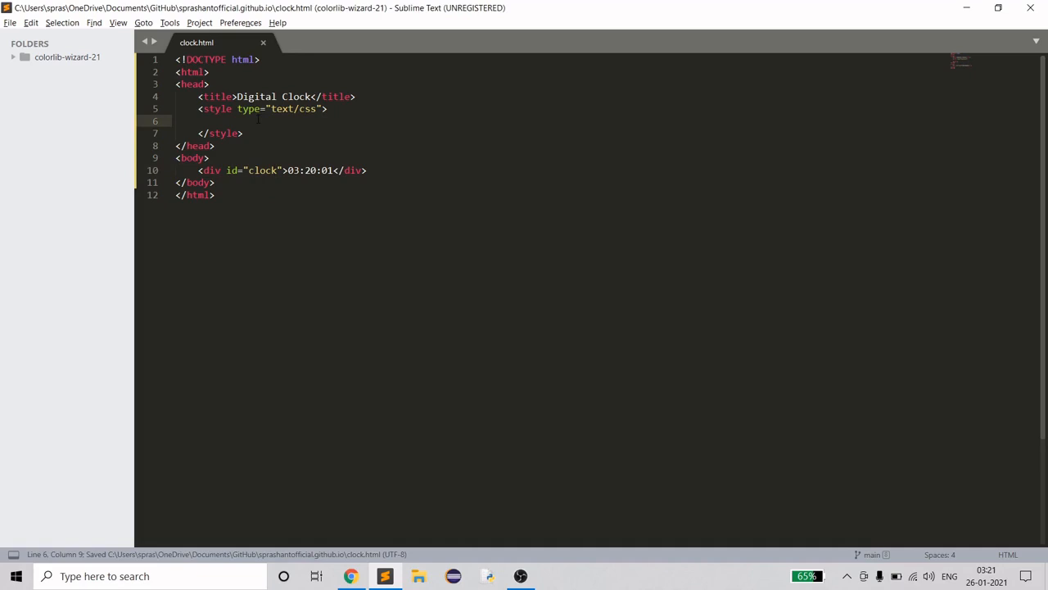
{"action": "type", "text": "#c"}
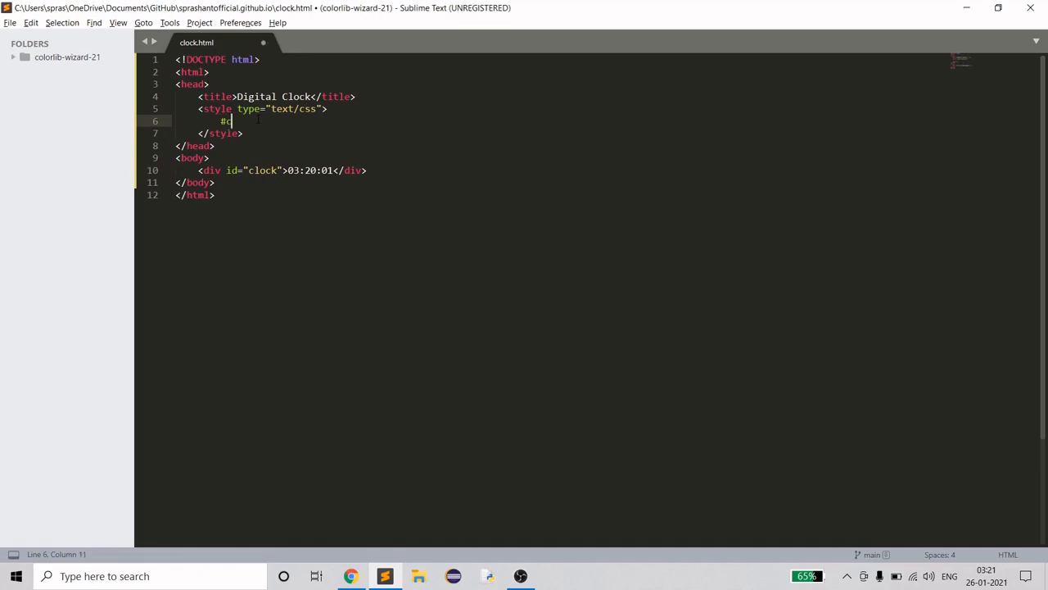
{"action": "type", "text": "lock"}
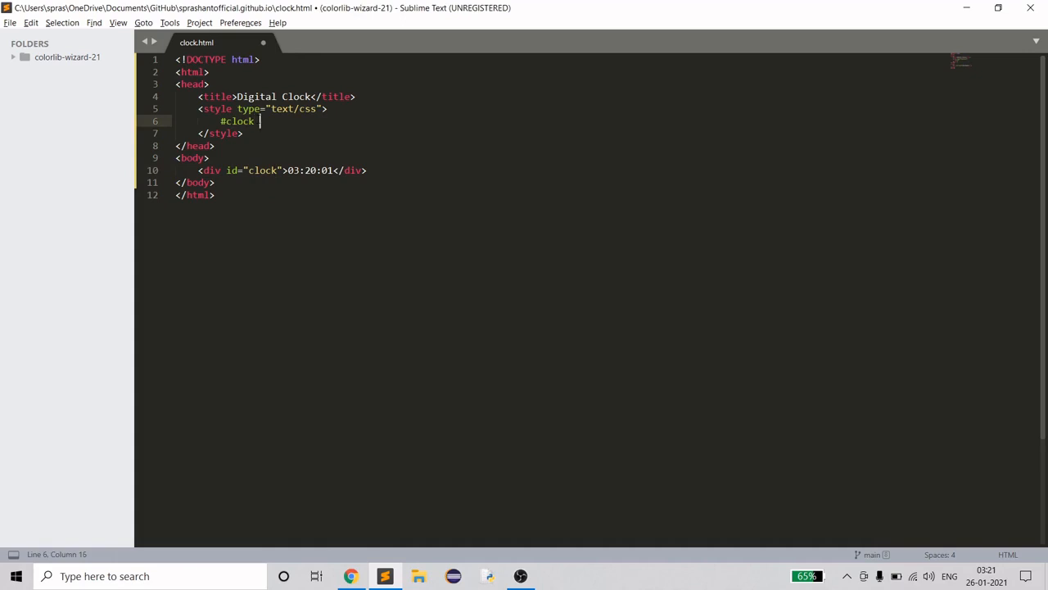
- Set the #clock width to 1000px, correcting 'widht' to 'width', and save
{"action": "type", "text": "{"}
{"action": "type", "text": "widht: ;"}
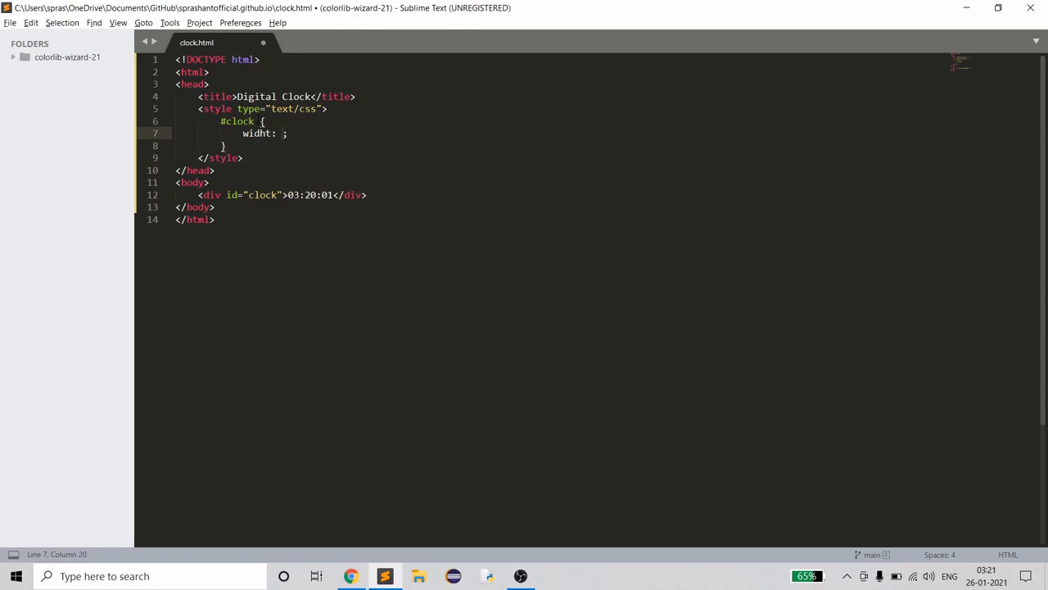
{"action": "type", "text": "900"}
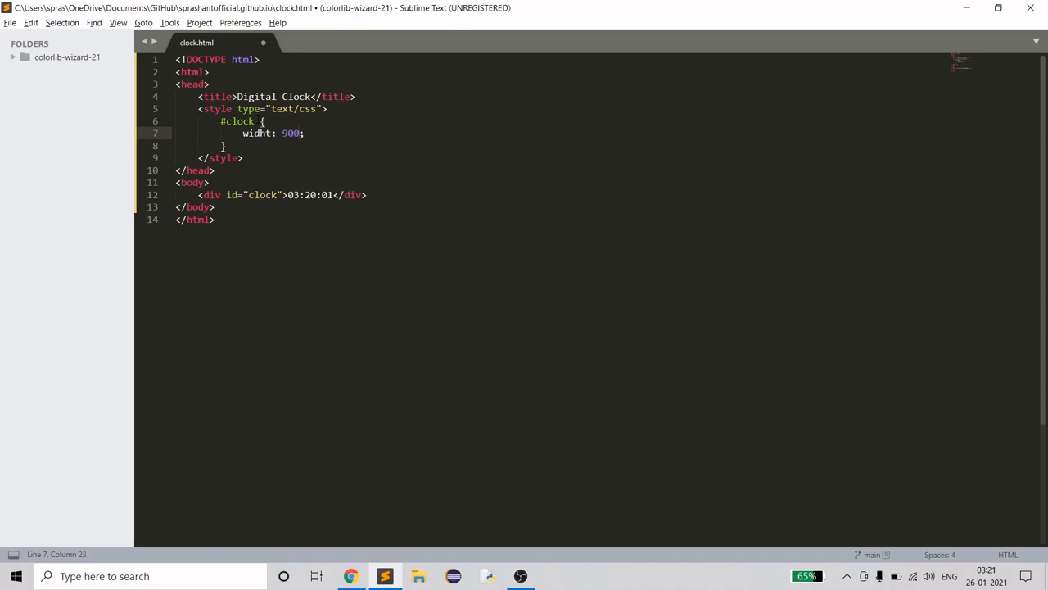
{"action": "type", "text": "px"}
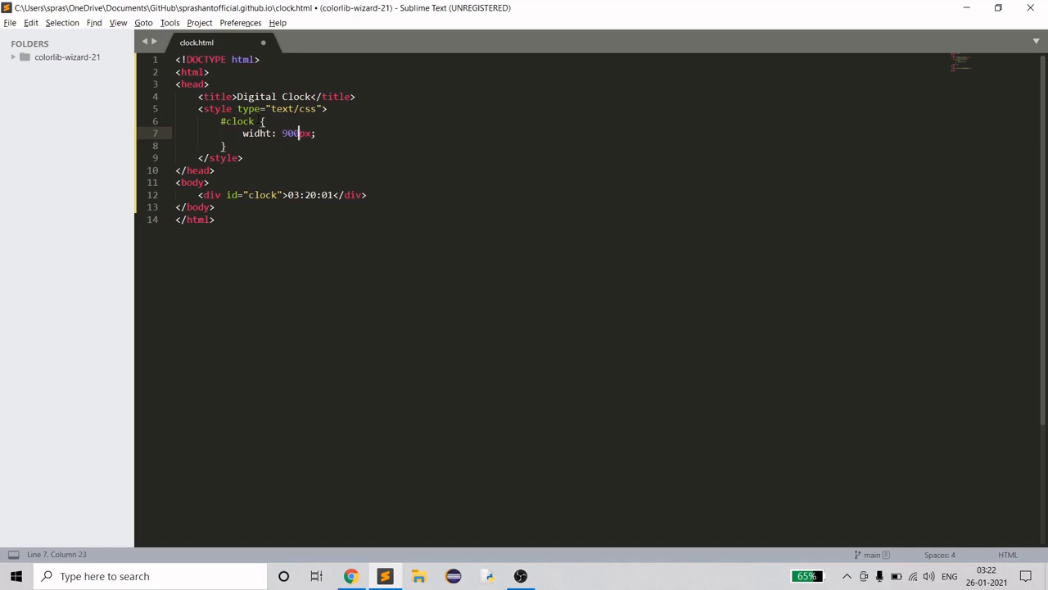
{"action": "type", "text": "1px"}
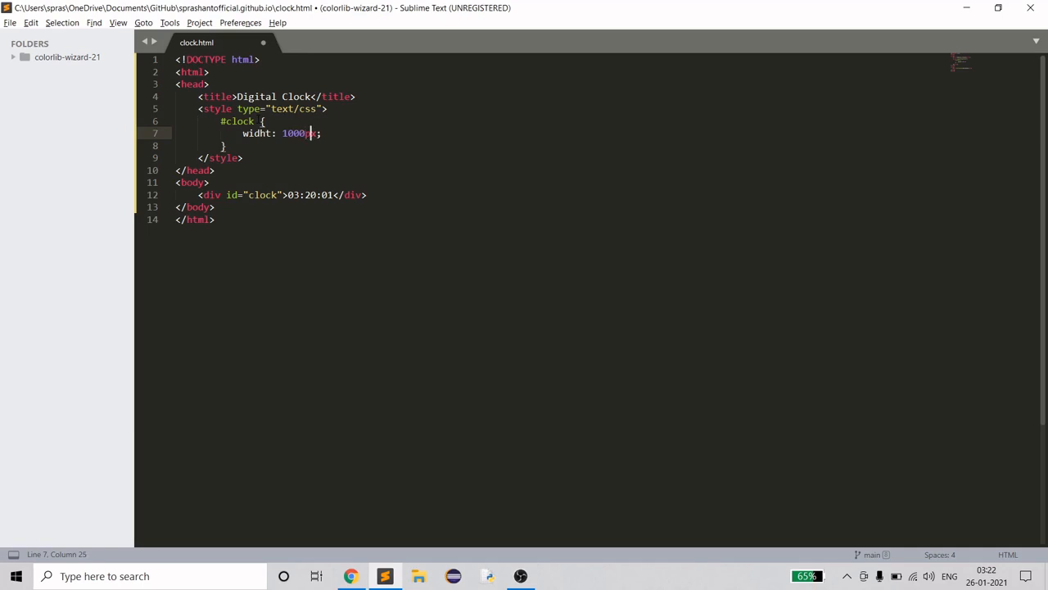
{"action": "type", "text": "px"}
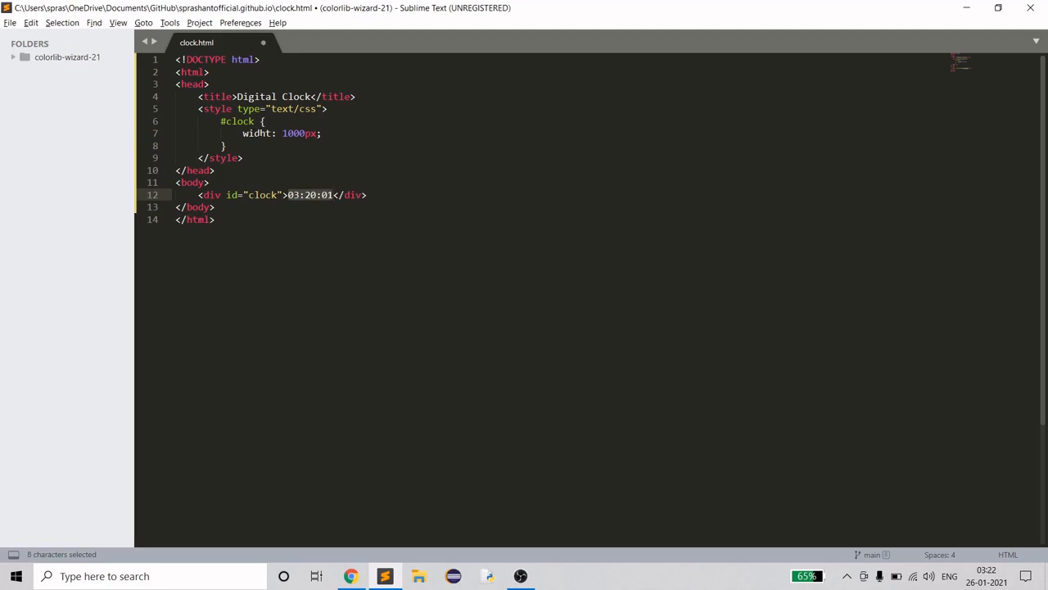
{"action": "left_click", "coordinate": [272, 132]}
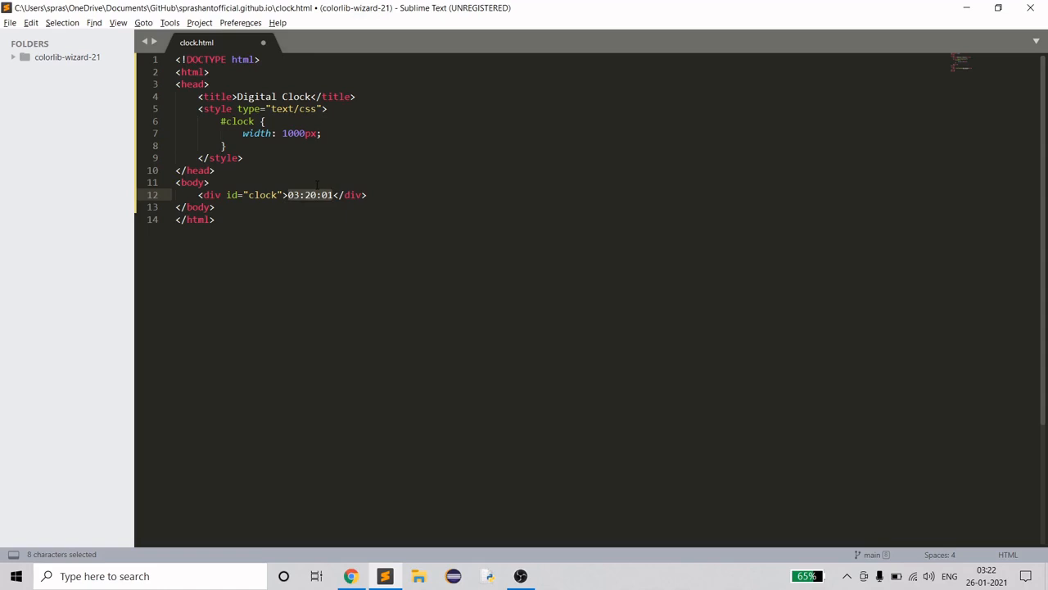
{"action": "key", "text": "ctrl+s"}
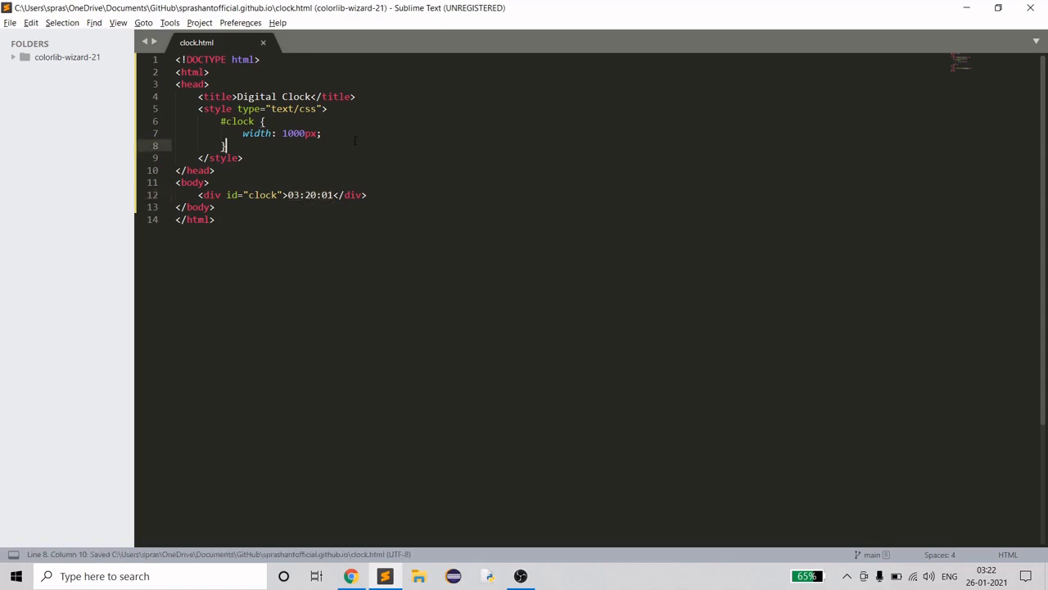
- Add border: 1px solid black to #clock and remove the stray extra line
{"action": "key", "text": "enter"}
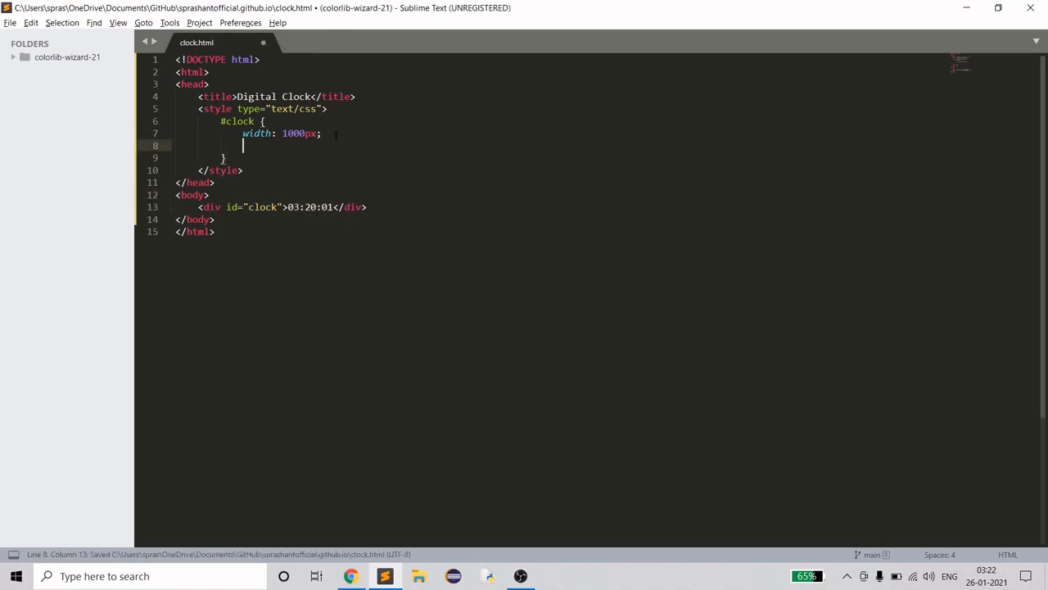
{"action": "type", "text": "bor"}
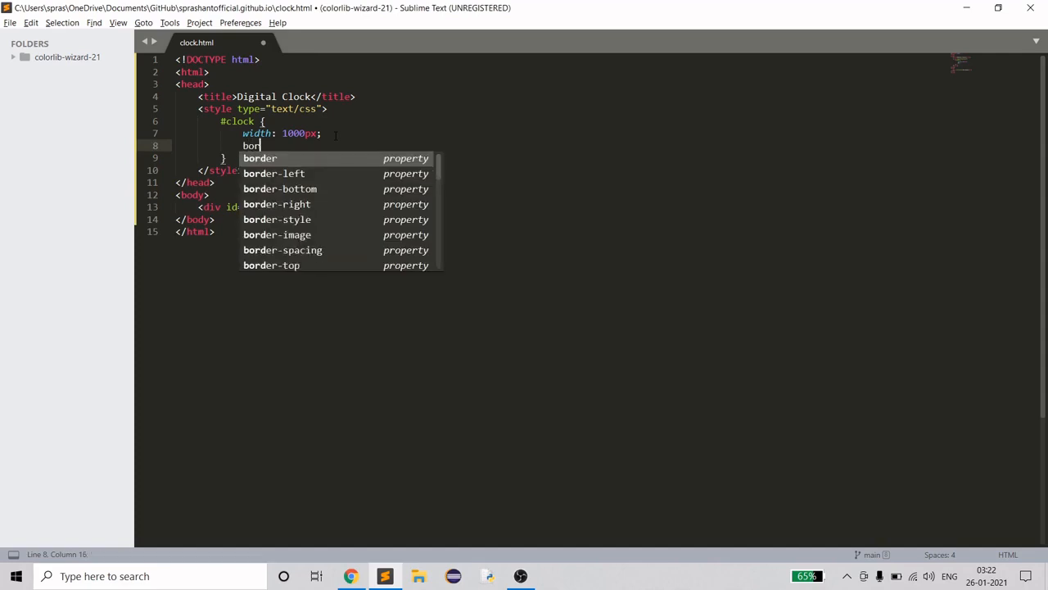
{"action": "type", "text": "der: 1"}
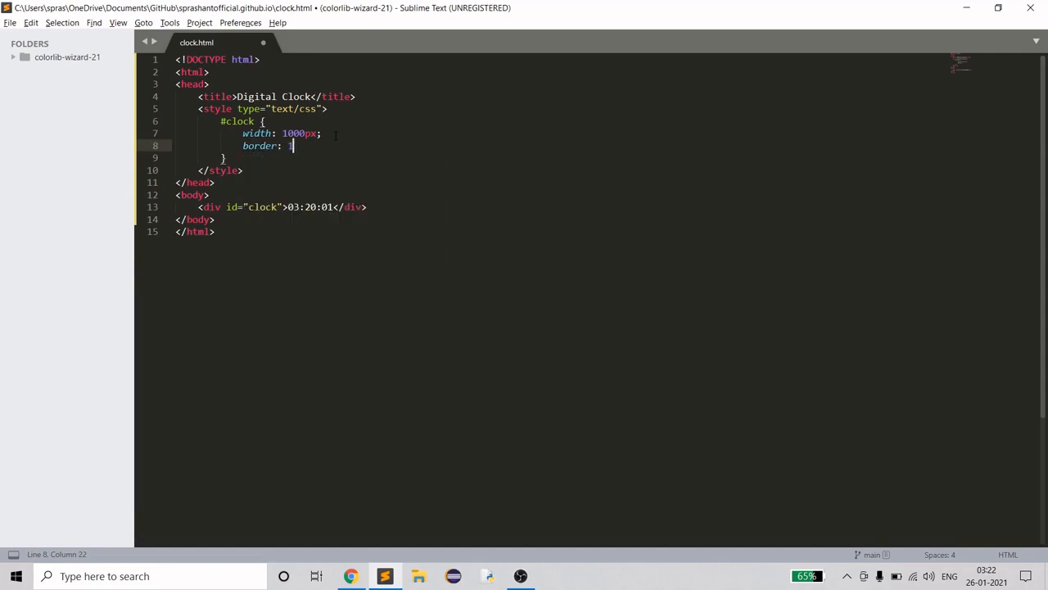
{"action": "type", "text": "px sol"}
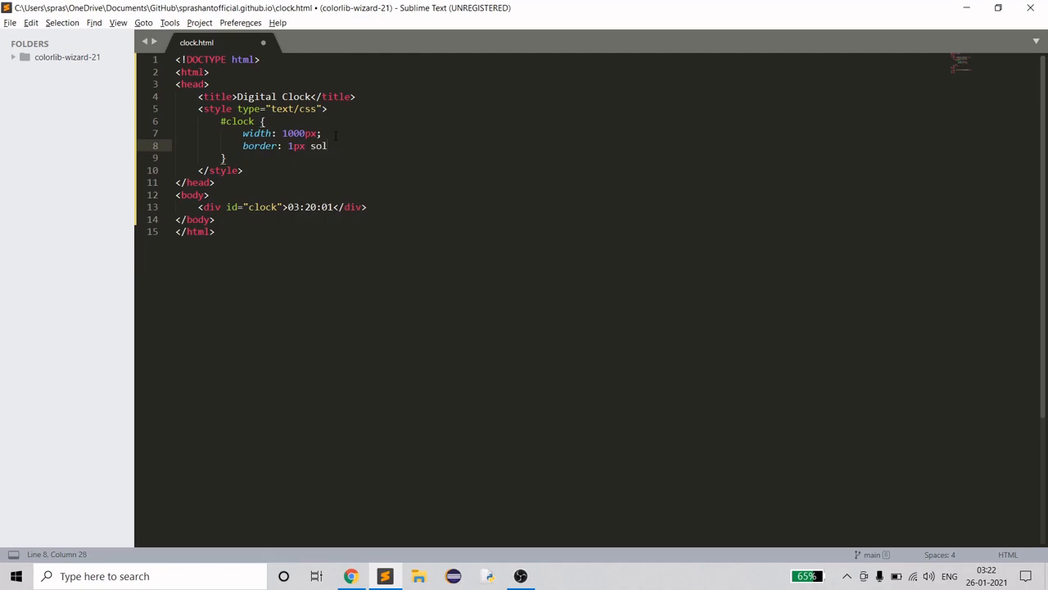
{"action": "type", "text": "id black"}
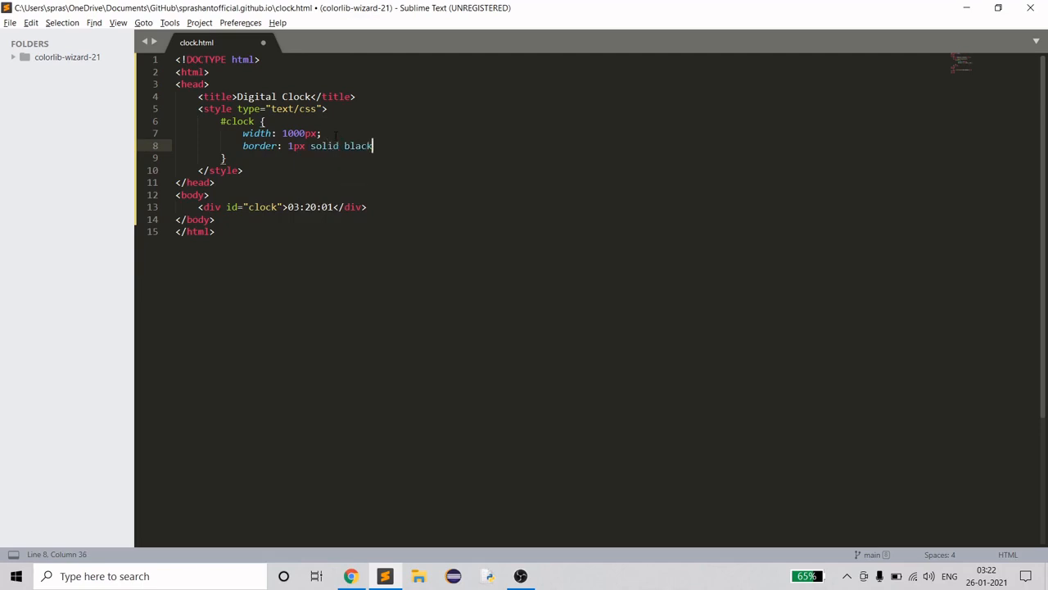
{"action": "type", "text": ";"}
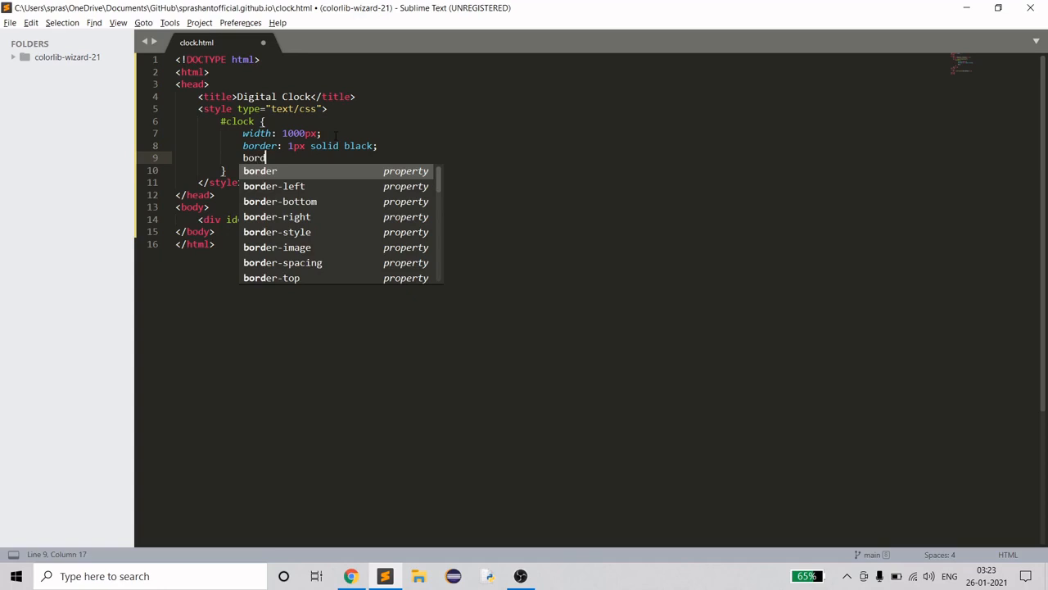
{"action": "key", "text": "backspace"}
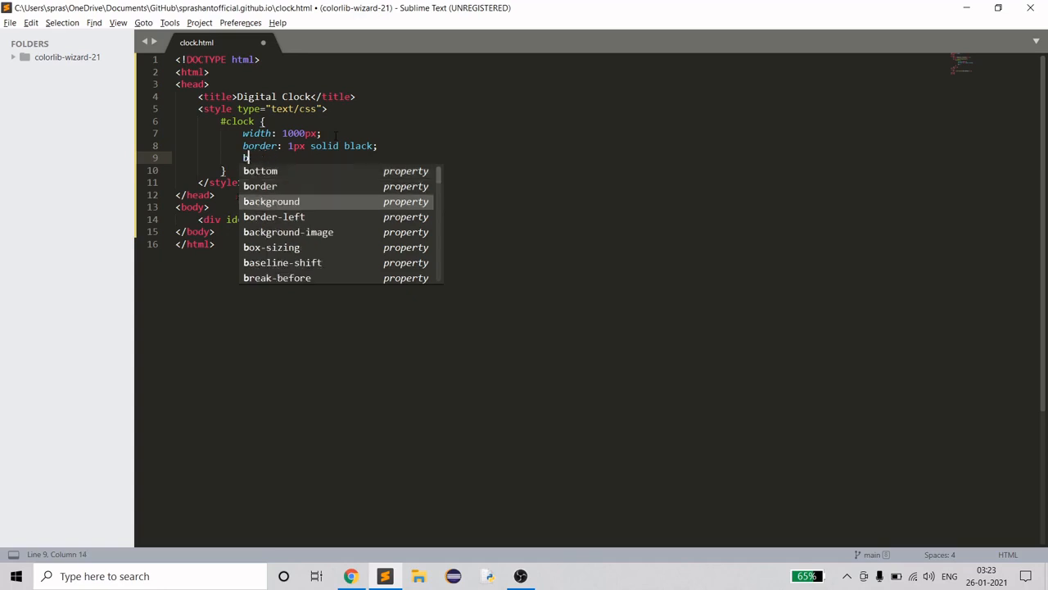
{"action": "key", "text": "alt+tab"}
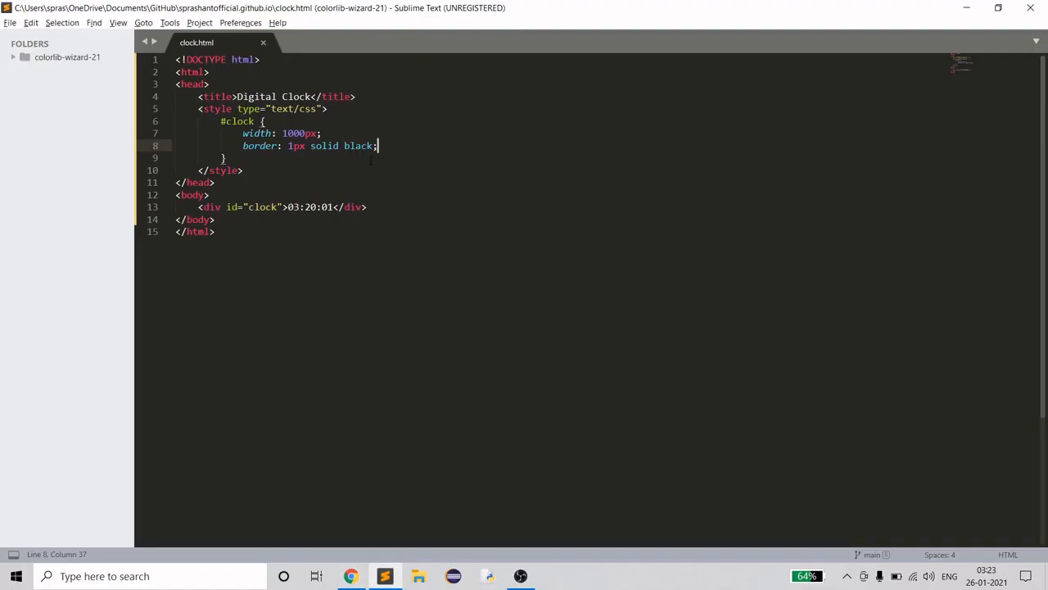
{"action": "left_click", "coordinate": [263, 120]}
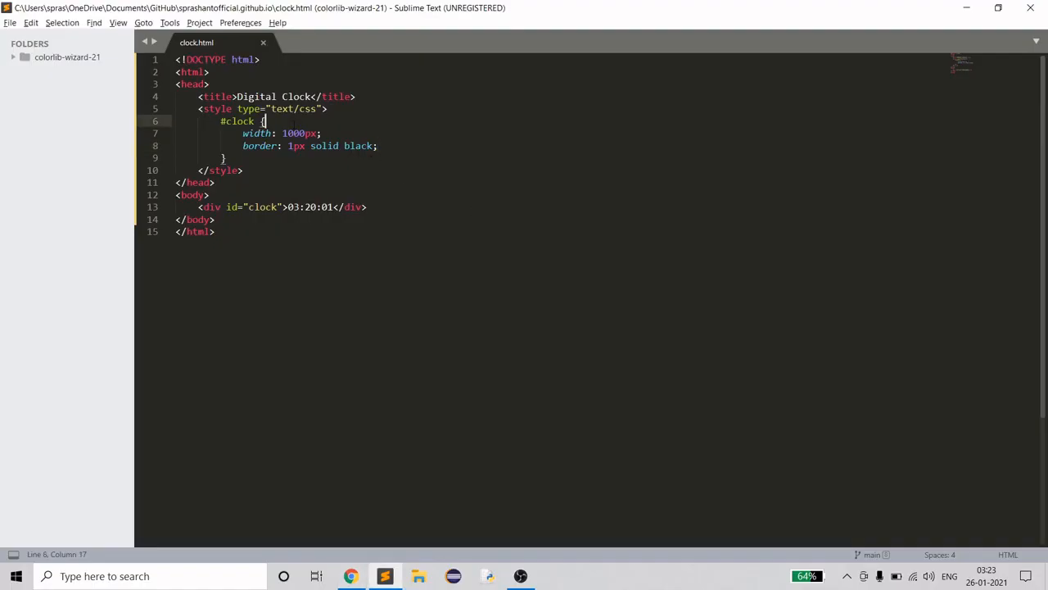
- Insert font-size: 200px; as the first #clock property and save
{"action": "type", "text": "font-size:"}
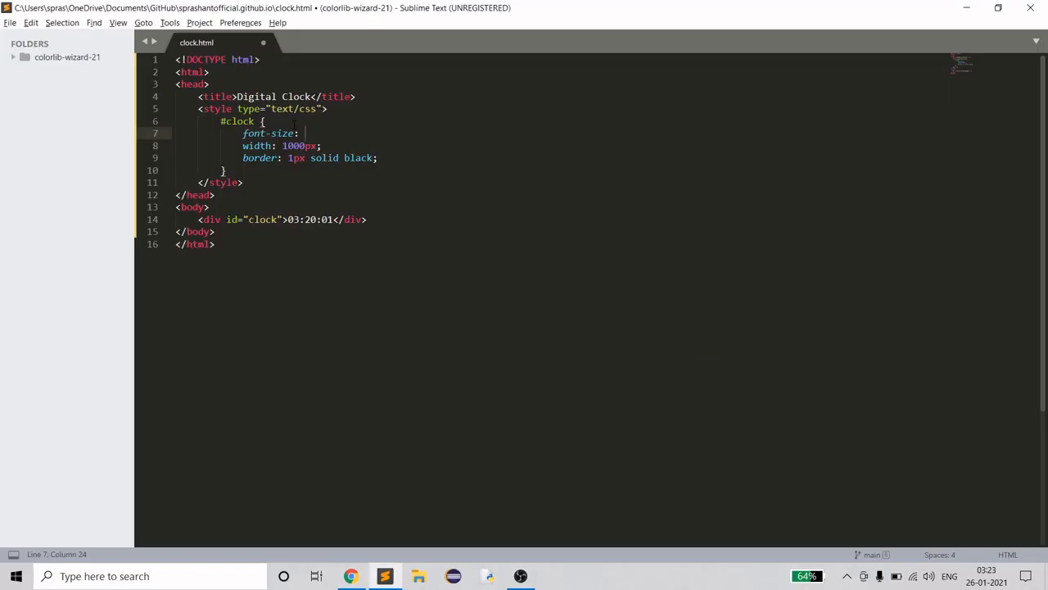
{"action": "type", "text": "200px;"}
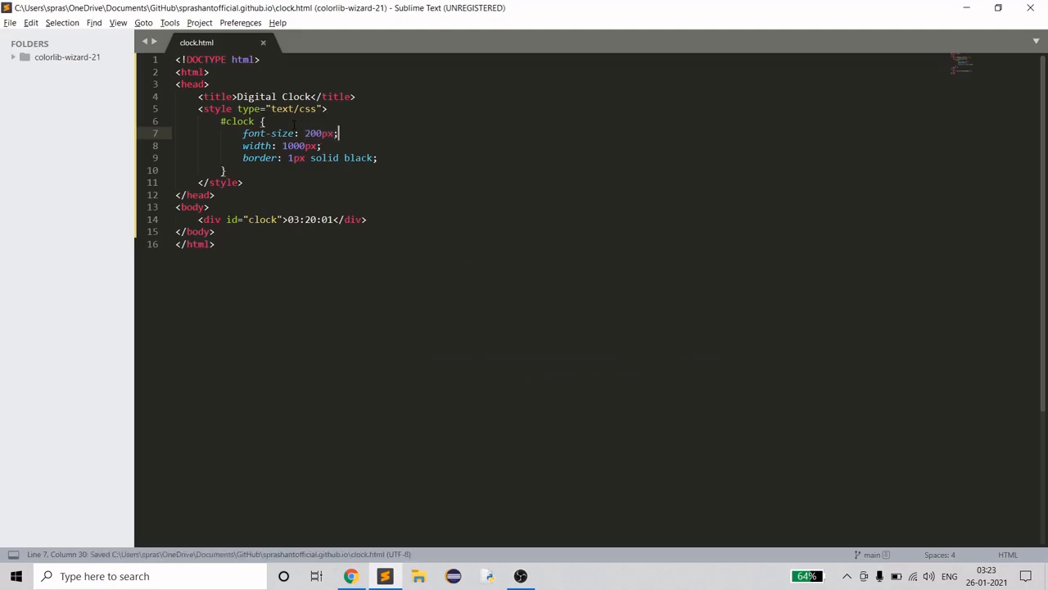
- Switch to Chrome to see the large 03:20:01 clock in its bordered box
{"action": "left_click", "coordinate": [350, 576]}
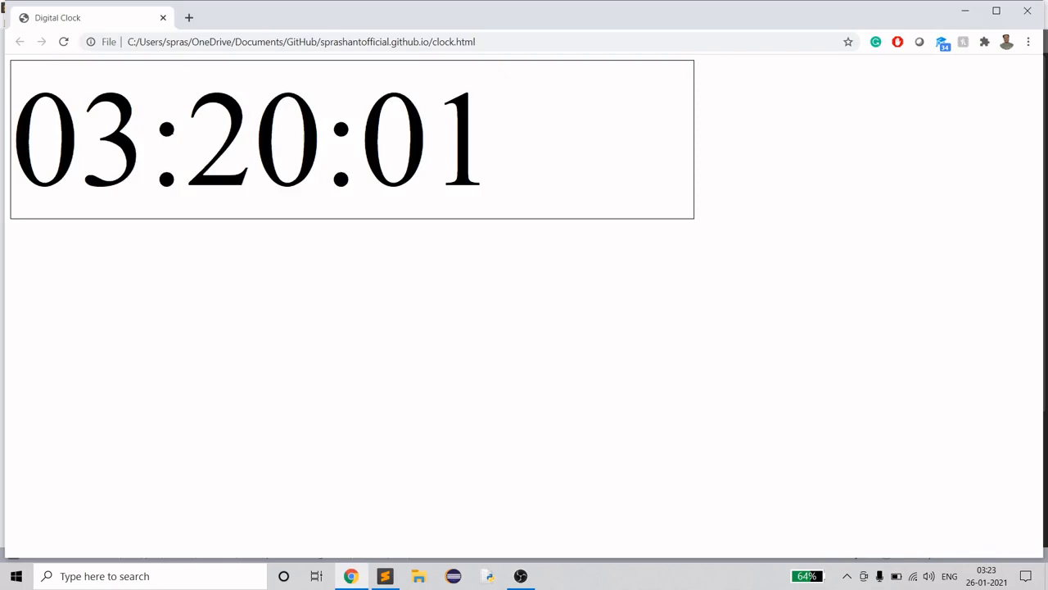
{"action": "mouse_move", "coordinate": [732, 111]}
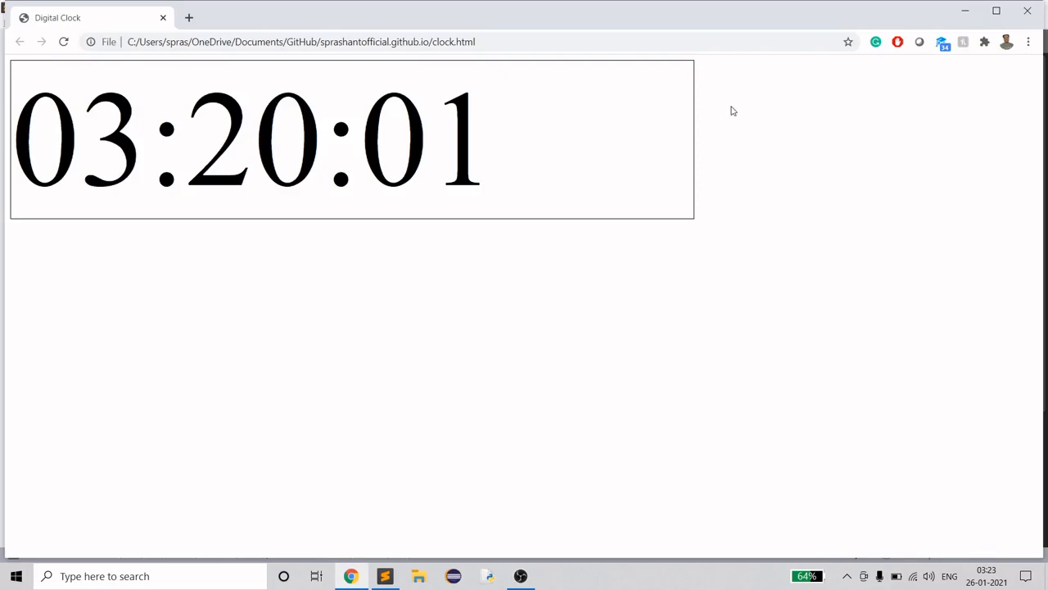
{"action": "mouse_move", "coordinate": [732, 110]}
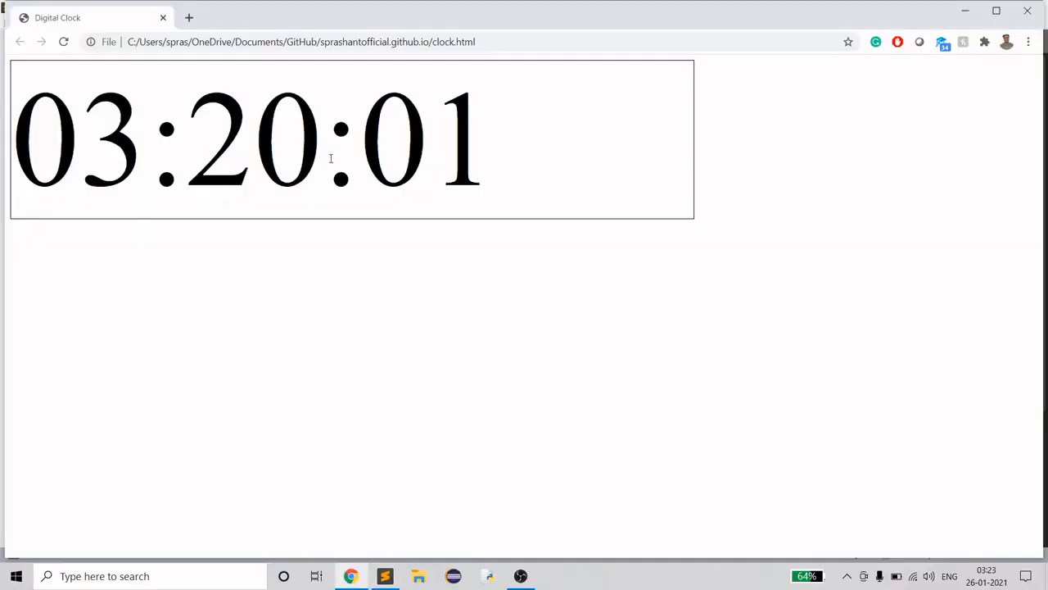
{"action": "mouse_move", "coordinate": [162, 143]}
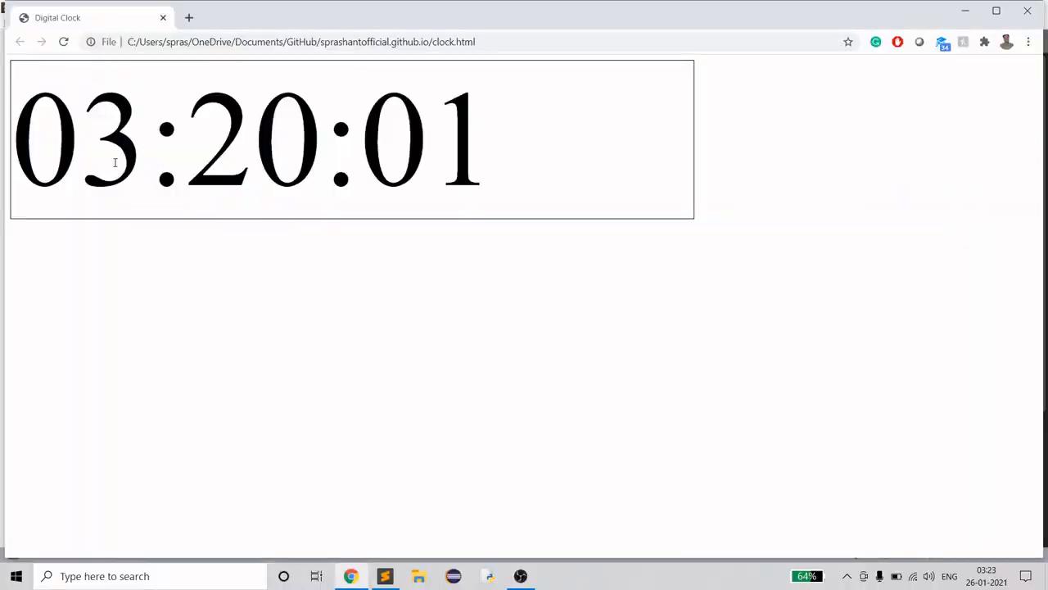
- Add a 200px margin declaration to the #clock rule and save
{"action": "left_click", "coordinate": [384, 576]}
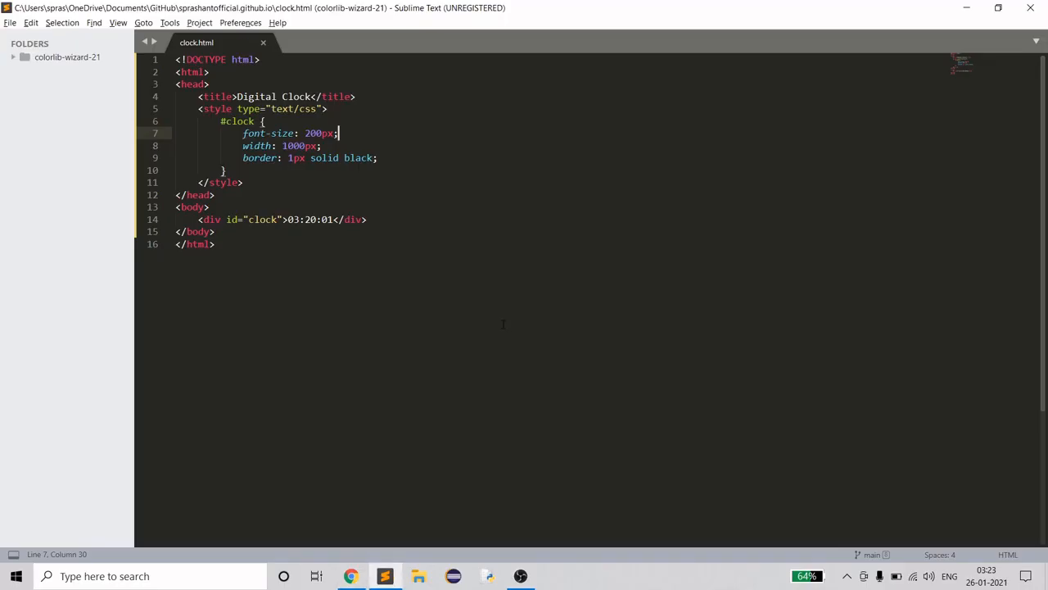
{"action": "left_click", "coordinate": [378, 158]}
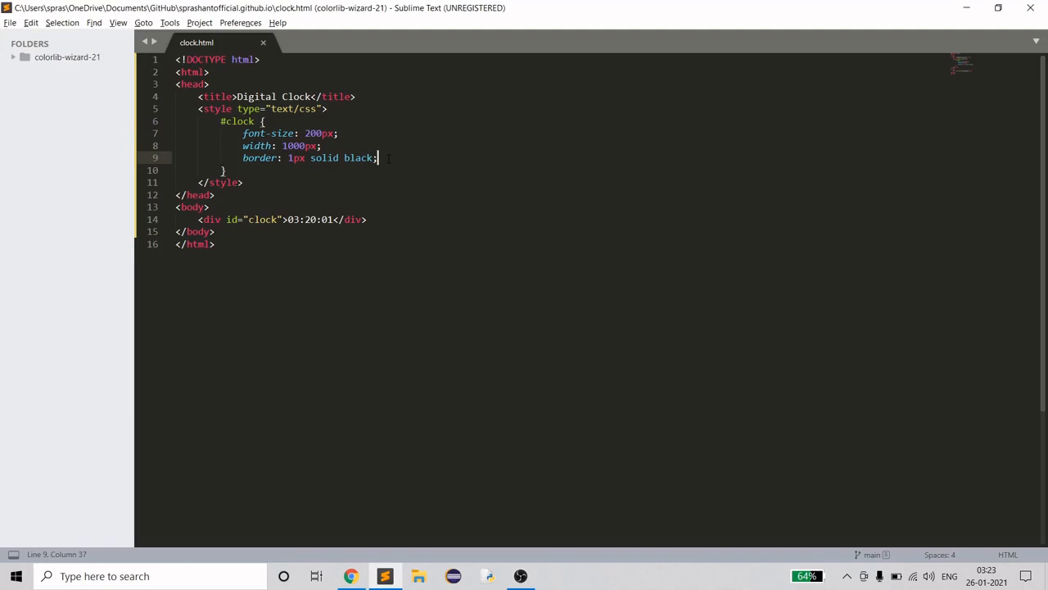
{"action": "type", "text": "margin: ;"}
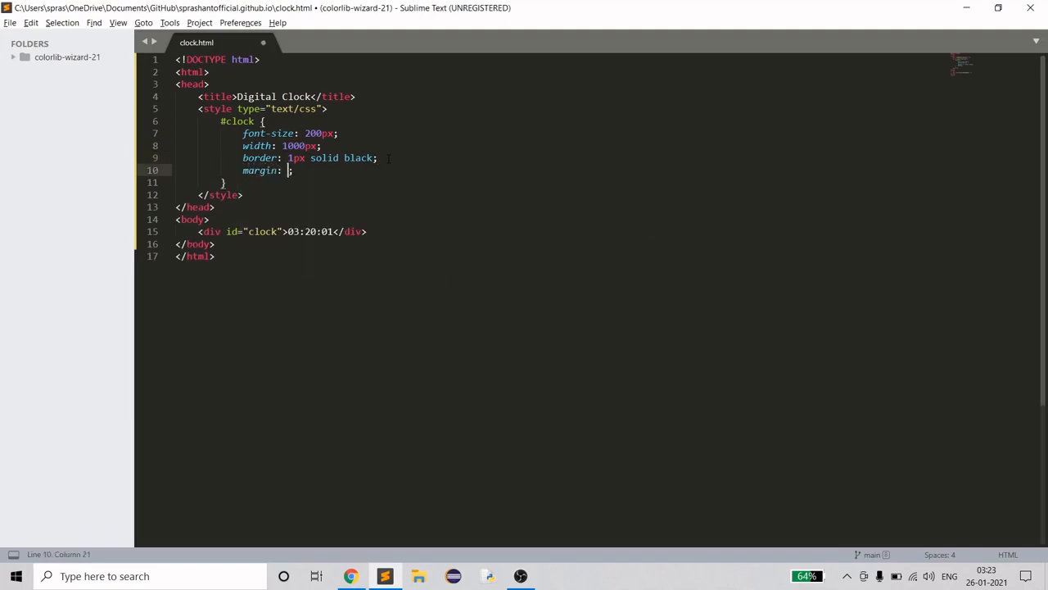
{"action": "type", "text": "1"}
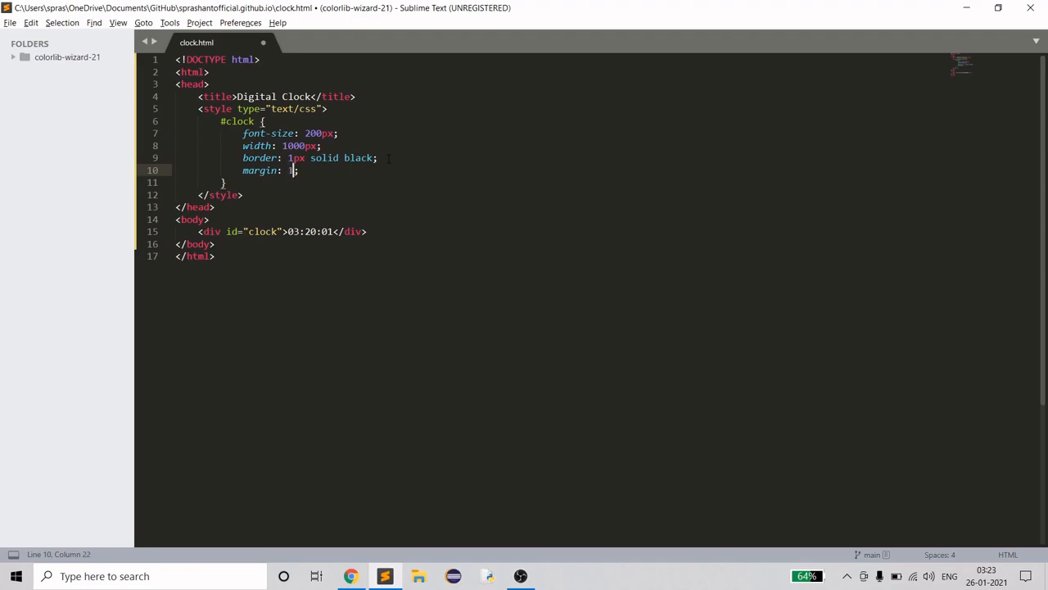
{"action": "left_click", "coordinate": [350, 576]}
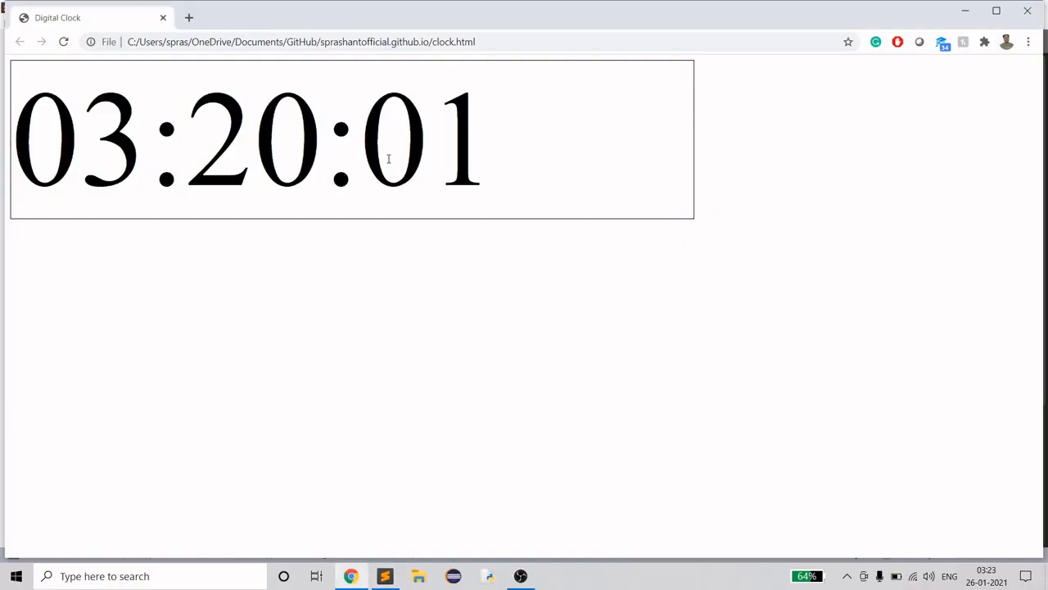
{"action": "left_click", "coordinate": [384, 576]}
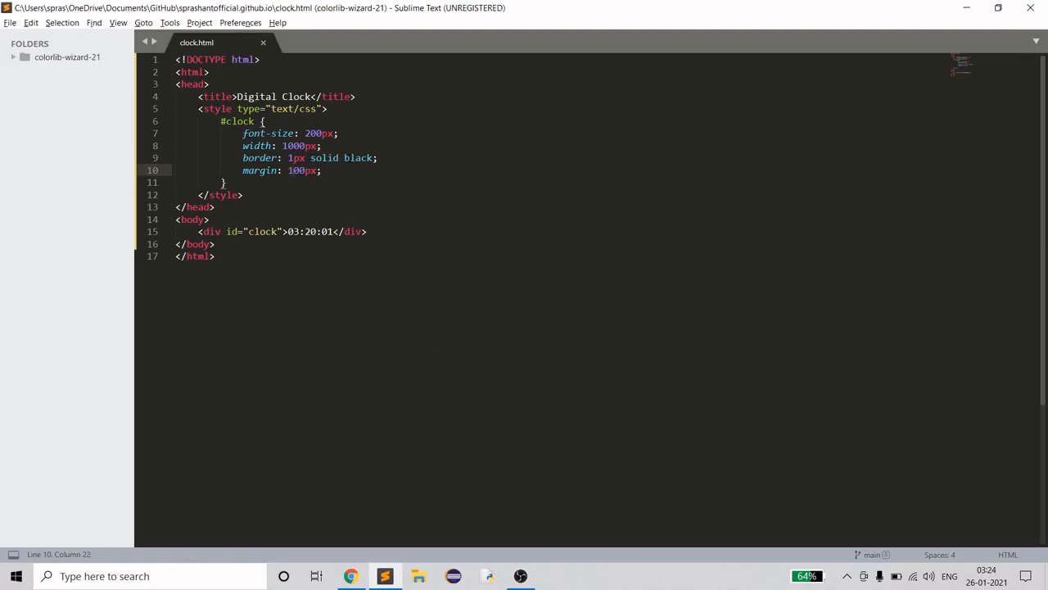
{"action": "key", "text": "ctrl+s"}
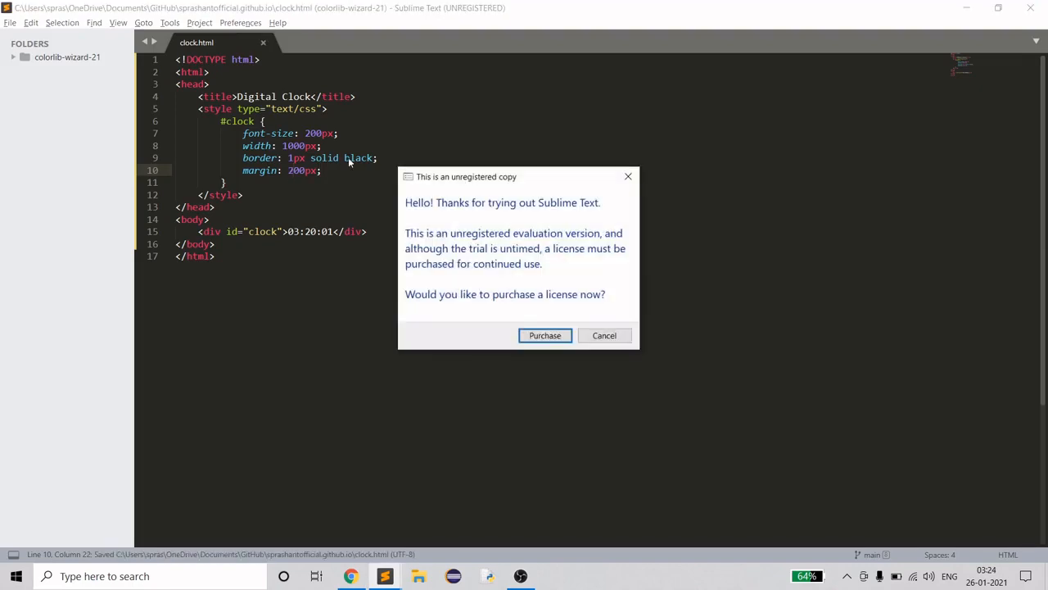
{"action": "mouse_move", "coordinate": [614, 352]}
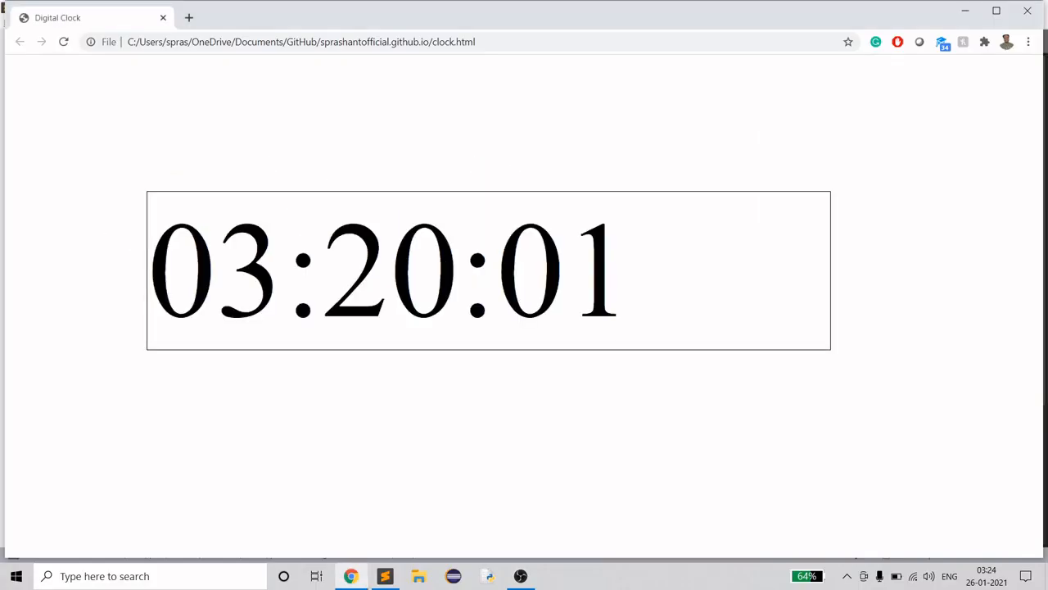
- Check the clock's new margin in Chrome, then return to the margin line
{"action": "left_click", "coordinate": [384, 576]}
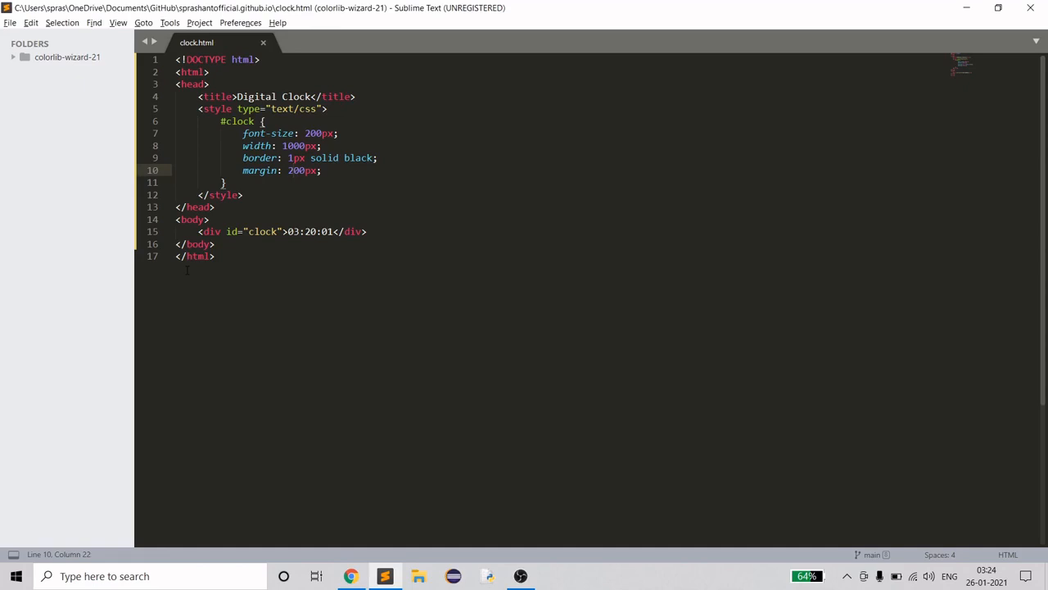
{"action": "left_click", "coordinate": [351, 576]}
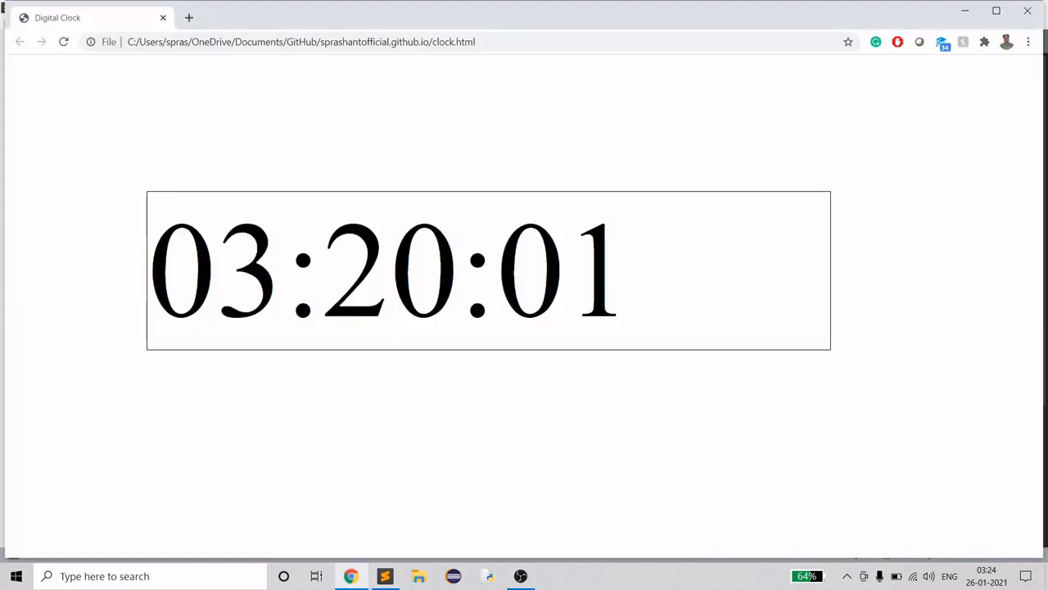
{"action": "mouse_move", "coordinate": [692, 240]}
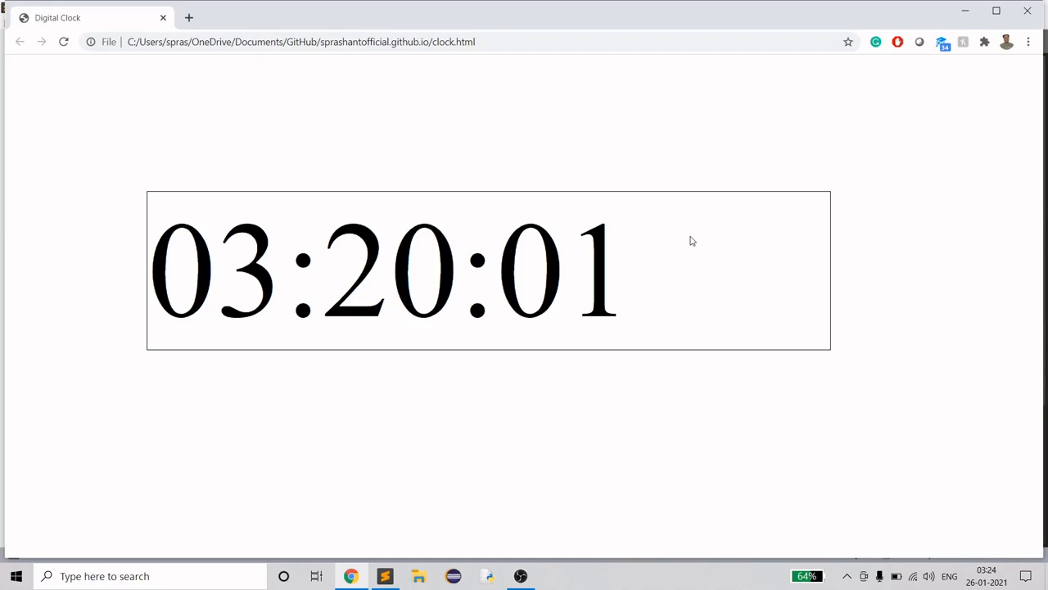
{"action": "left_click", "coordinate": [384, 576]}
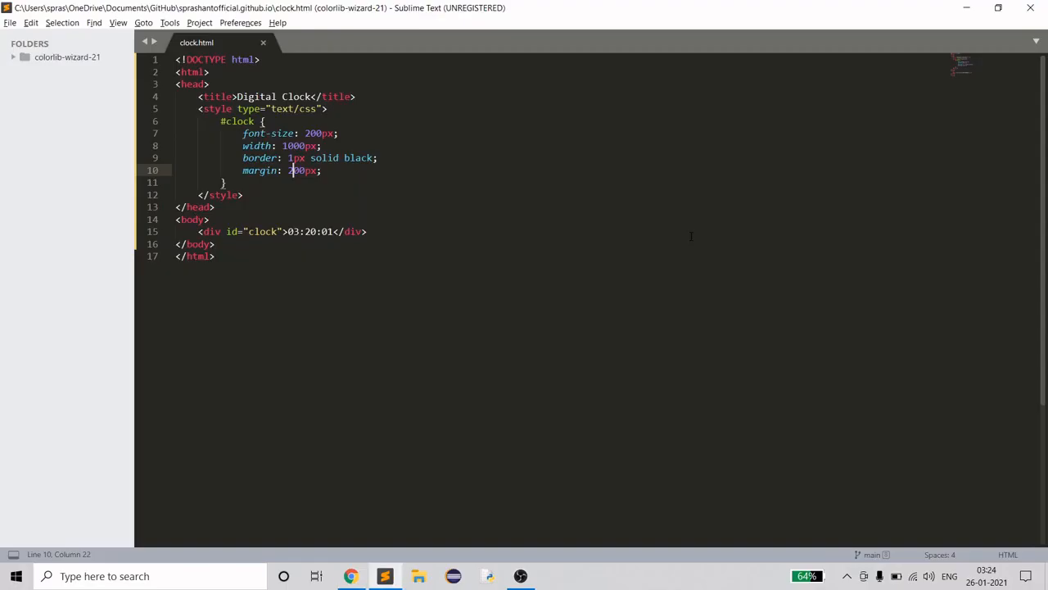
{"action": "mouse_move", "coordinate": [647, 188]}
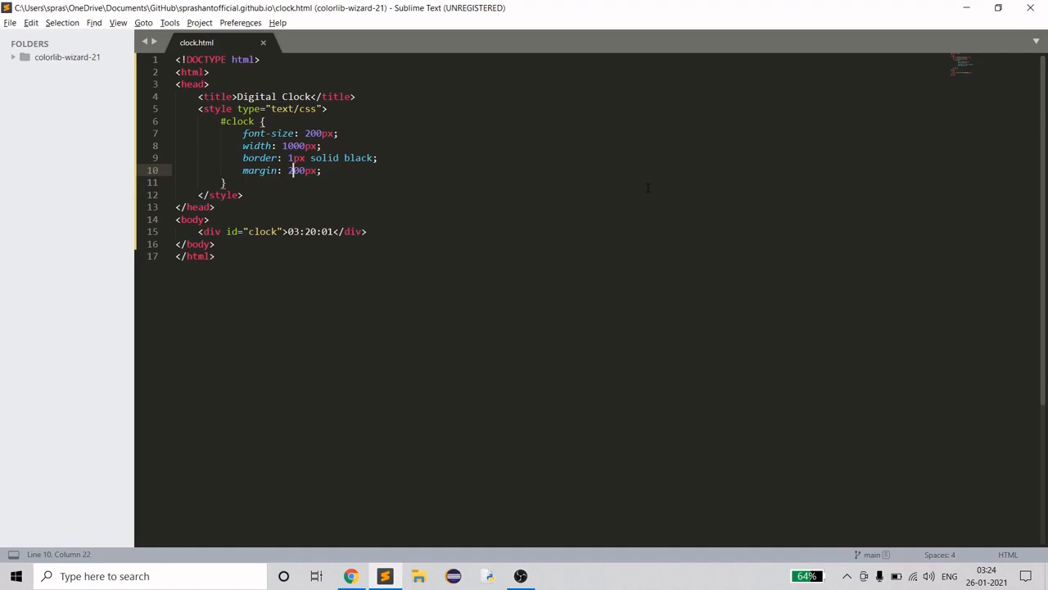
{"action": "left_click", "coordinate": [321, 171]}
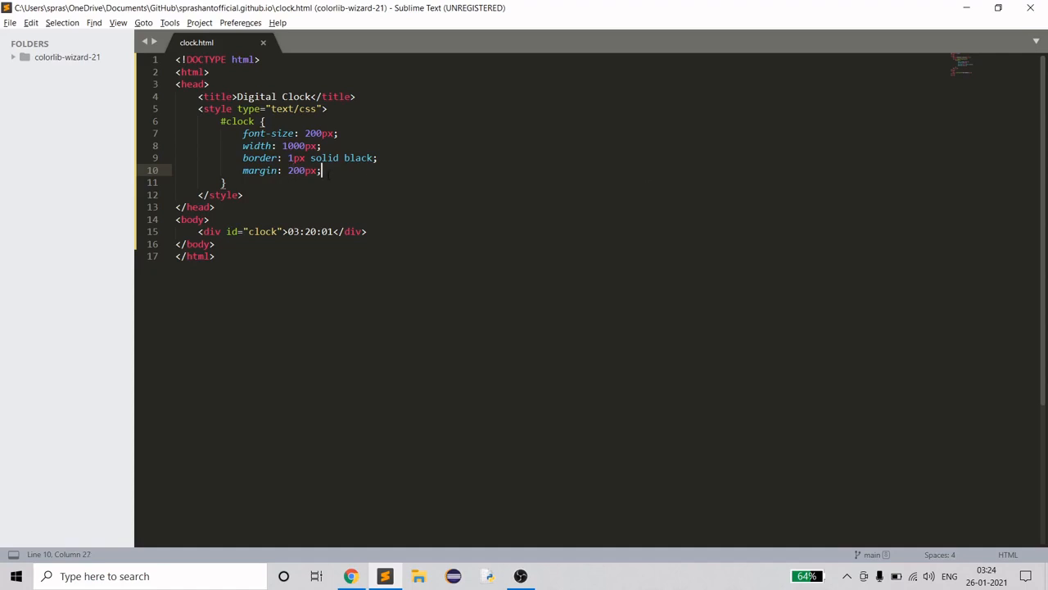
{"action": "type", "text": "padding:"}
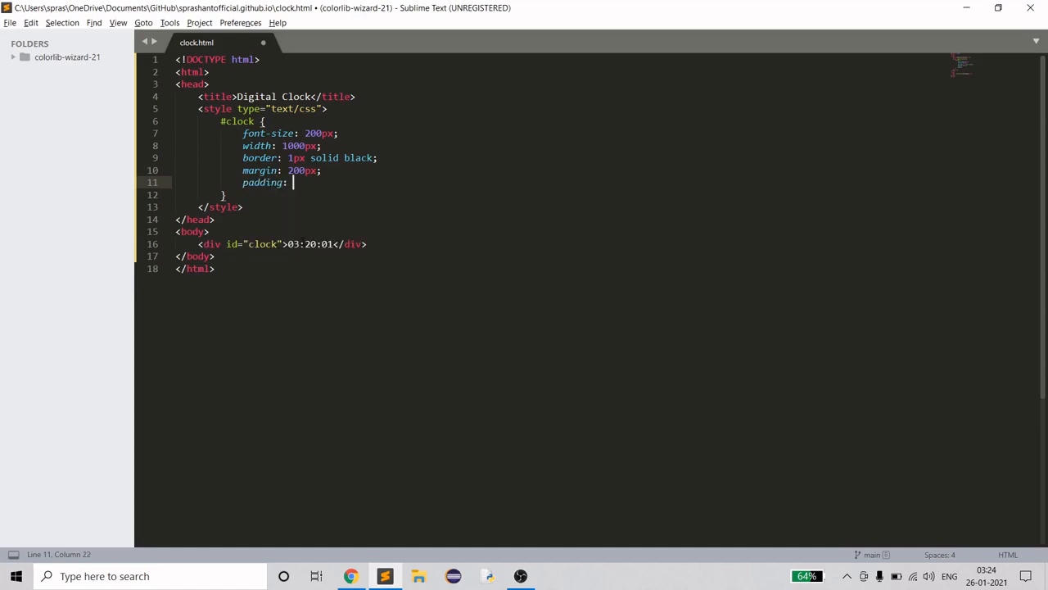
{"action": "type", "text": "10p"}
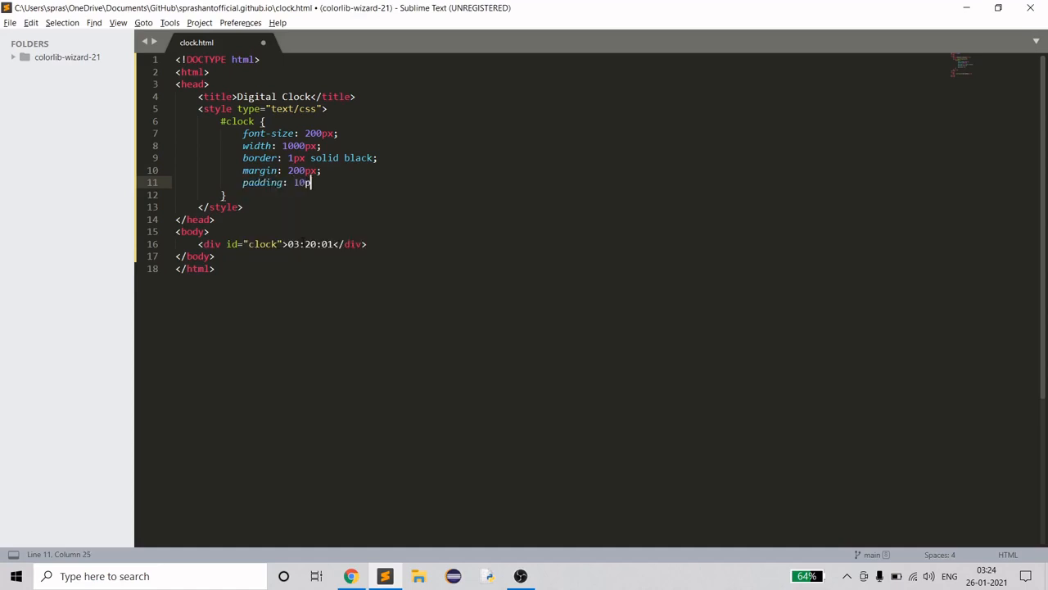
{"action": "left_click", "coordinate": [350, 576]}
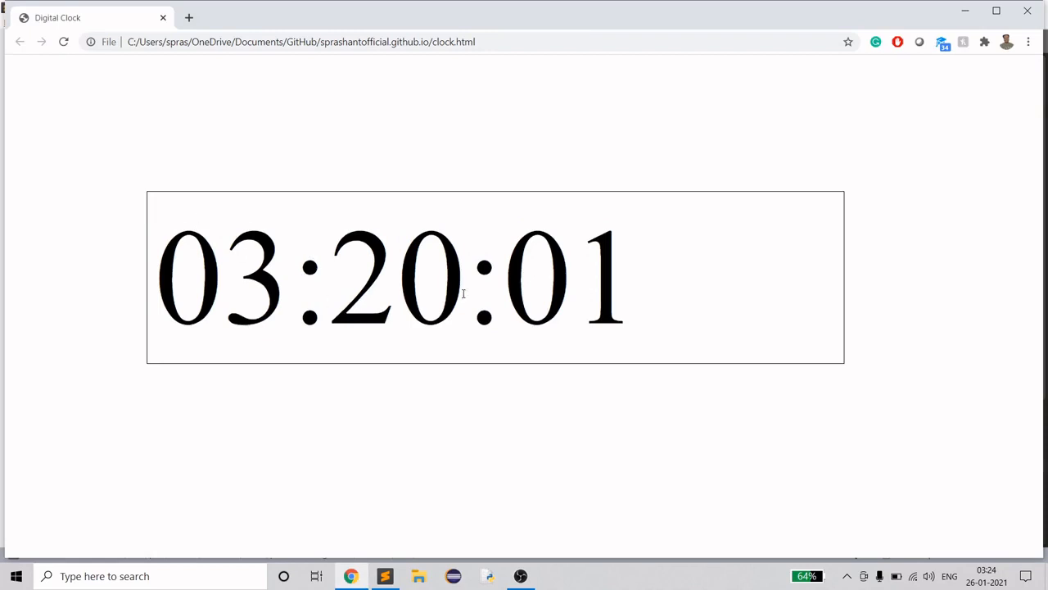
{"action": "mouse_move", "coordinate": [395, 289]}
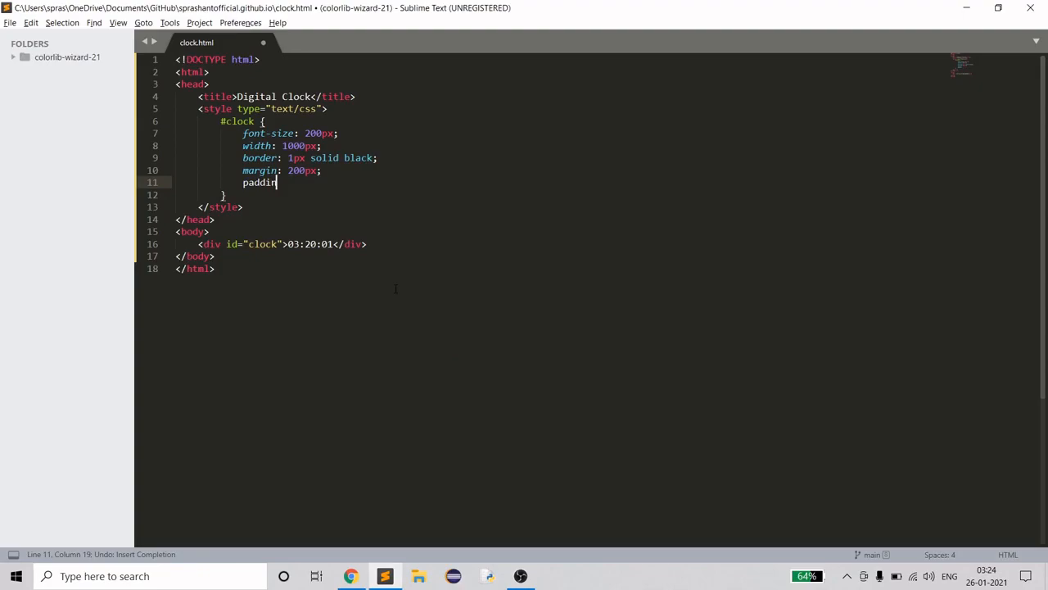
{"action": "left_click", "coordinate": [351, 576]}
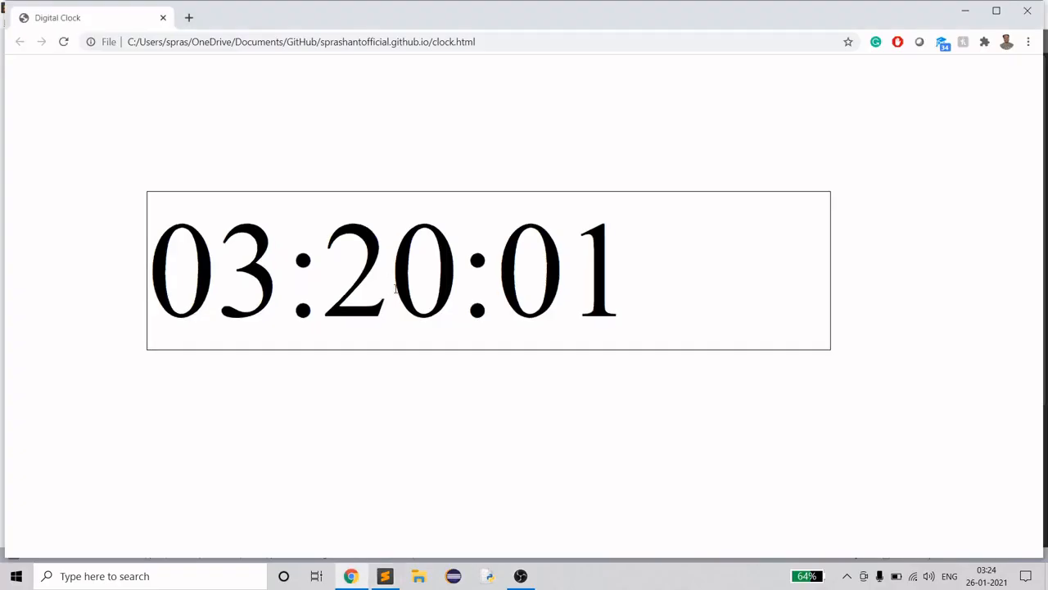
{"action": "left_click", "coordinate": [384, 576]}
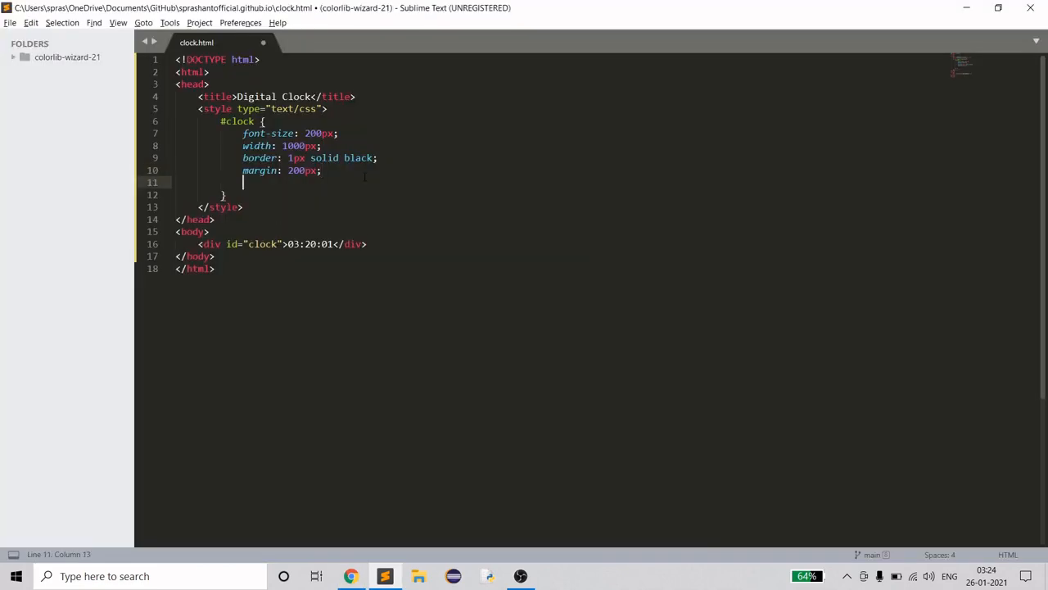
{"action": "type", "text": "padding:"}
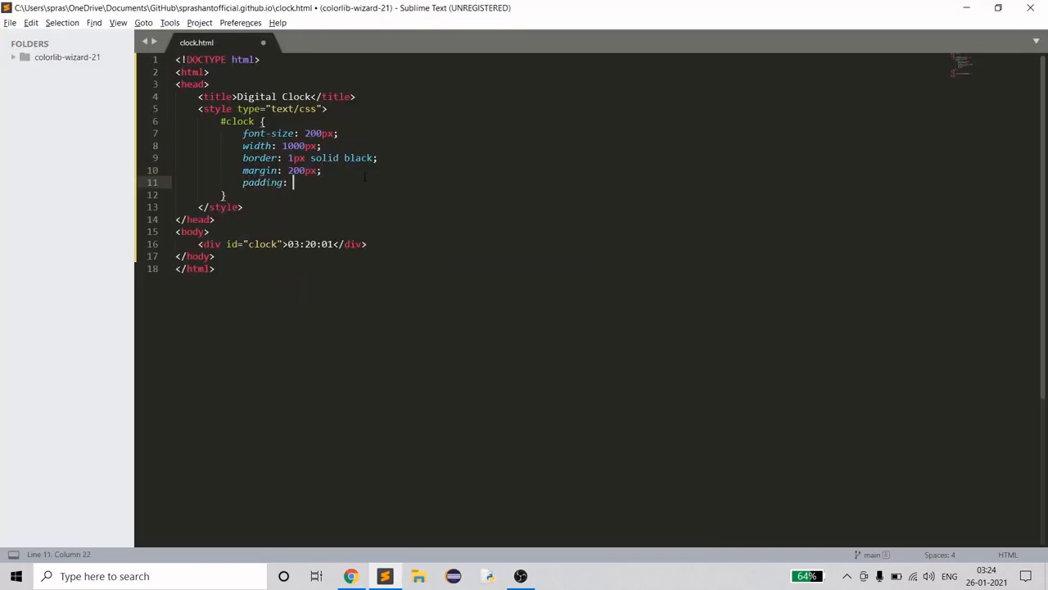
{"action": "type", "text": "aut"}
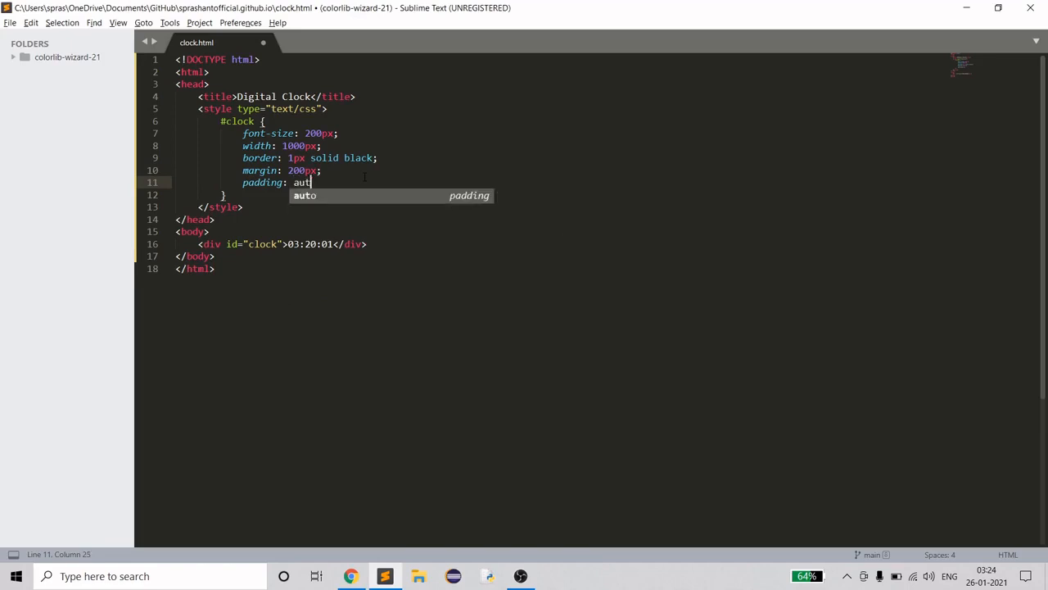
{"action": "left_click", "coordinate": [351, 576]}
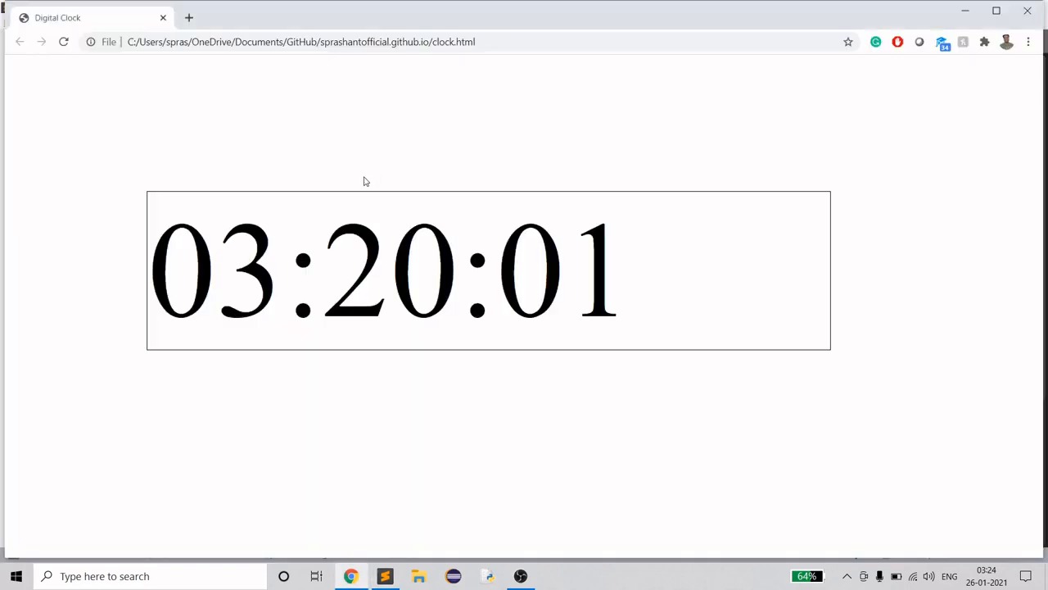
{"action": "left_click", "coordinate": [384, 575]}
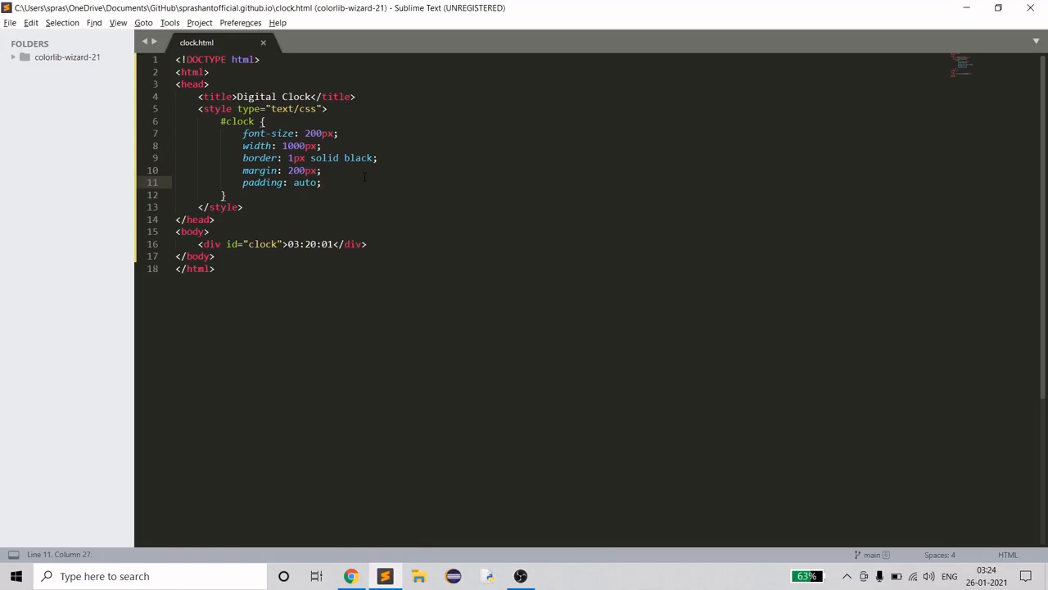
{"action": "left_click", "coordinate": [15, 576]}
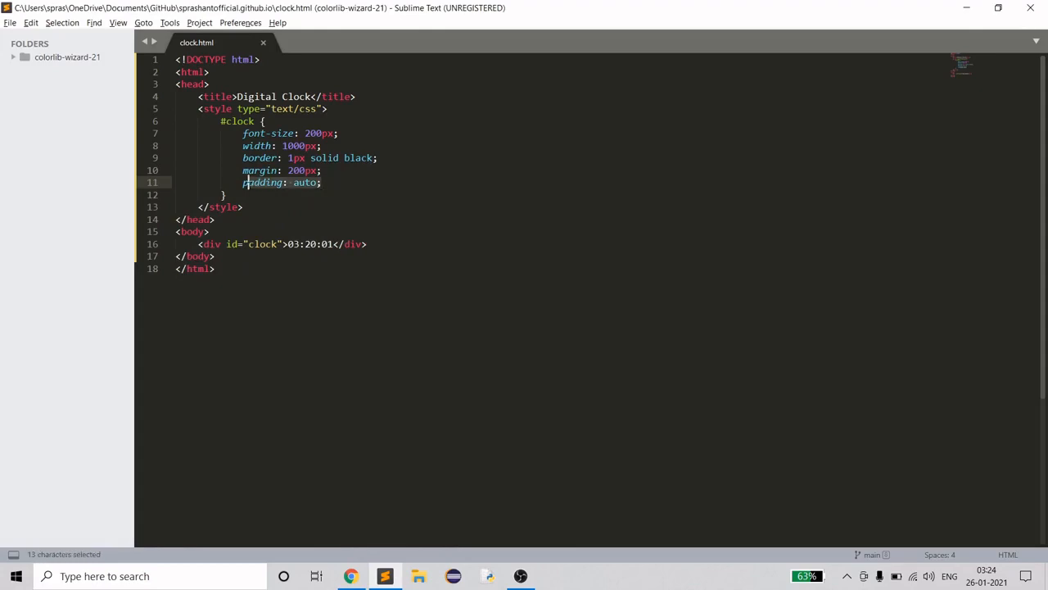
{"action": "key", "text": "Delete"}
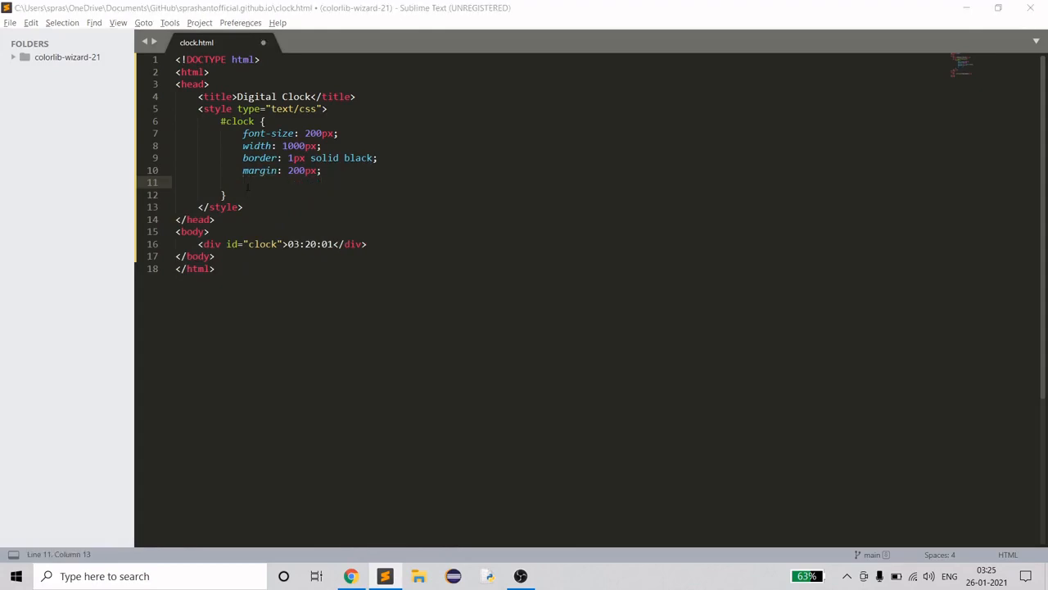
- Add text-align: center; to the #clock rule and preview the centered time in Chrome
{"action": "left_click", "coordinate": [351, 576]}
{"action": "type", "text": "text-align:"}
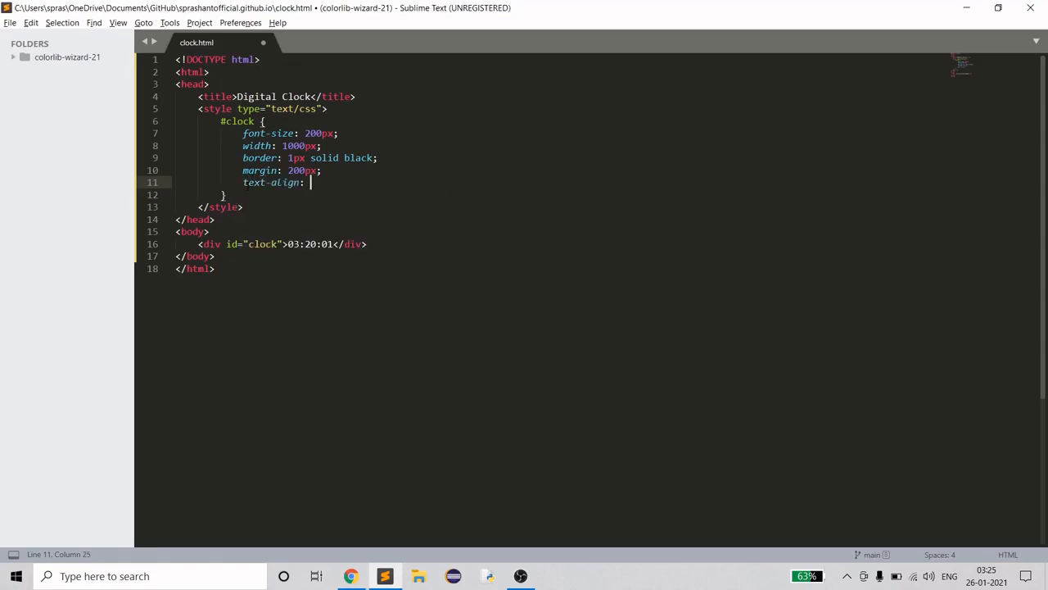
{"action": "type", "text": "center;"}
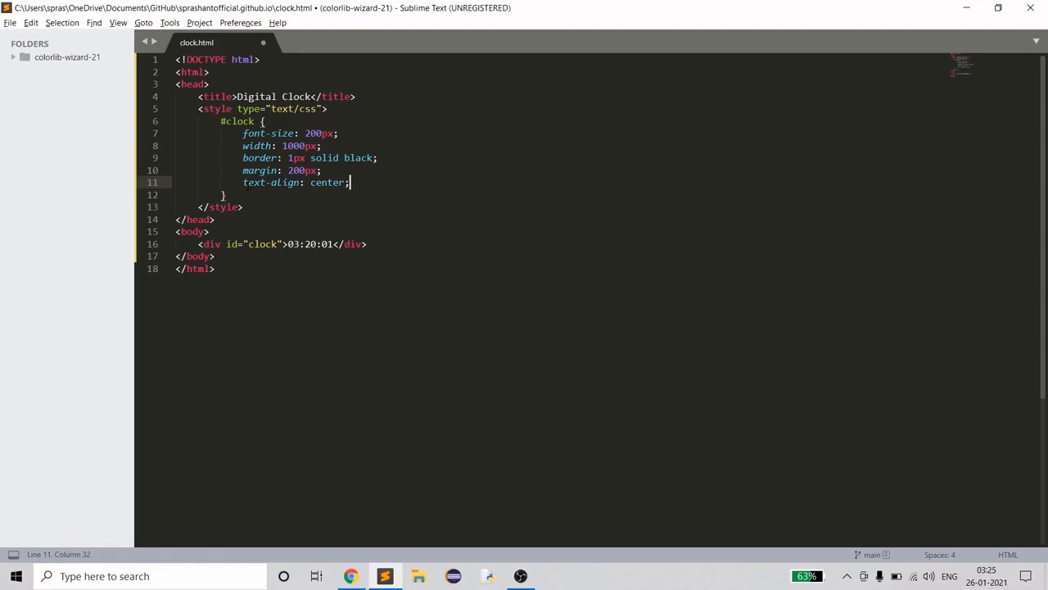
{"action": "left_click", "coordinate": [351, 576]}
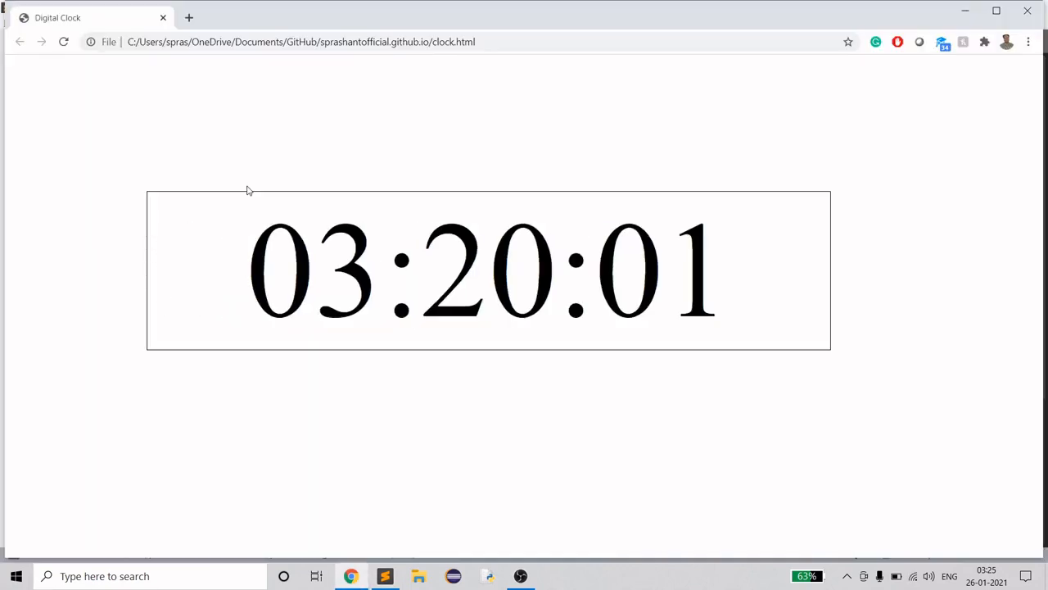
{"action": "left_click", "coordinate": [384, 575]}
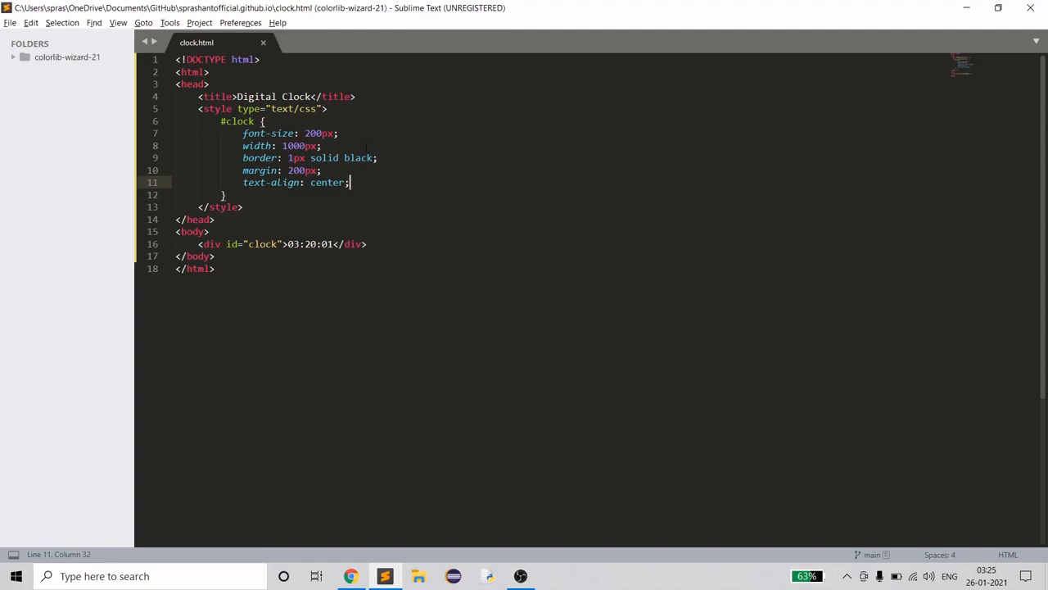
- Add a border-radius declaration on a new line in the #clock rule
{"action": "key", "text": "enter"}
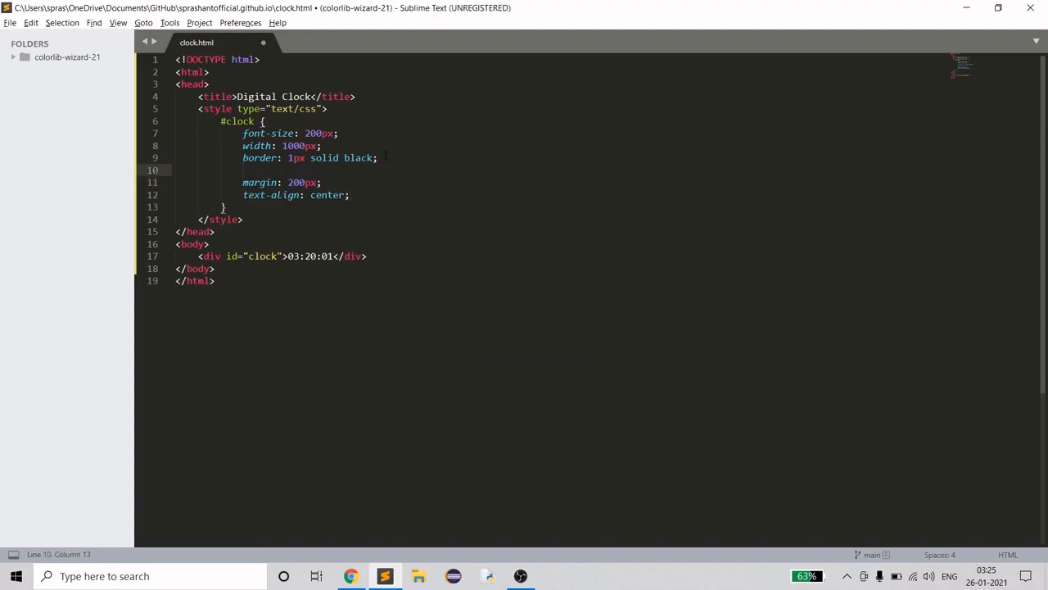
{"action": "type", "text": "border:"}
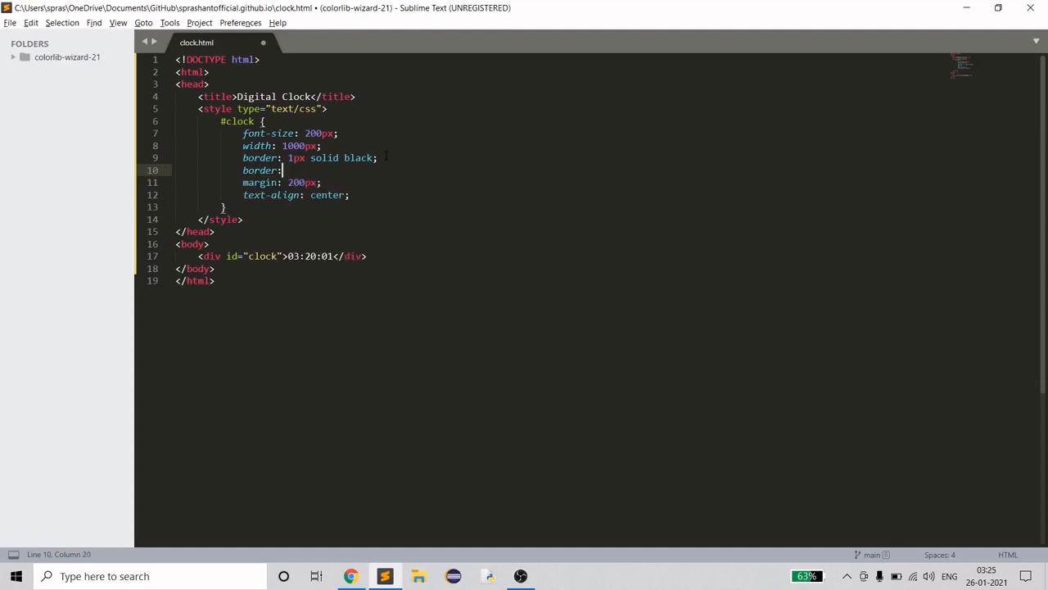
{"action": "type", "text": "radius"}
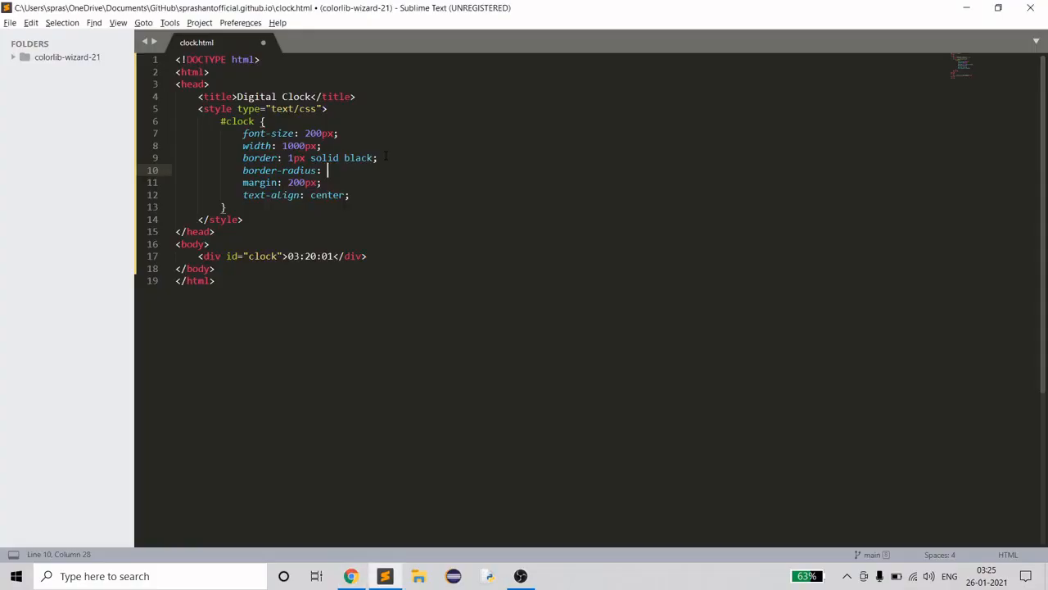
- Compare the code with Chrome to check the clock box's rounded corners
{"action": "left_click", "coordinate": [351, 576]}
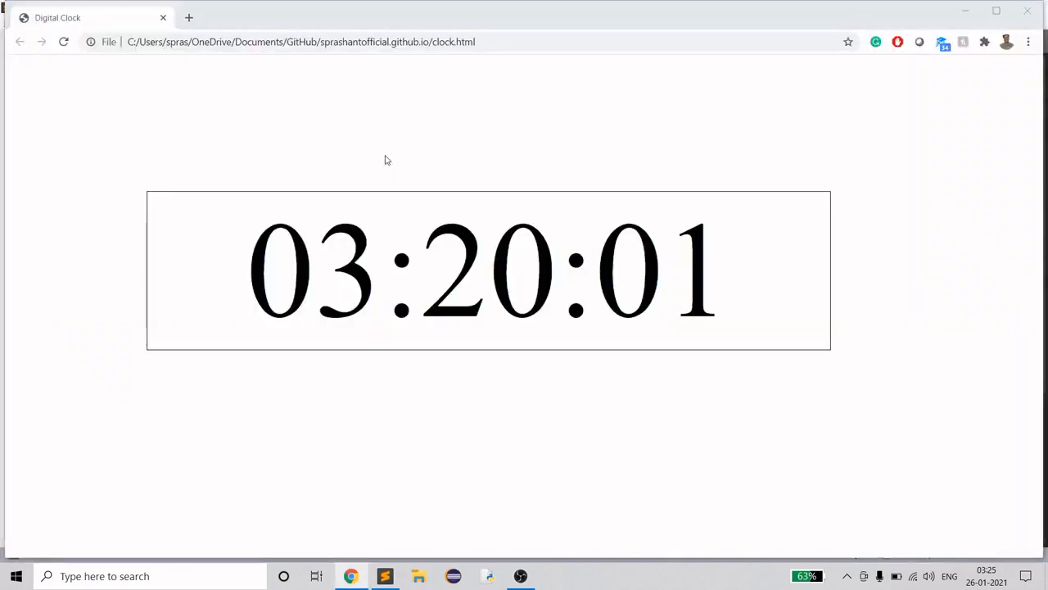
{"action": "left_click", "coordinate": [384, 576]}
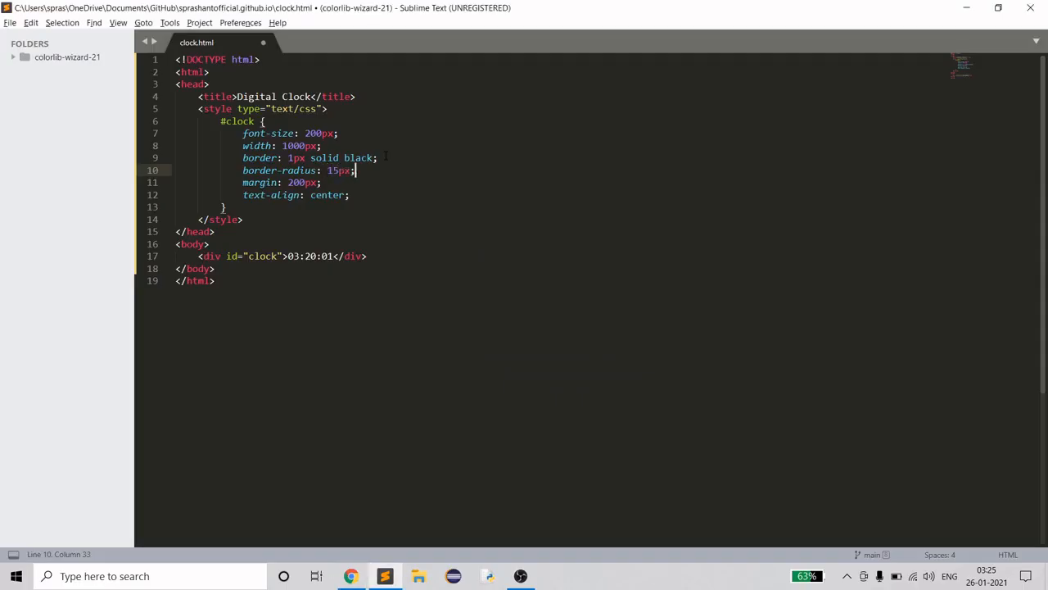
{"action": "left_click", "coordinate": [351, 576]}
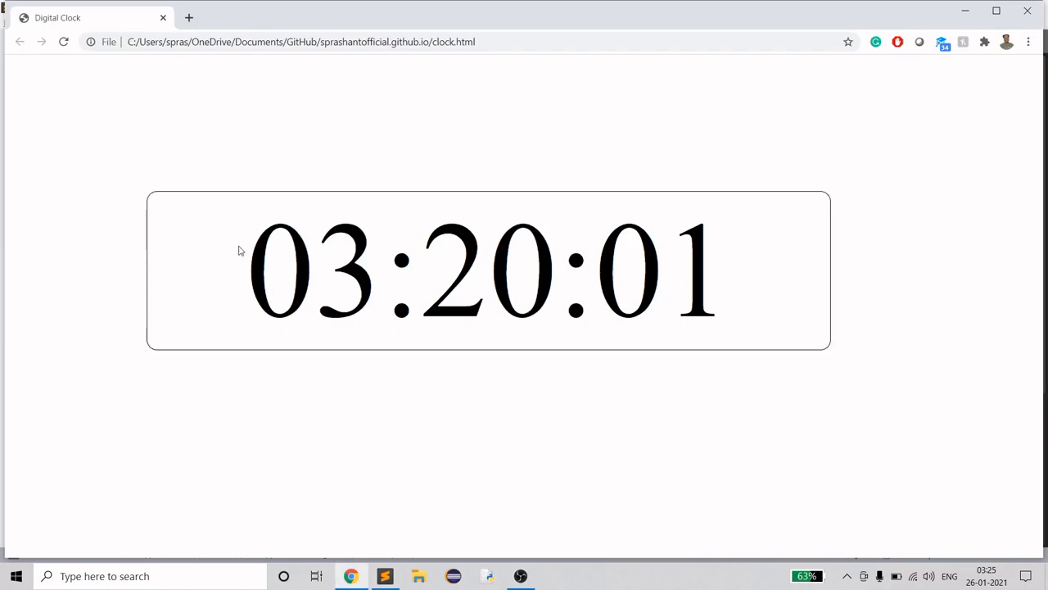
{"action": "left_click", "coordinate": [384, 576]}
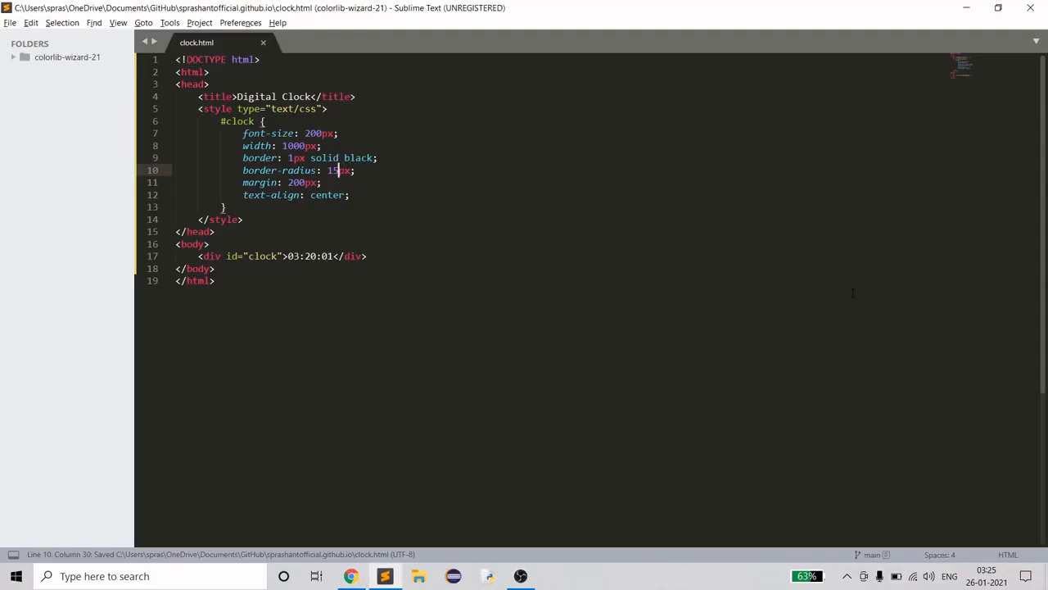
{"action": "left_click", "coordinate": [350, 576]}
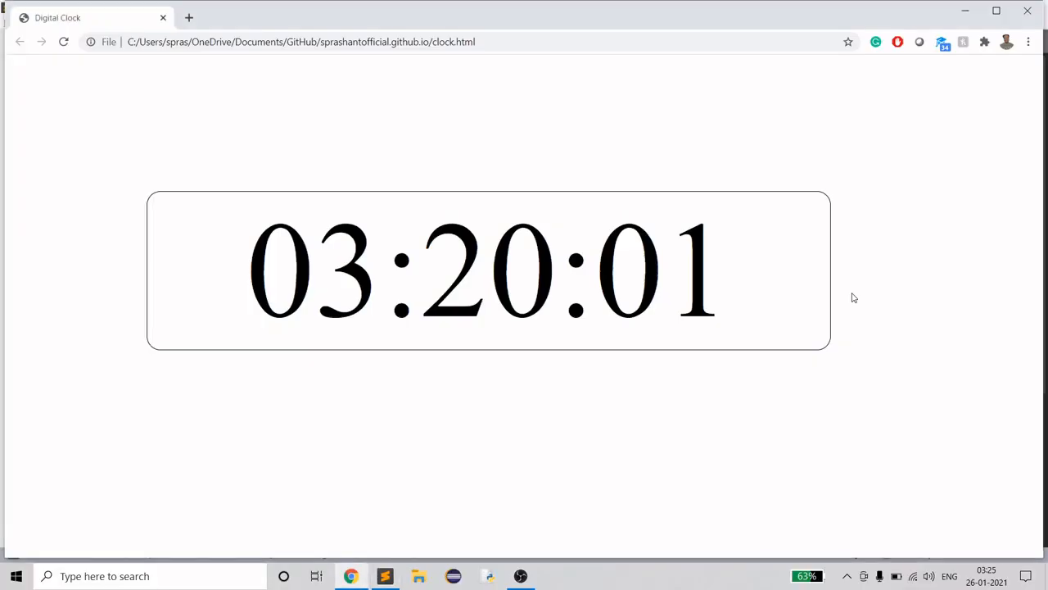
{"action": "mouse_move", "coordinate": [479, 280]}
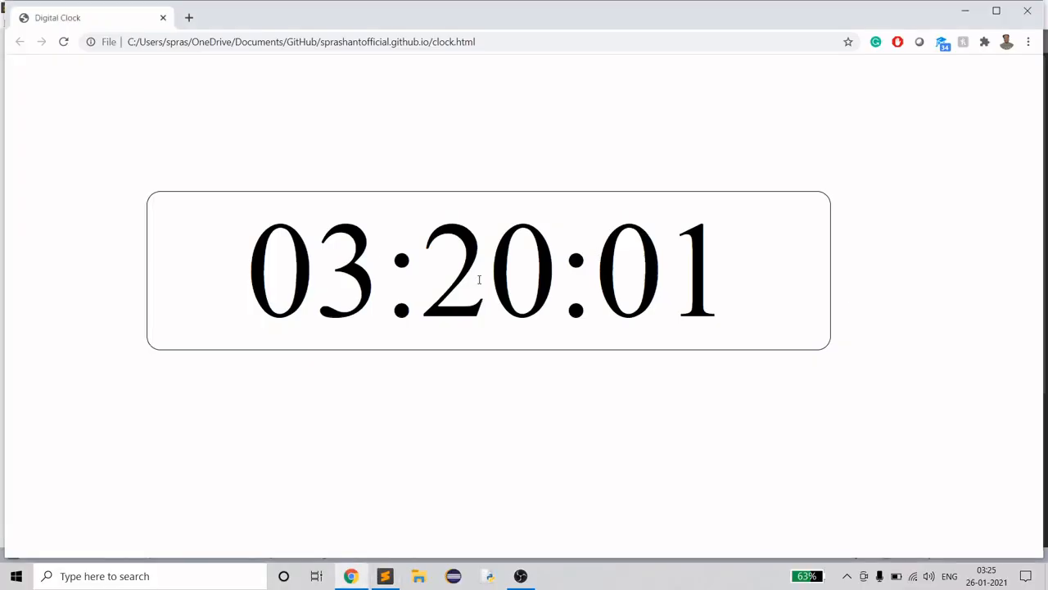
{"action": "mouse_move", "coordinate": [528, 368]}
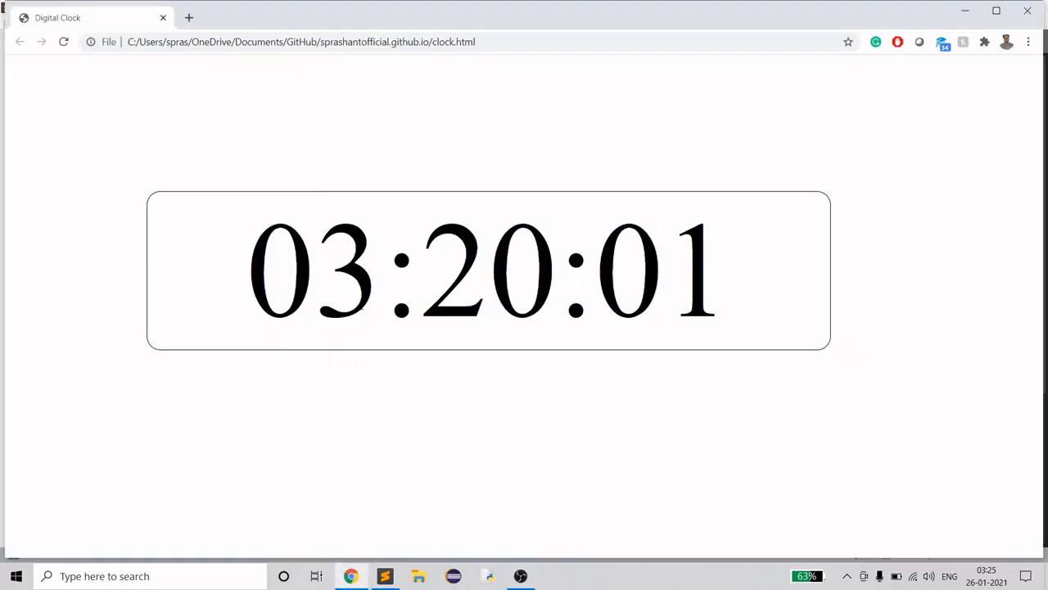
{"action": "mouse_move", "coordinate": [342, 288]}
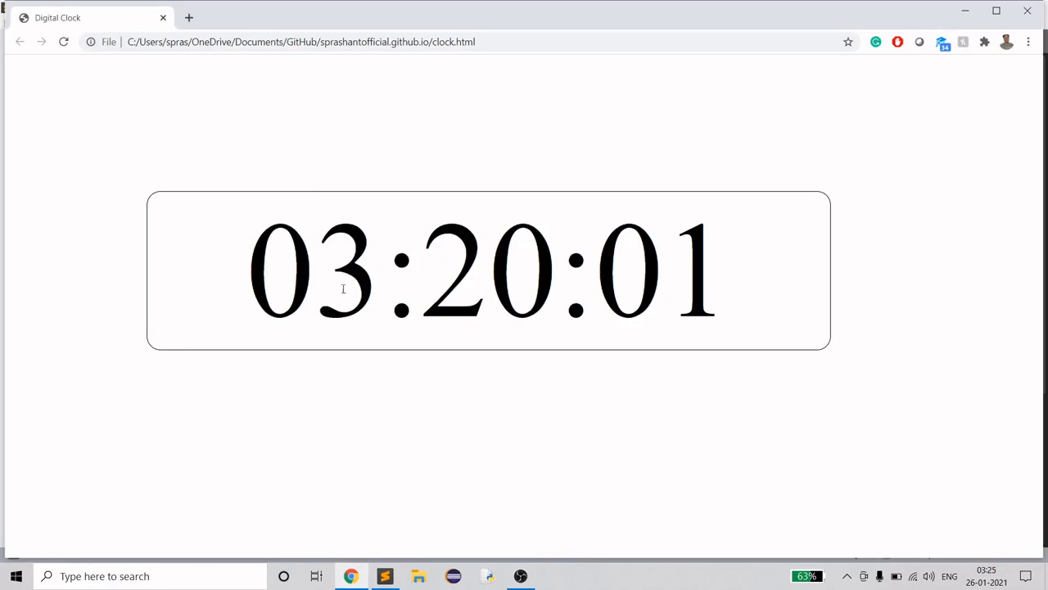
{"action": "mouse_move", "coordinate": [343, 288]}
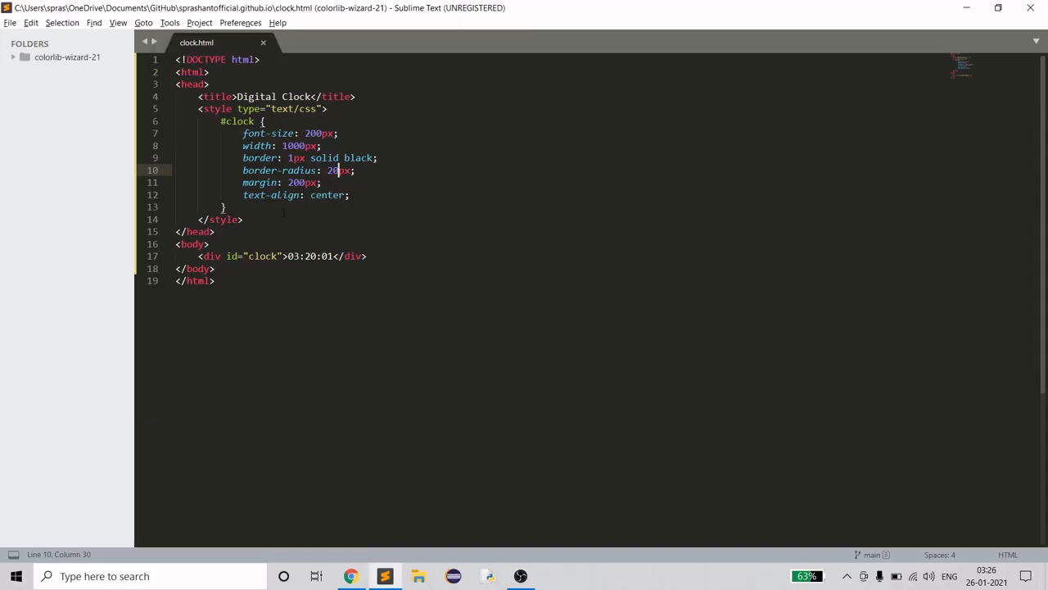
- Define function updateTime() declaring var date = new Date()
{"action": "key", "text": "enter"}
{"action": "type", "text": "<script type=\"text/javascript\">"}
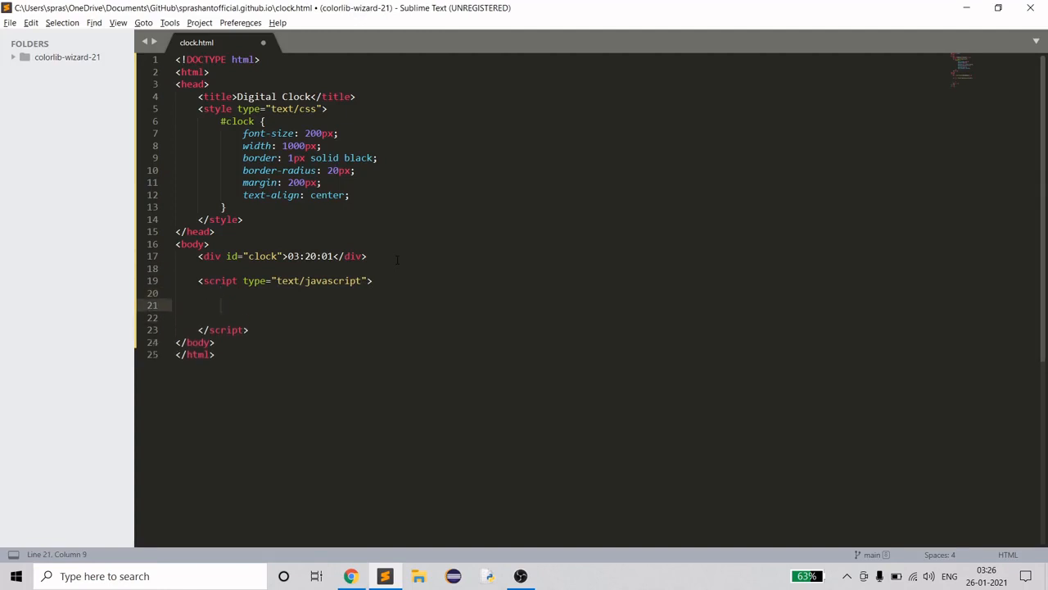
{"action": "type", "text": "function"}
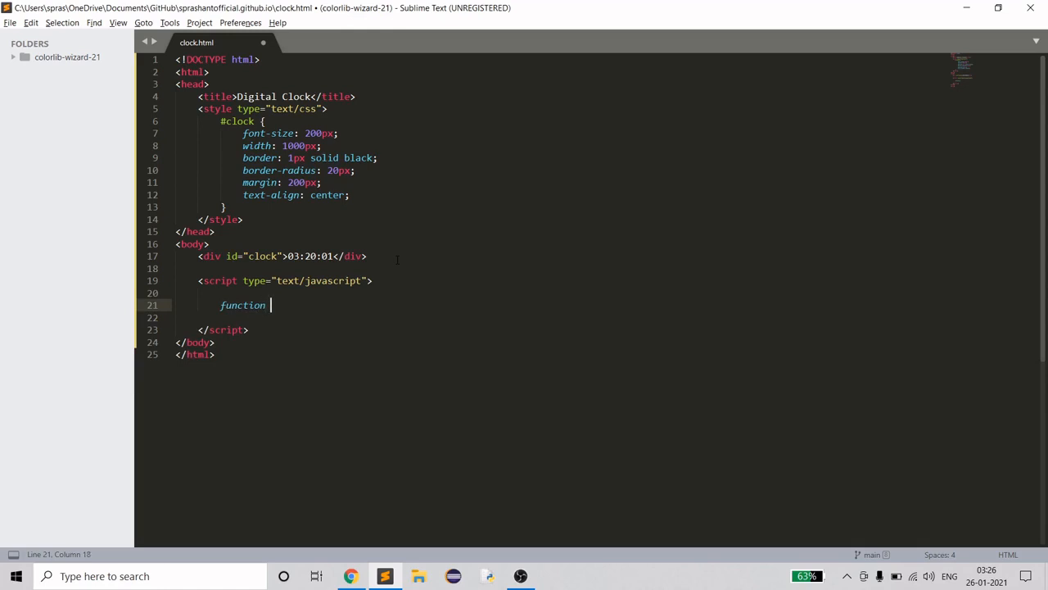
{"action": "type", "text": "sho"}
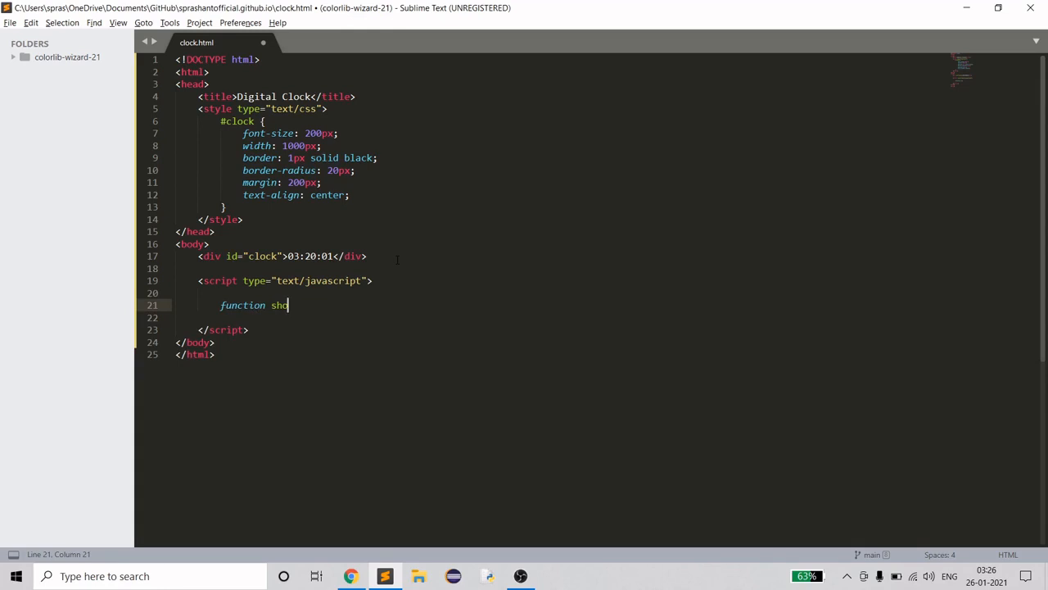
{"action": "key", "text": "Backspace"}
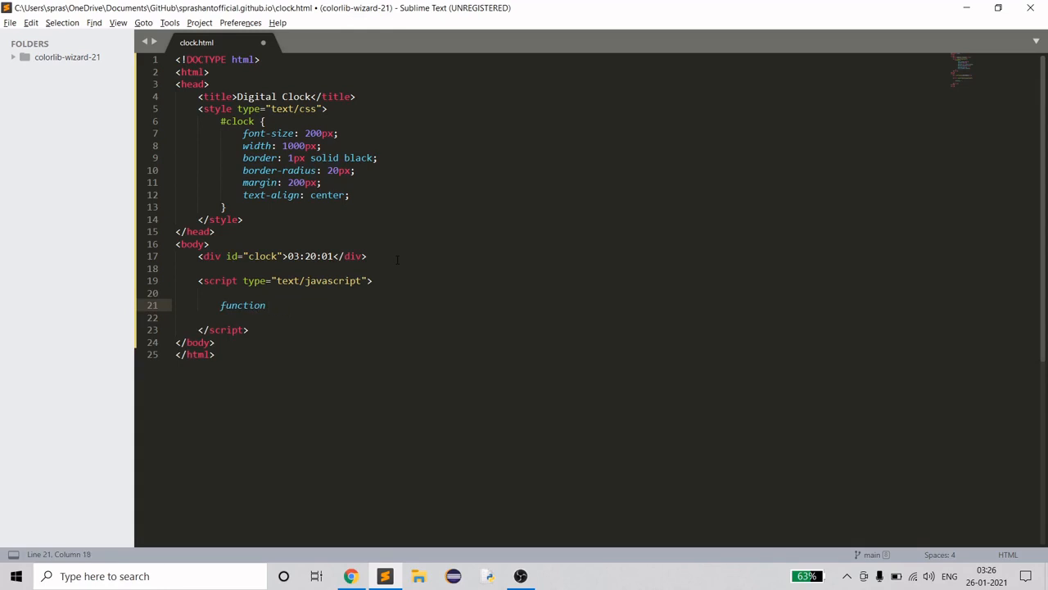
{"action": "type", "text": "updateTime() {"}
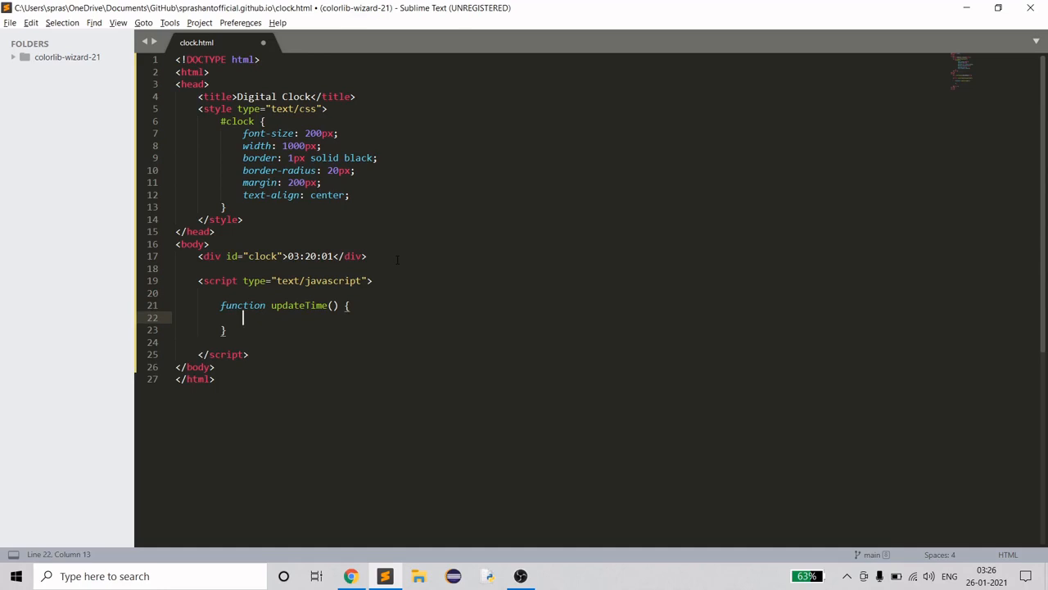
{"action": "type", "text": "var"}
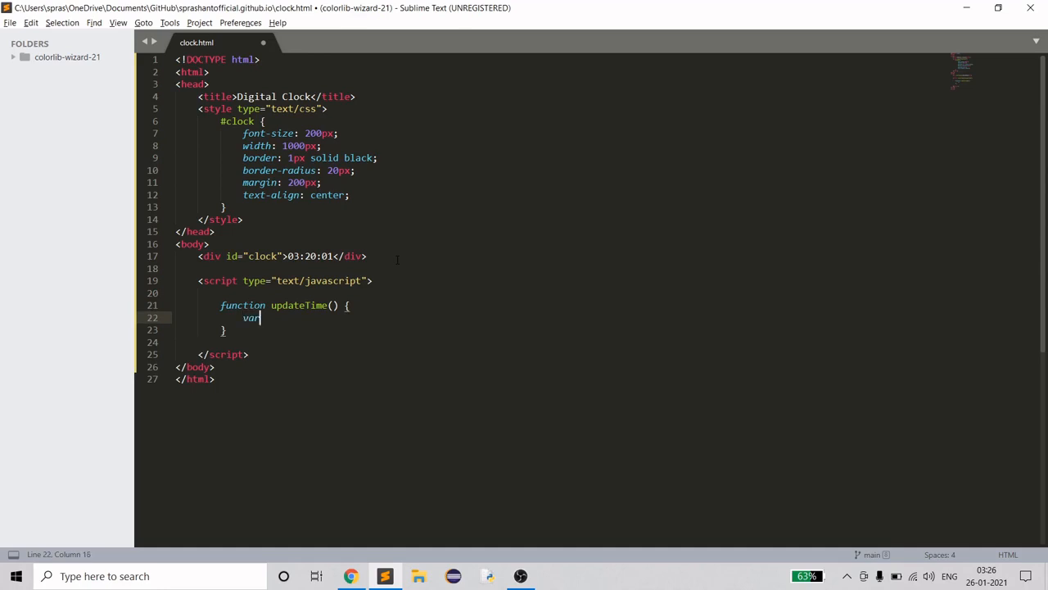
{"action": "type", "text": "time"}
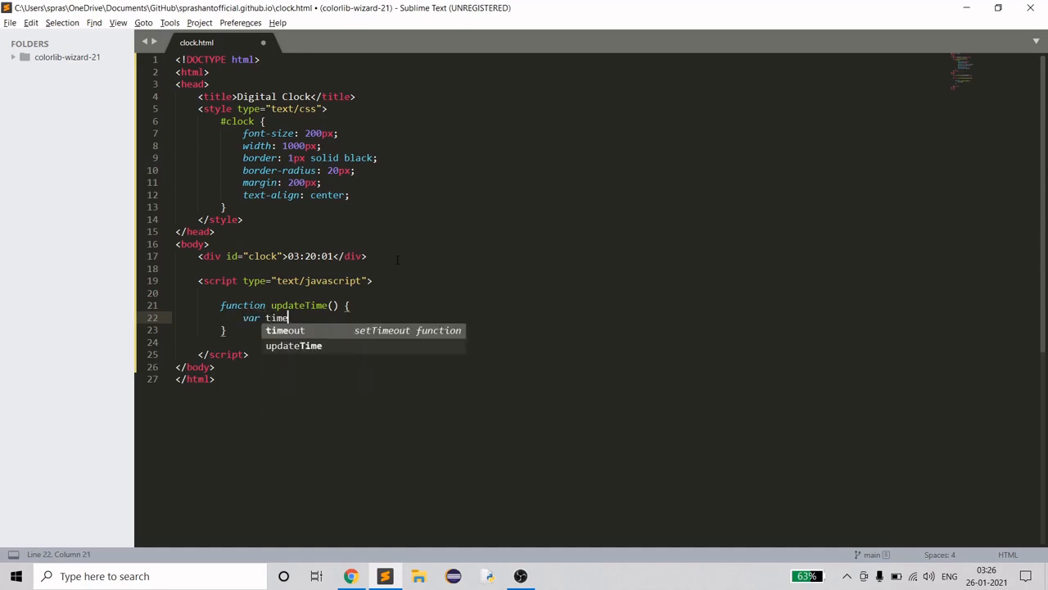
{"action": "key", "text": "BackSpace"}
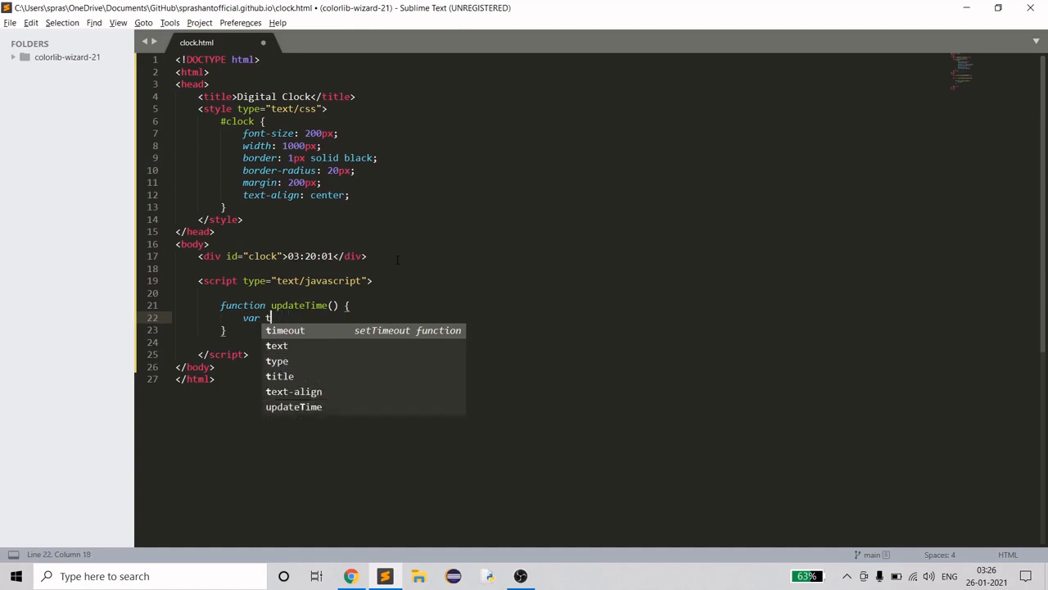
{"action": "type", "text": "date ="}
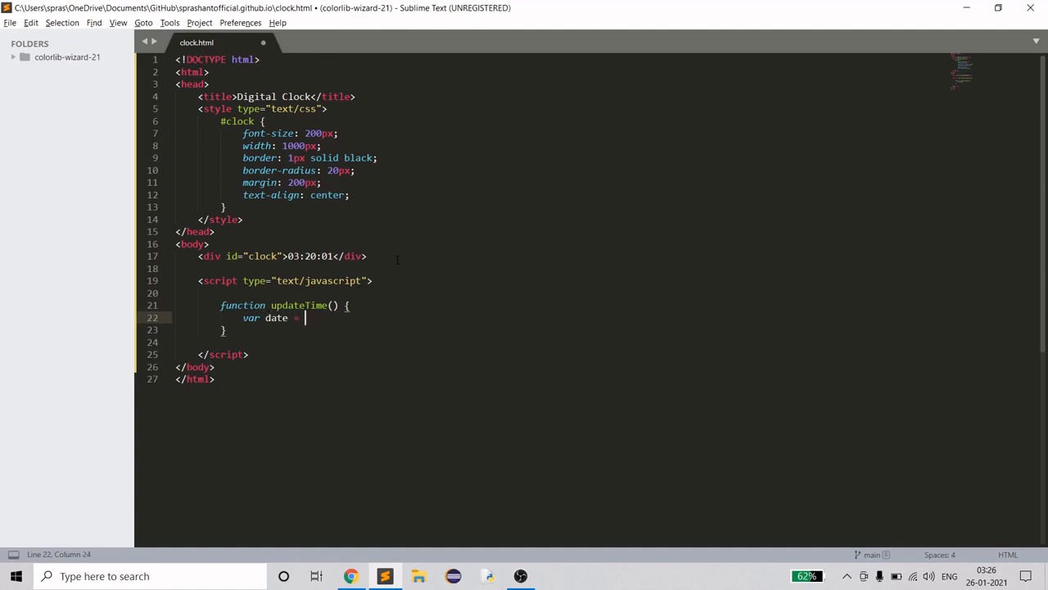
{"action": "type", "text": "n"}
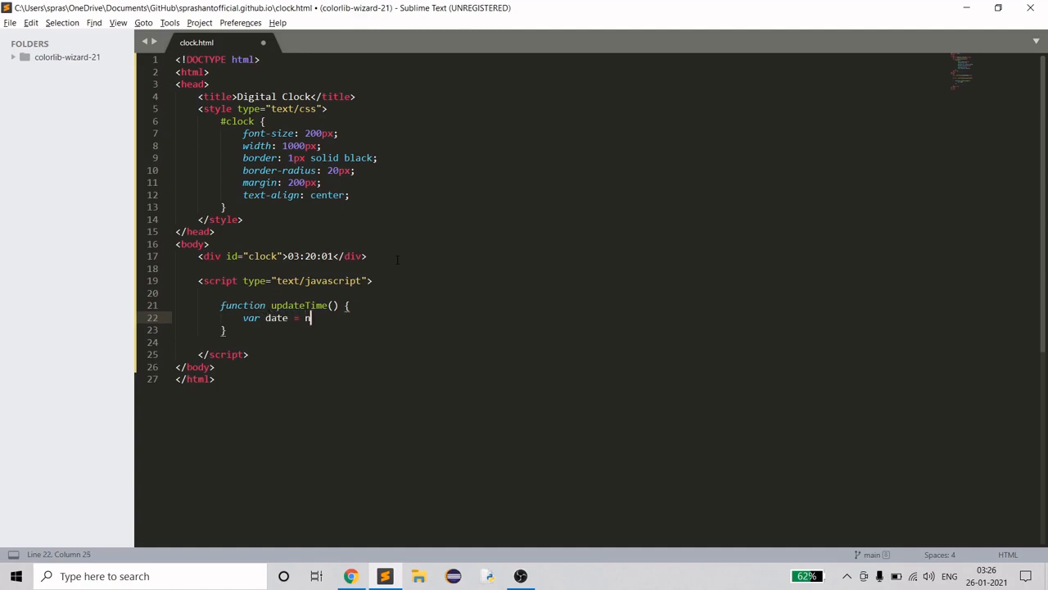
{"action": "type", "text": "ew Dat"}
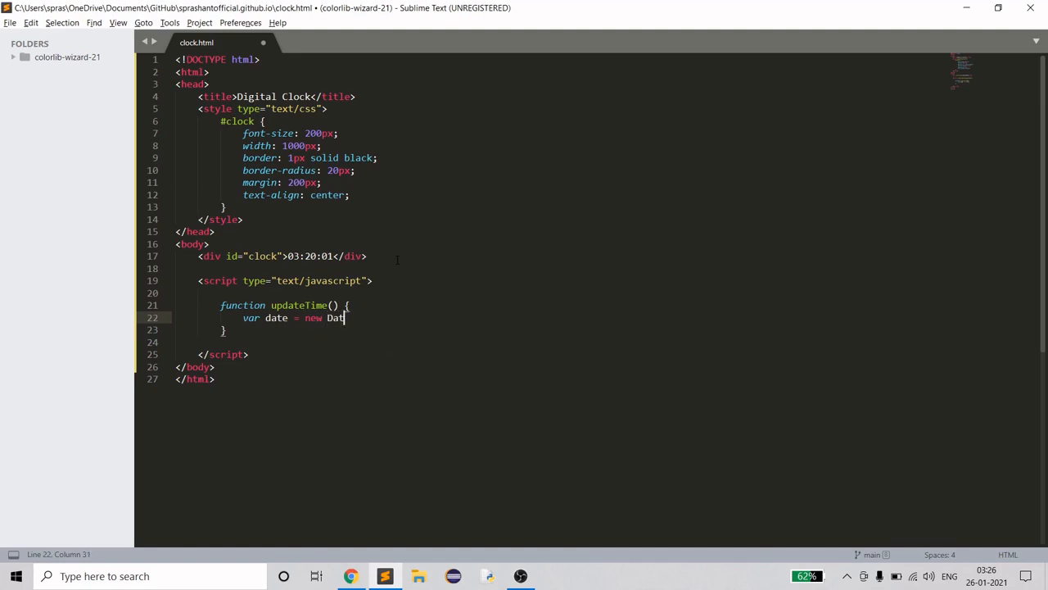
{"action": "type", "text": "e();"}
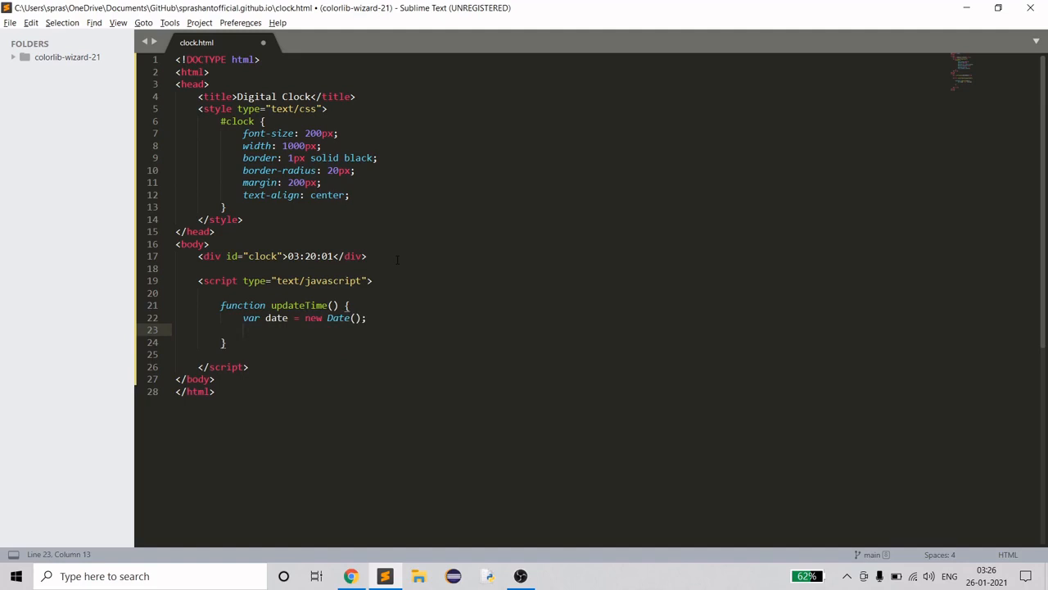
- Write the date with document.write(date) and call updateTime() below the function
{"action": "type", "text": "document"}
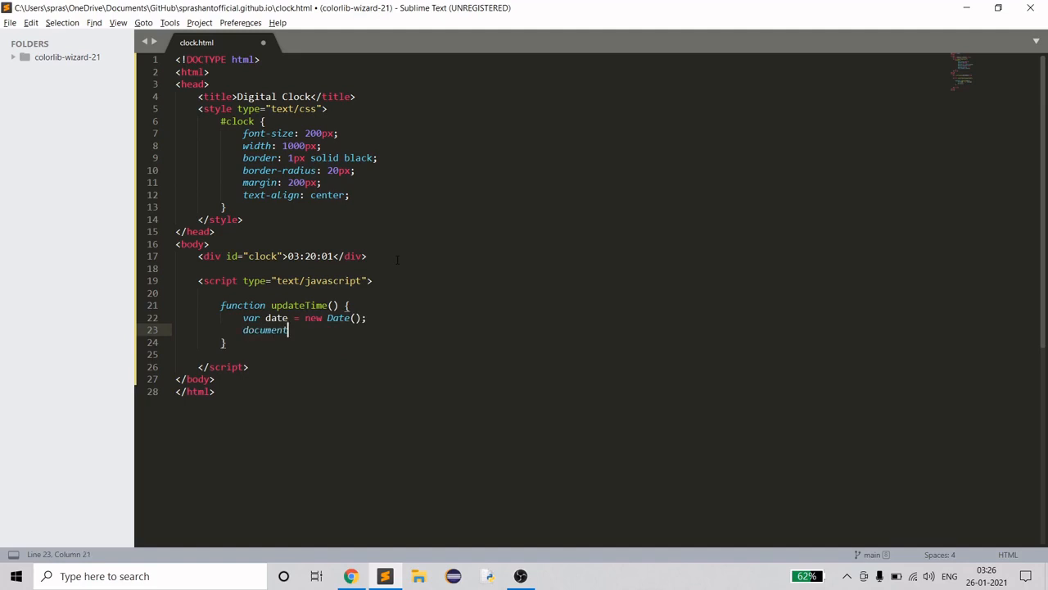
{"action": "type", "text": ".write();"}
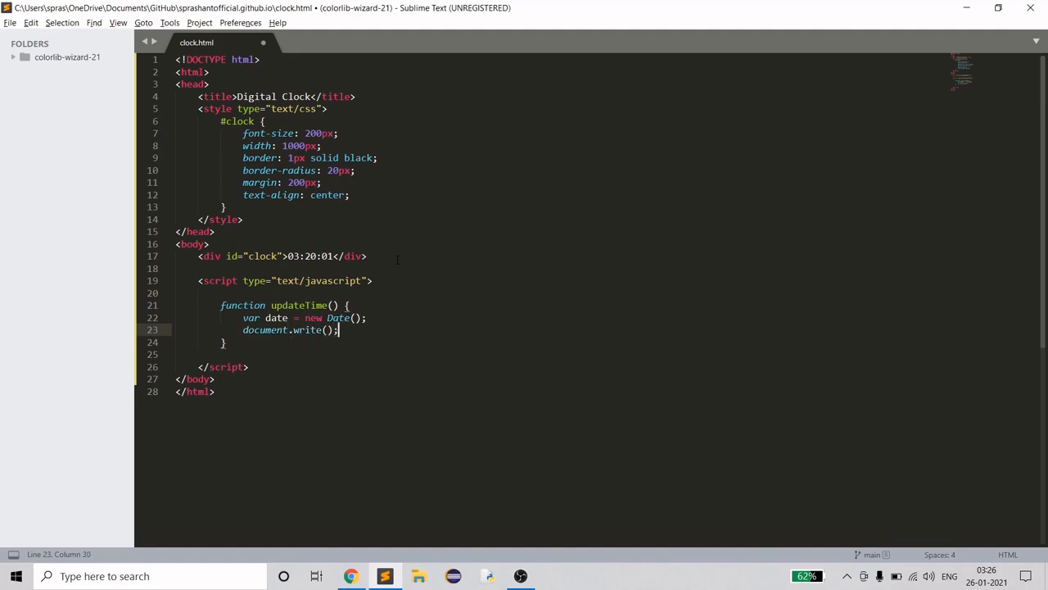
{"action": "type", "text": "date"}
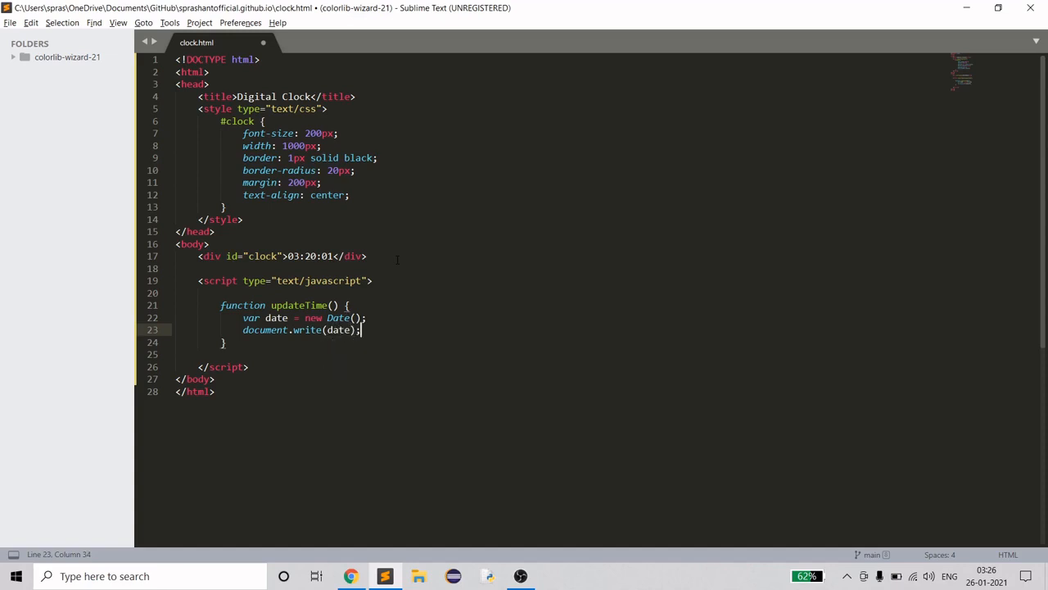
{"action": "key", "text": "enter"}
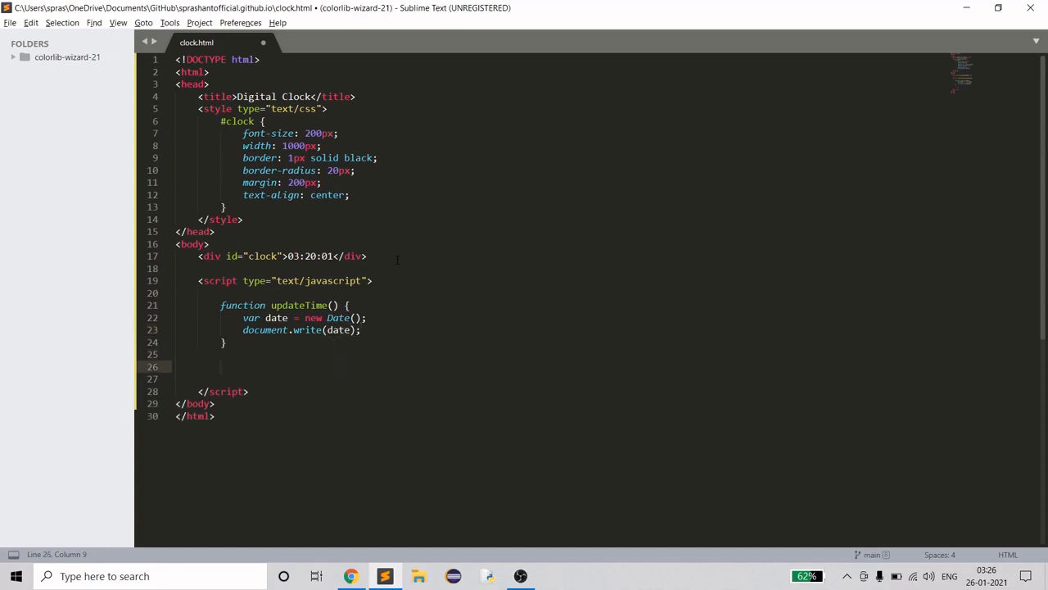
{"action": "type", "text": "updateTime"}
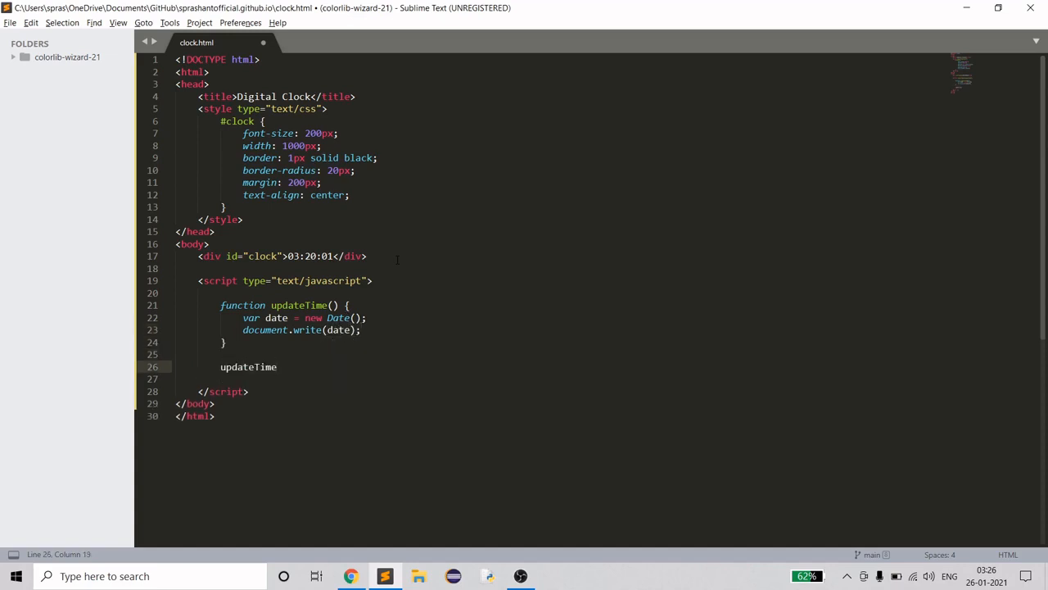
{"action": "type", "text": "();"}
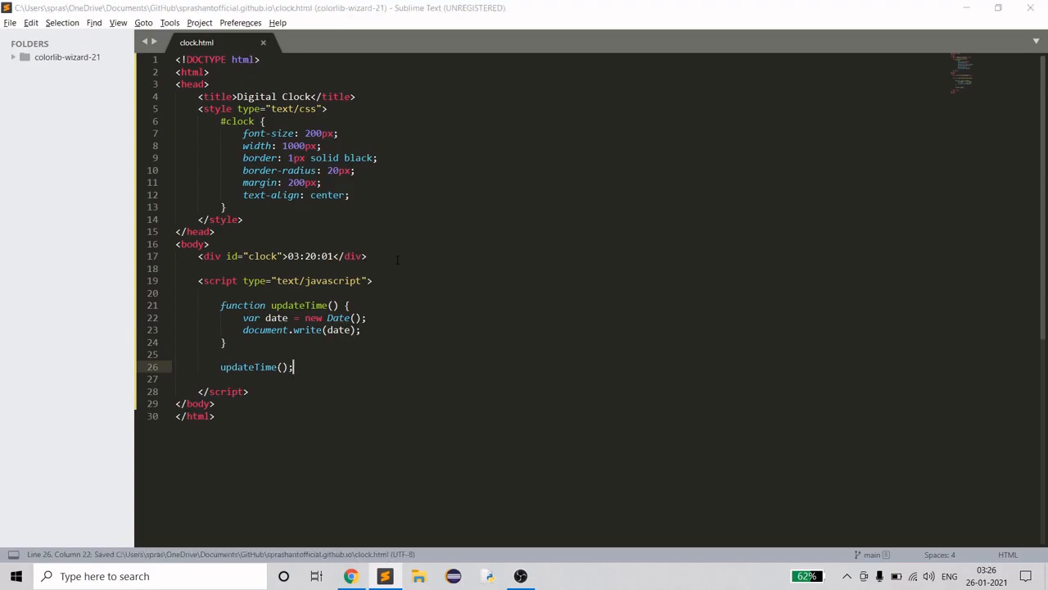
- Reload clock.html in Chrome to see the full date below the clock, then return to Sublime Text
{"action": "left_click", "coordinate": [350, 575]}
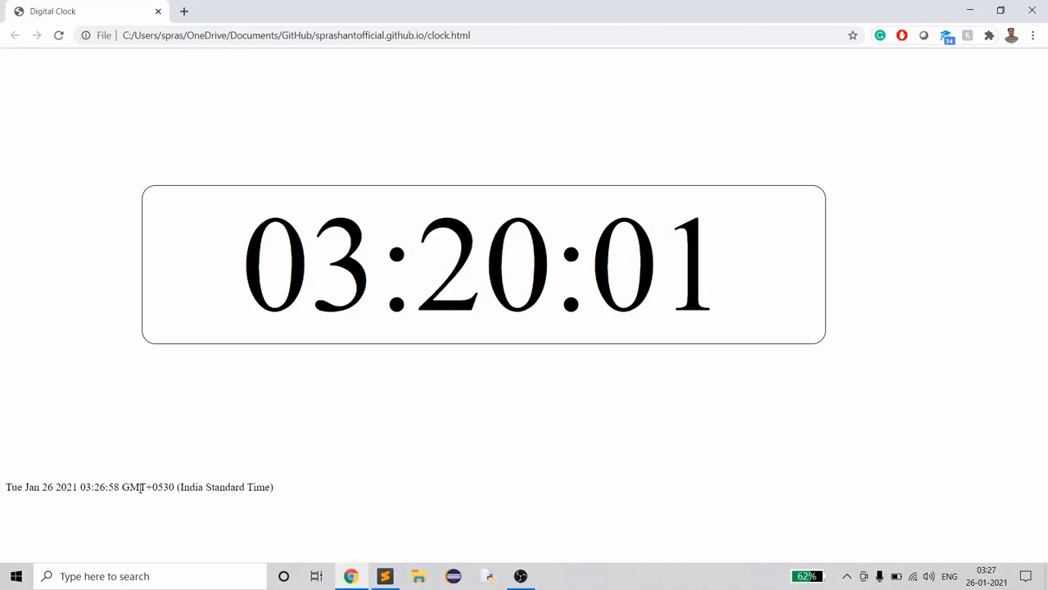
{"action": "left_click", "coordinate": [384, 575]}
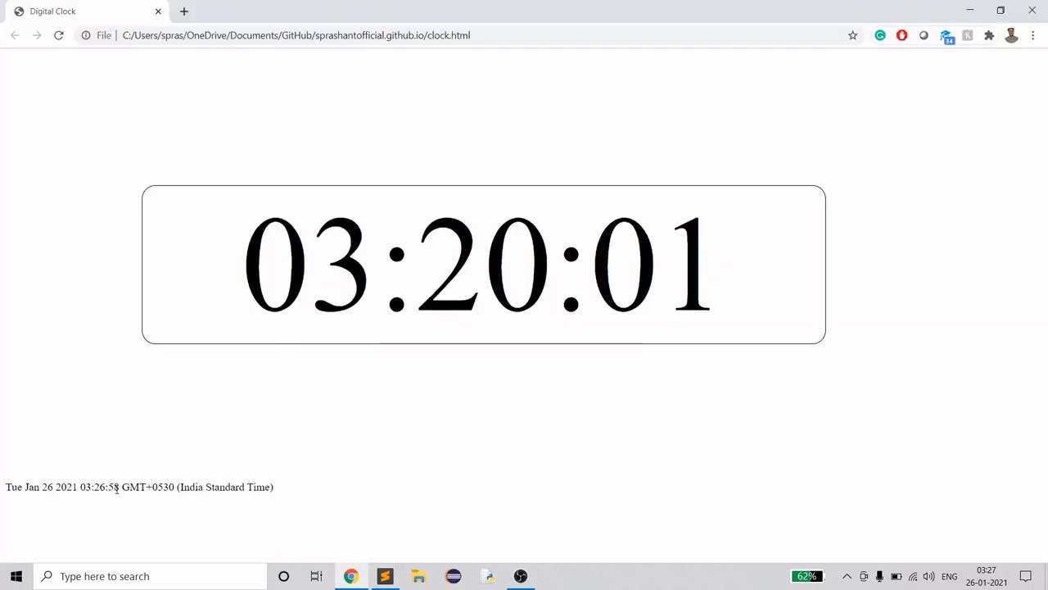
{"action": "left_click", "coordinate": [384, 576]}
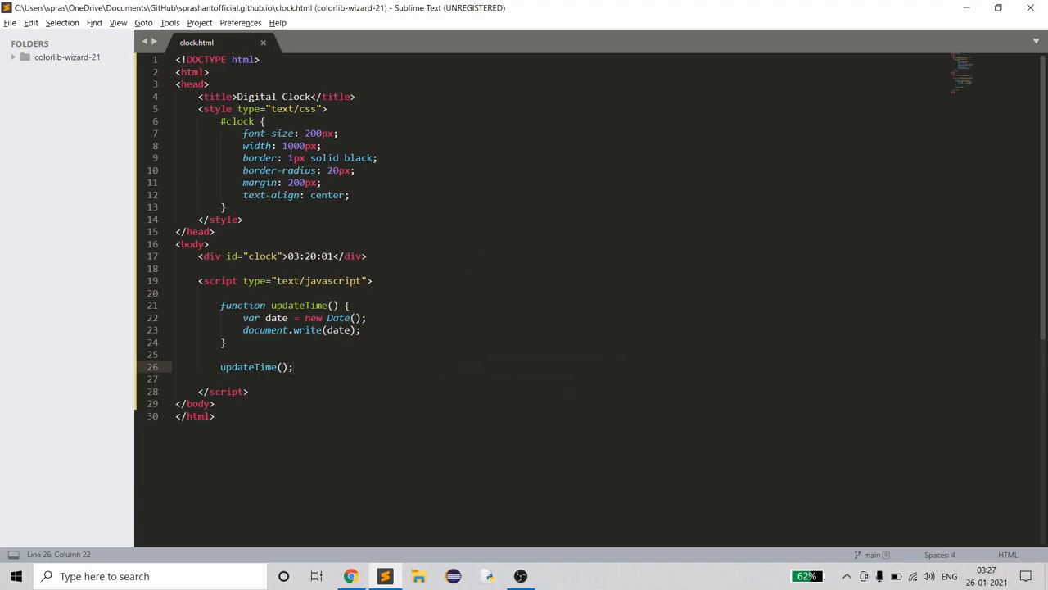
- Begin var time = date.getHours() + "" and preview the page in Chrome
{"action": "key", "text": "enter"}
{"action": "type", "text": "v"}
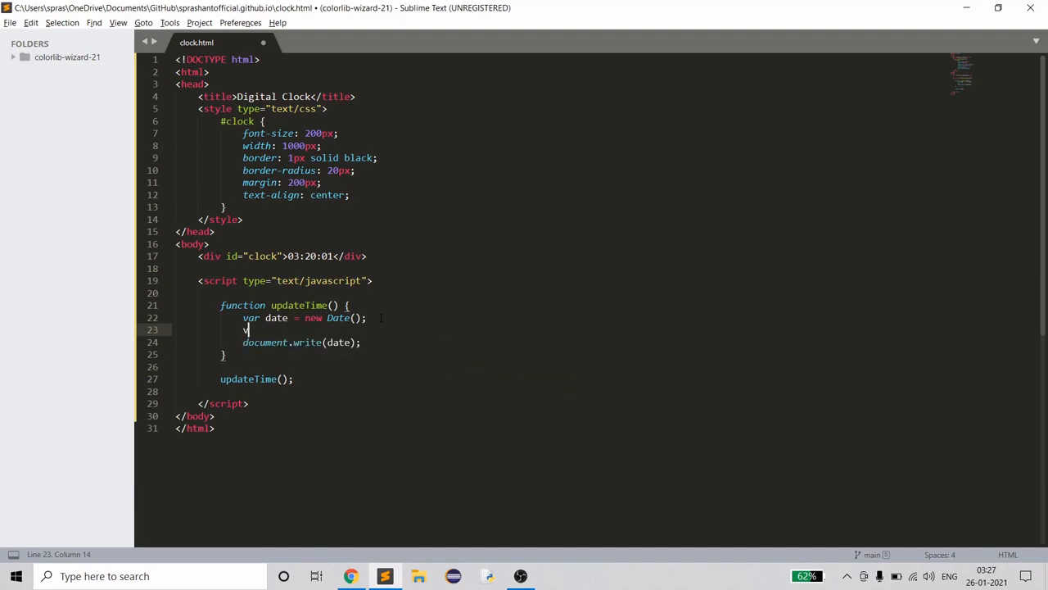
{"action": "type", "text": "ar time"}
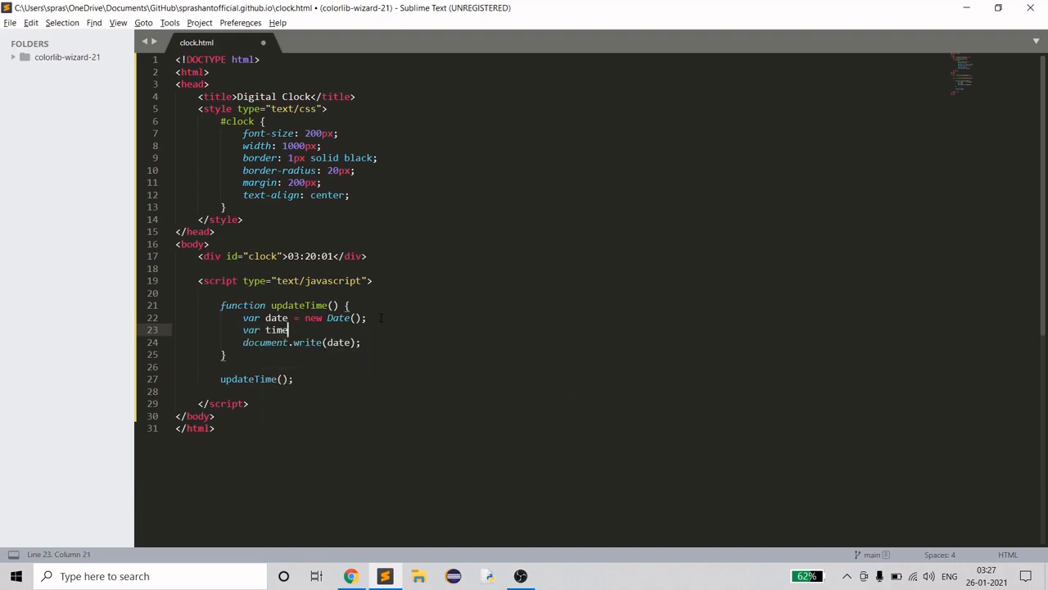
{"action": "type", "text": "="}
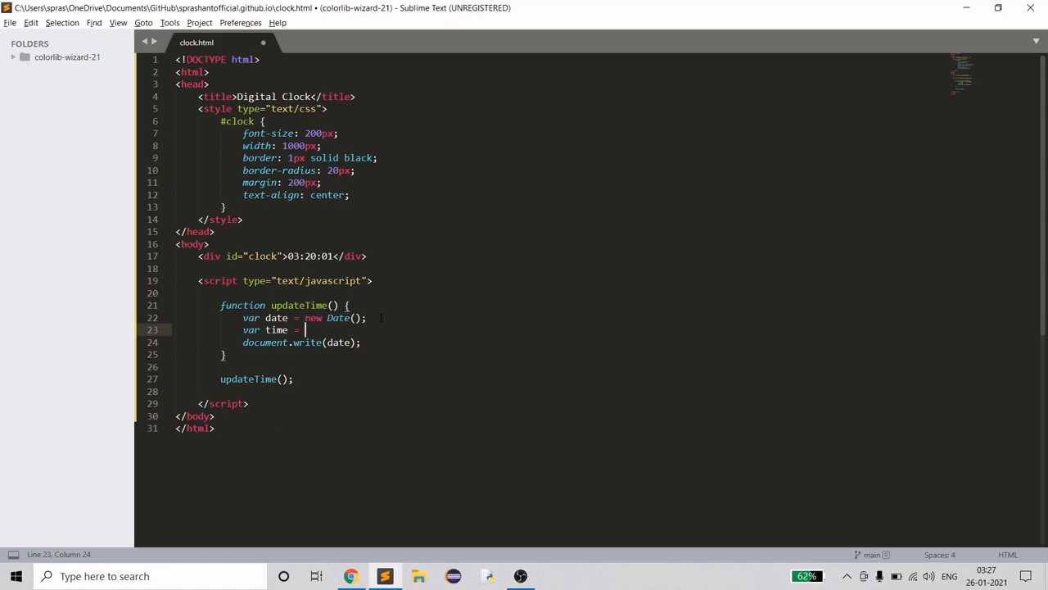
{"action": "type", "text": "date.get"}
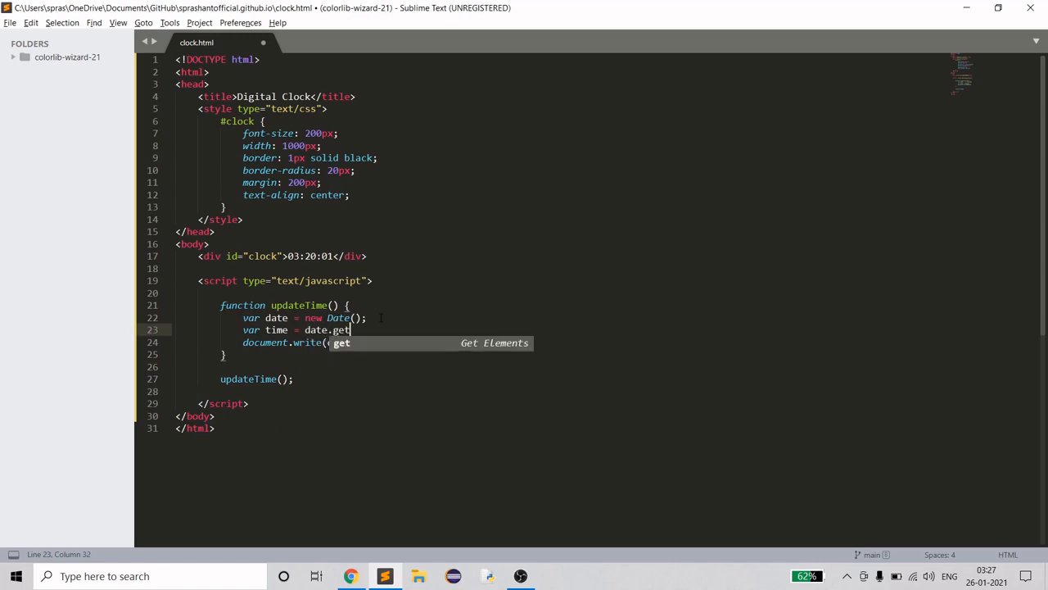
{"action": "type", "text": "Hours"}
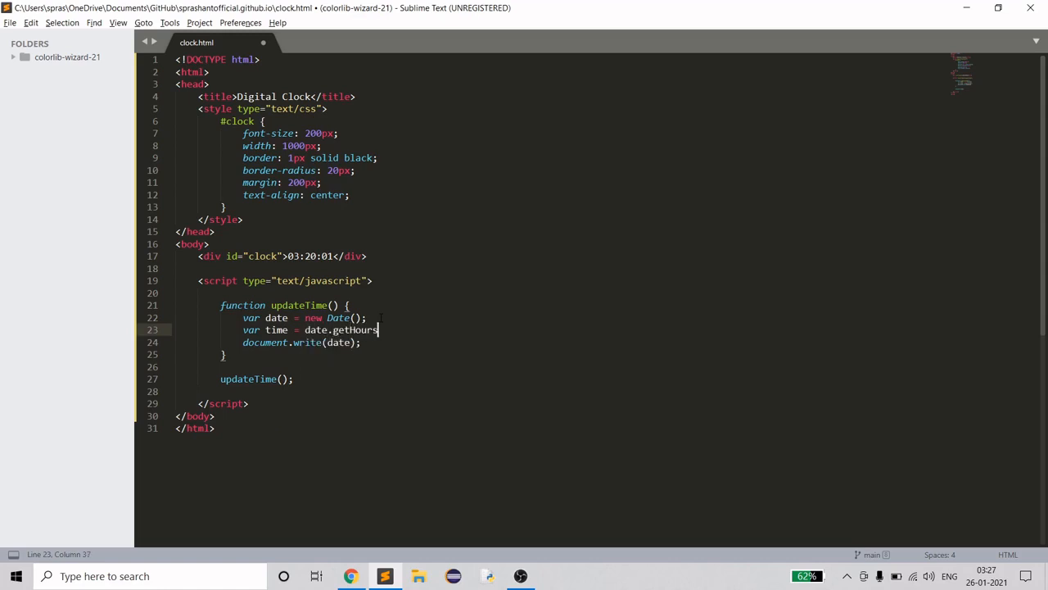
{"action": "type", "text": "()"}
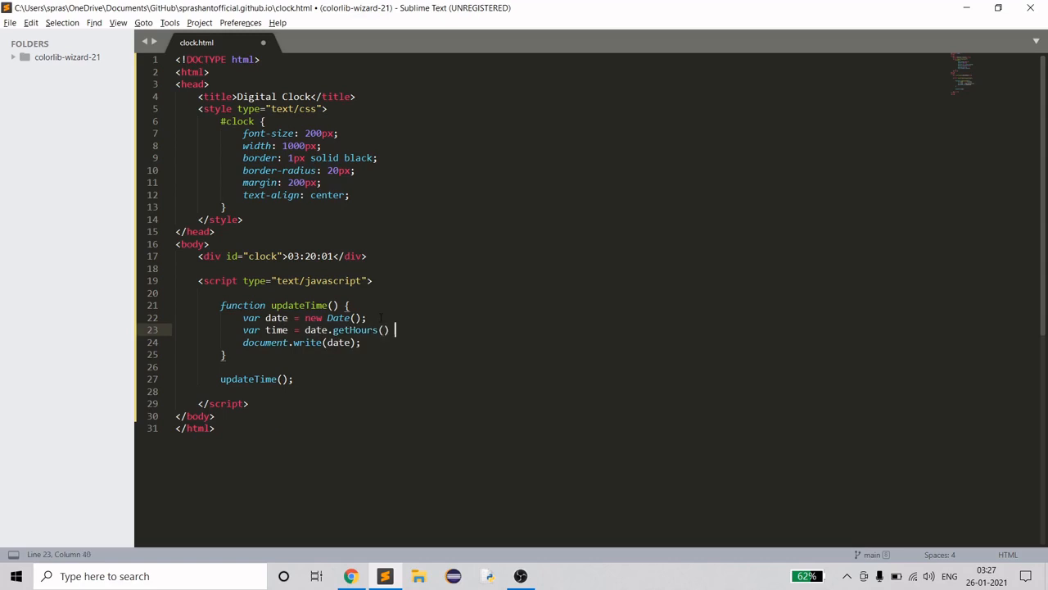
{"action": "type", "text": "+ \"\""}
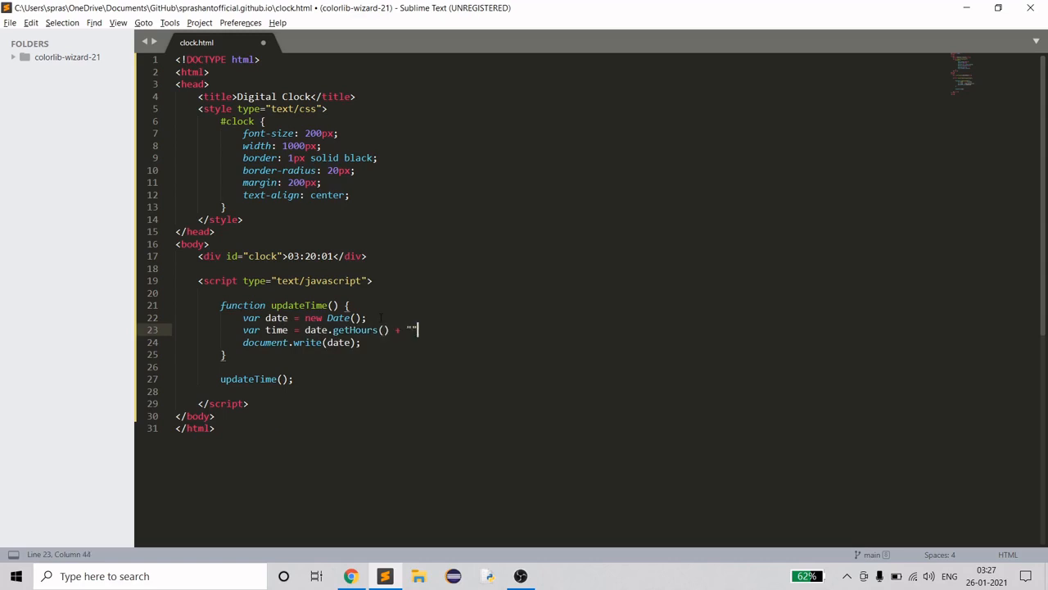
{"action": "left_click", "coordinate": [351, 576]}
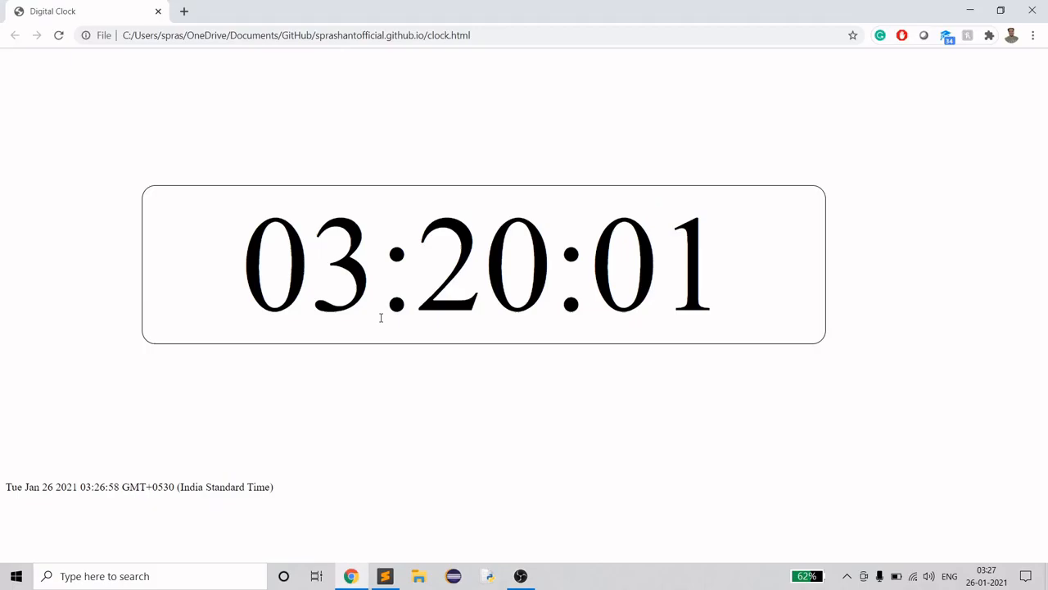
{"action": "left_click", "coordinate": [384, 576]}
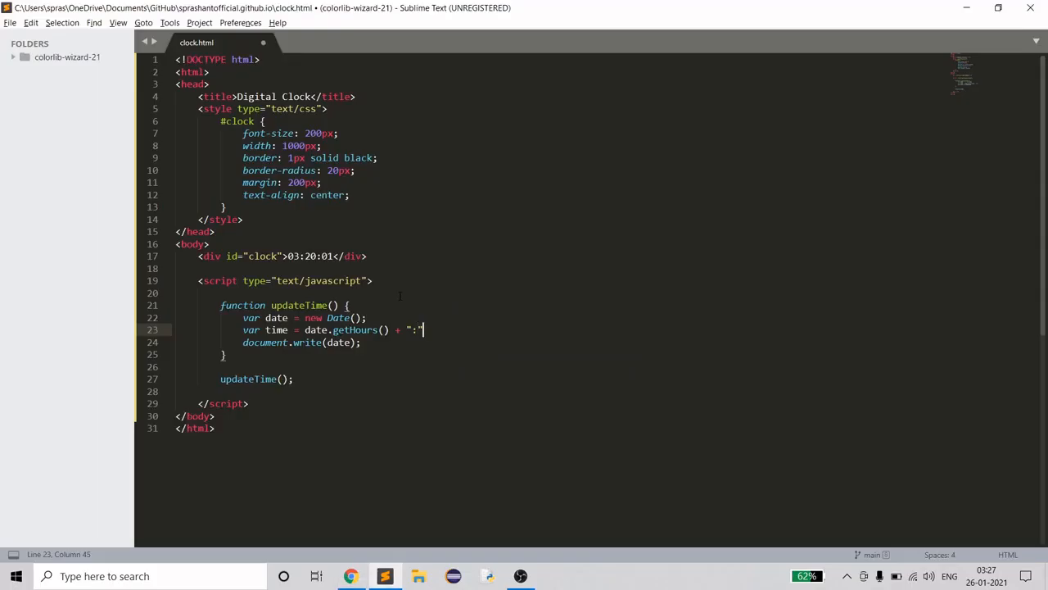
- Append minutes and seconds to the time string with ":" separators and check Chrome
{"action": "type", "text": "+"}
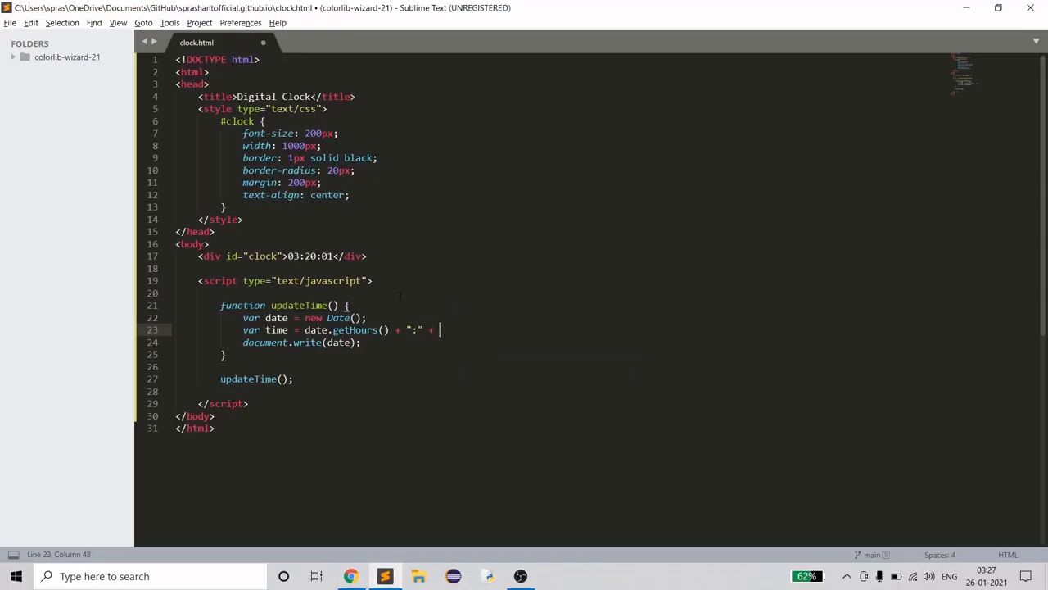
{"action": "type", "text": "date"}
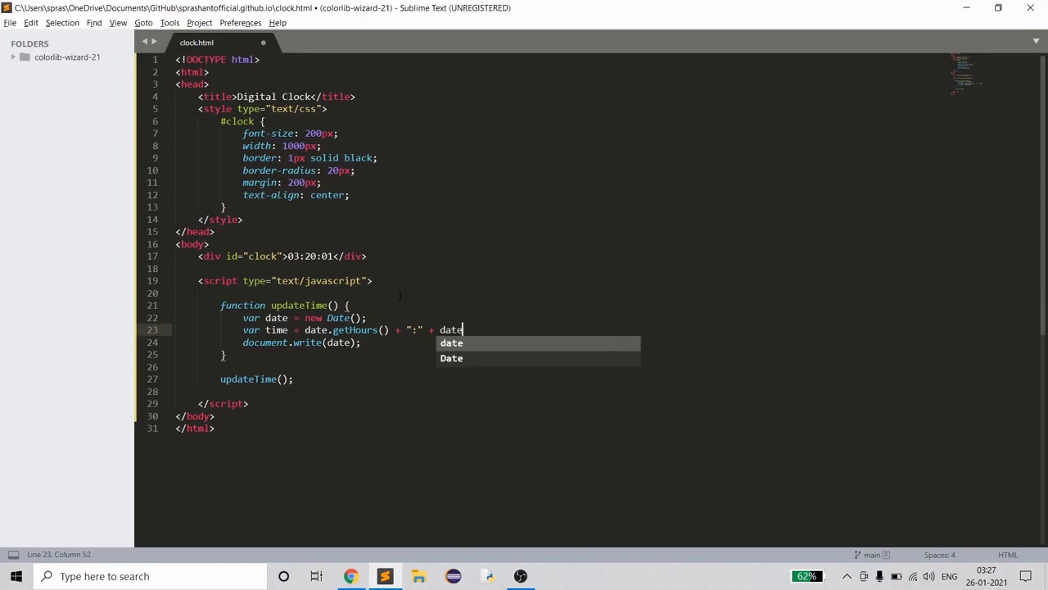
{"action": "type", "text": ".getMinute"}
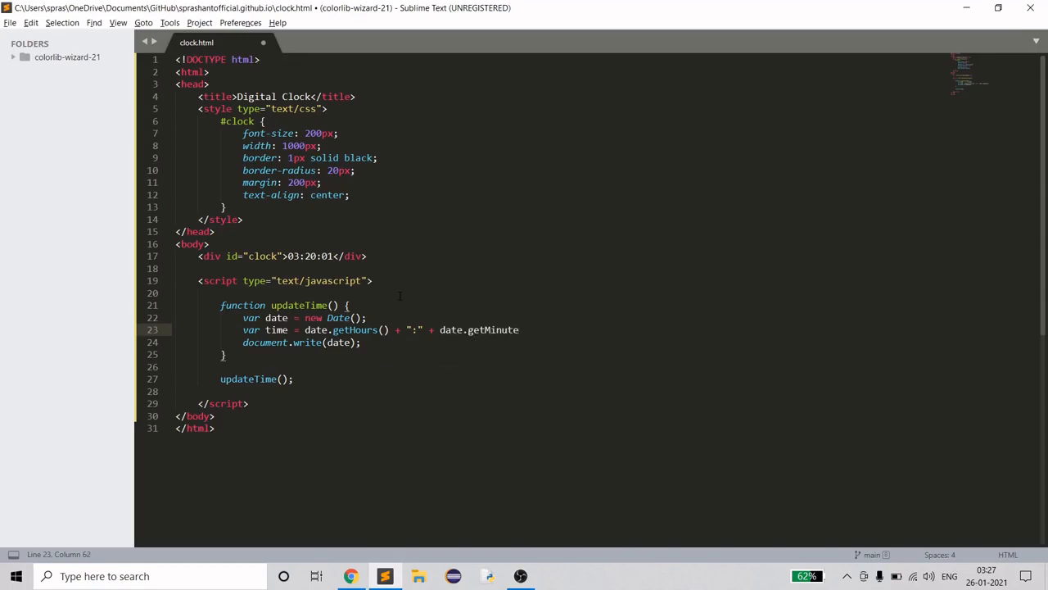
{"action": "type", "text": "s() + \""}
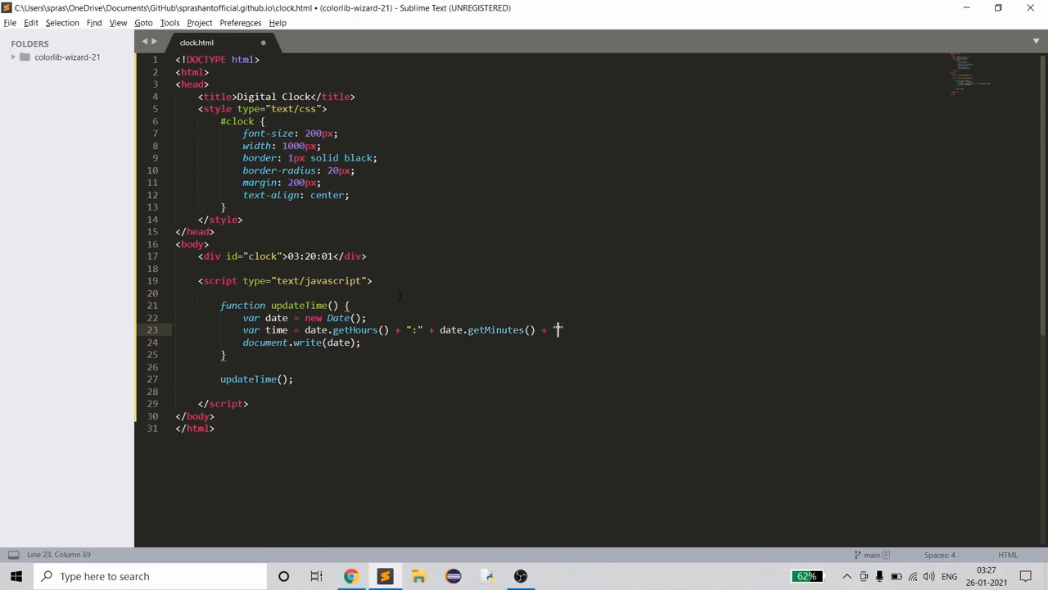
{"action": "type", "text": ":\""}
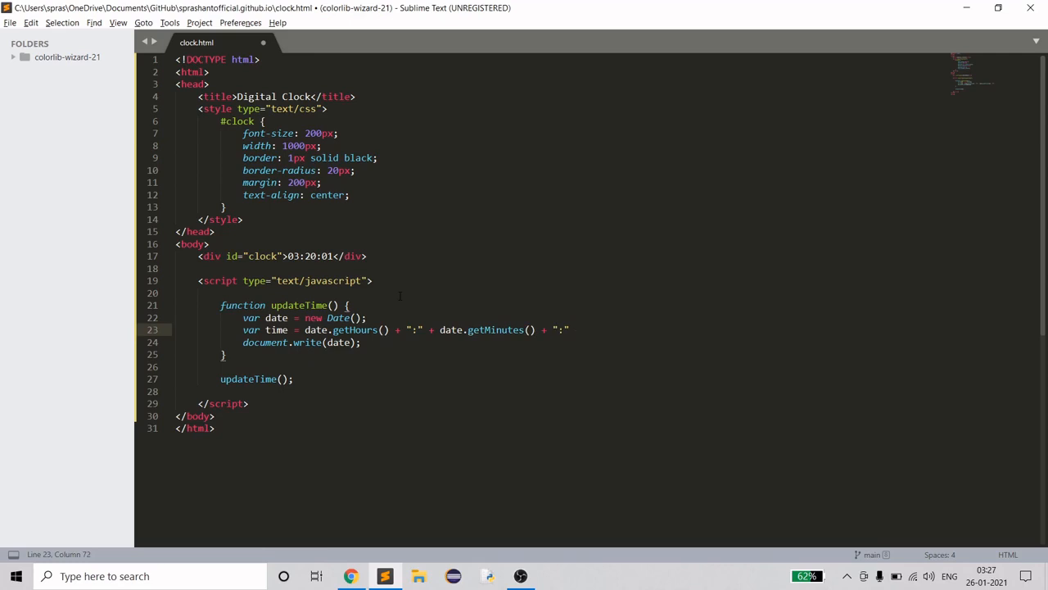
{"action": "type", "text": "+ date.getSeconds();"}
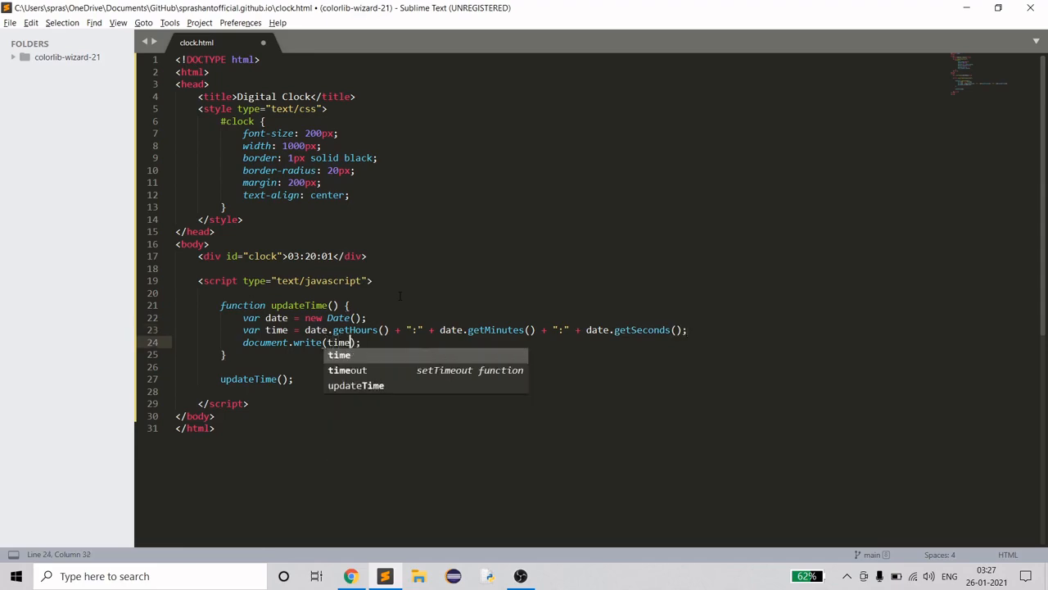
{"action": "left_click", "coordinate": [351, 576]}
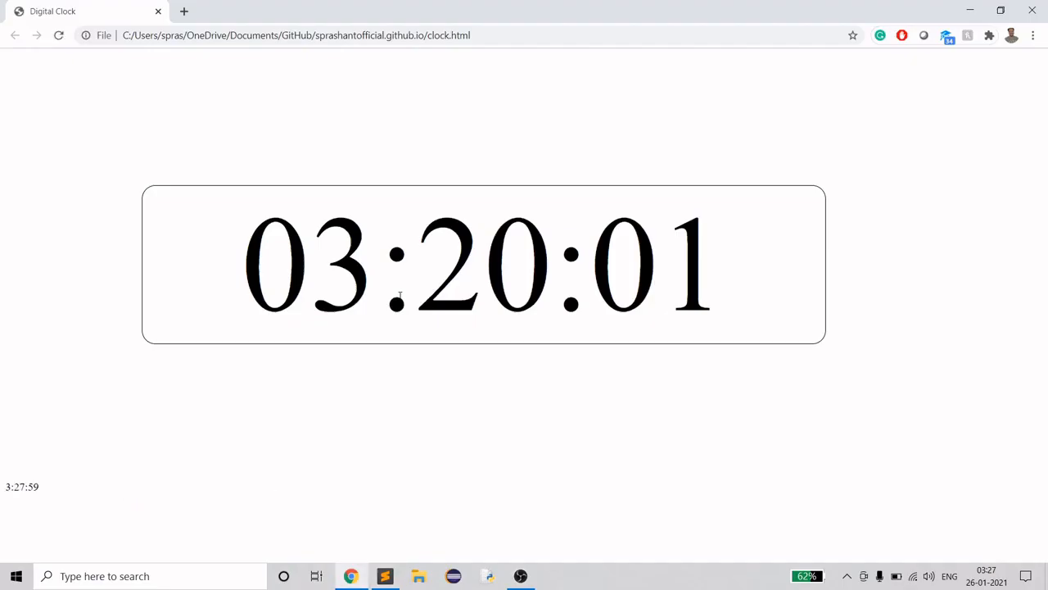
{"action": "left_click", "coordinate": [384, 576]}
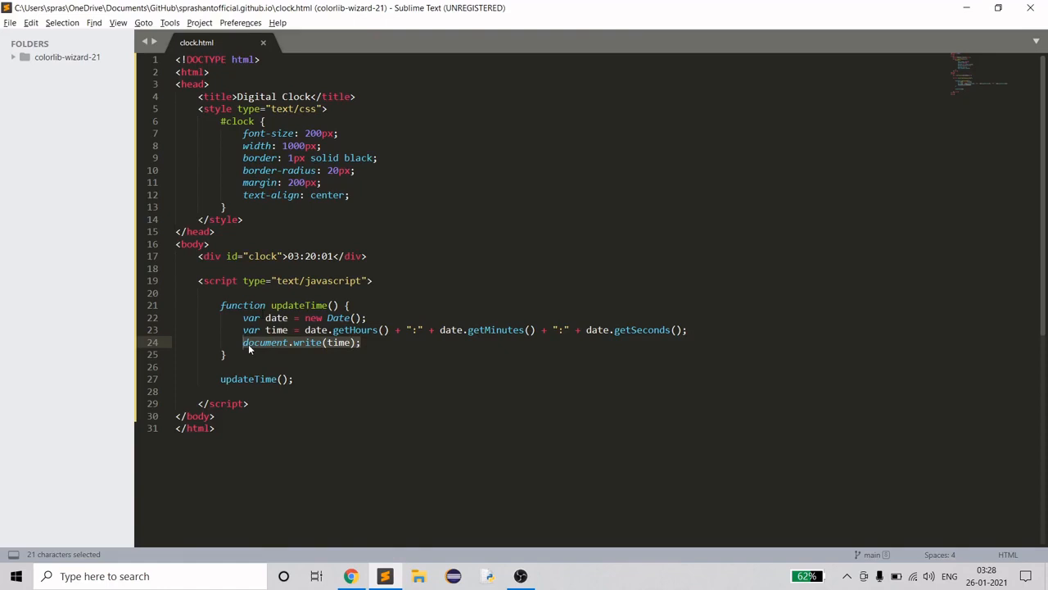
- Replace document.write with document.getElementById("clock").innerHTML = time
{"action": "key", "text": "Delete"}
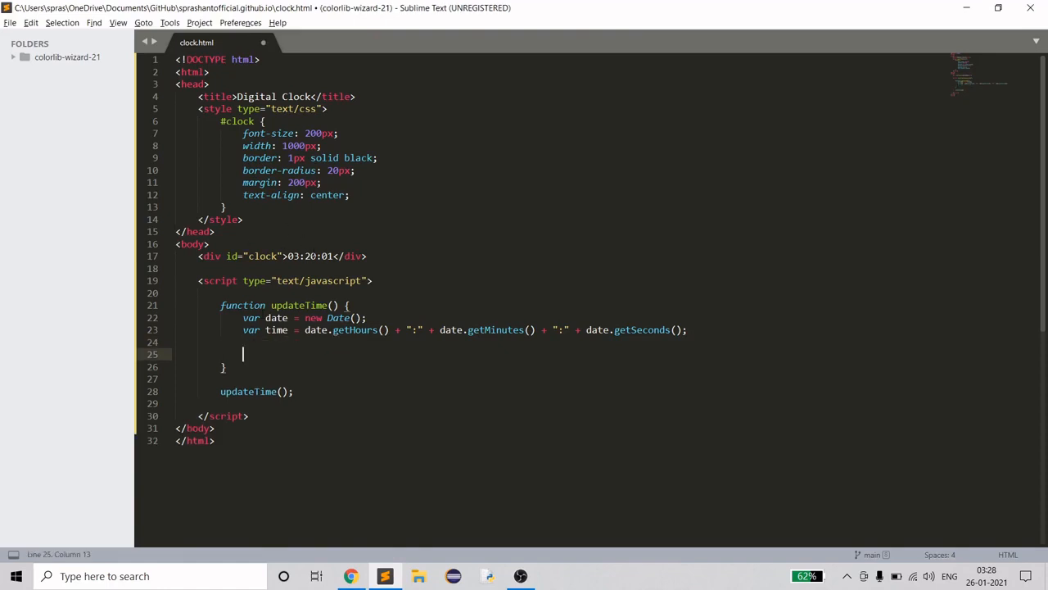
{"action": "type", "text": "document"}
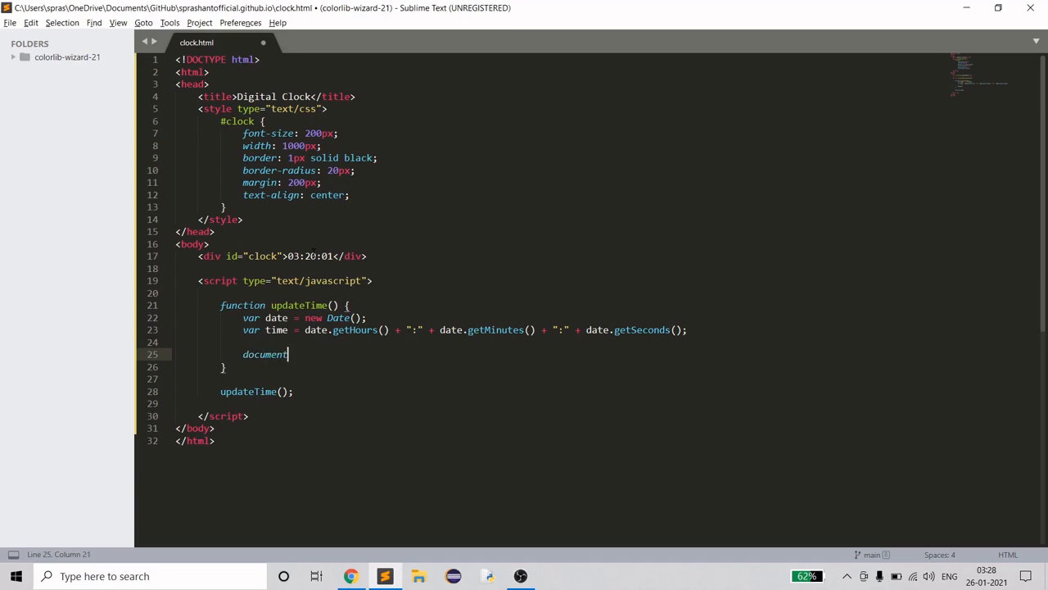
{"action": "type", "text": ".getElementById"}
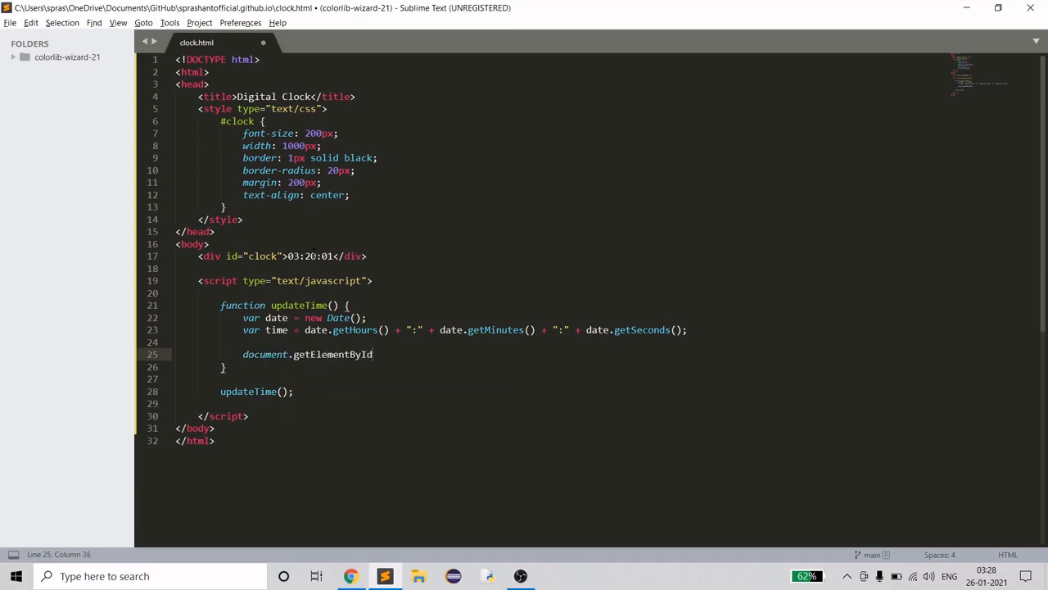
{"action": "type", "text": "()"}
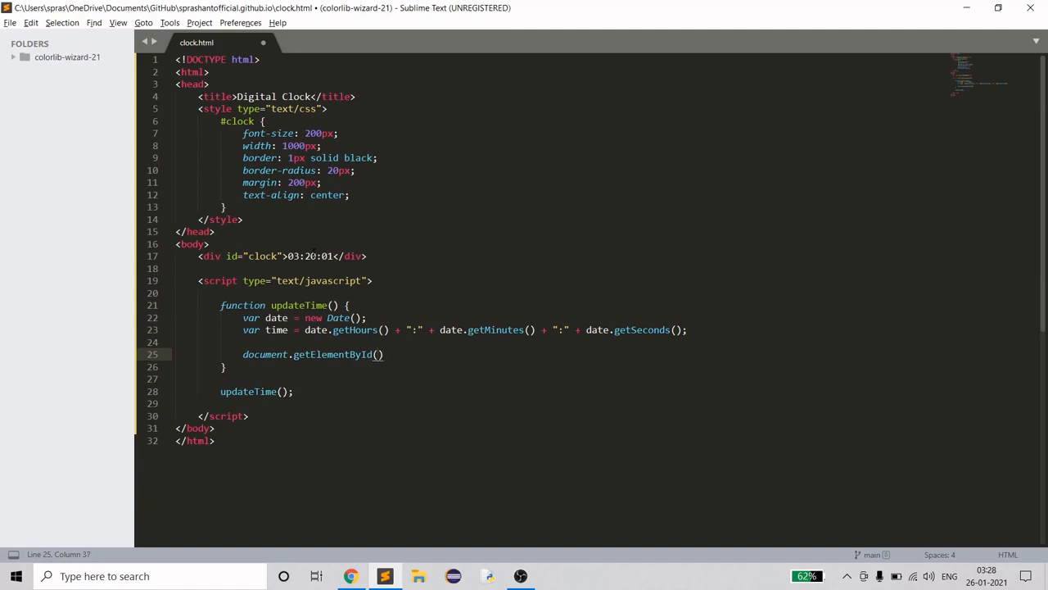
{"action": "type", "text": "\"clock"}
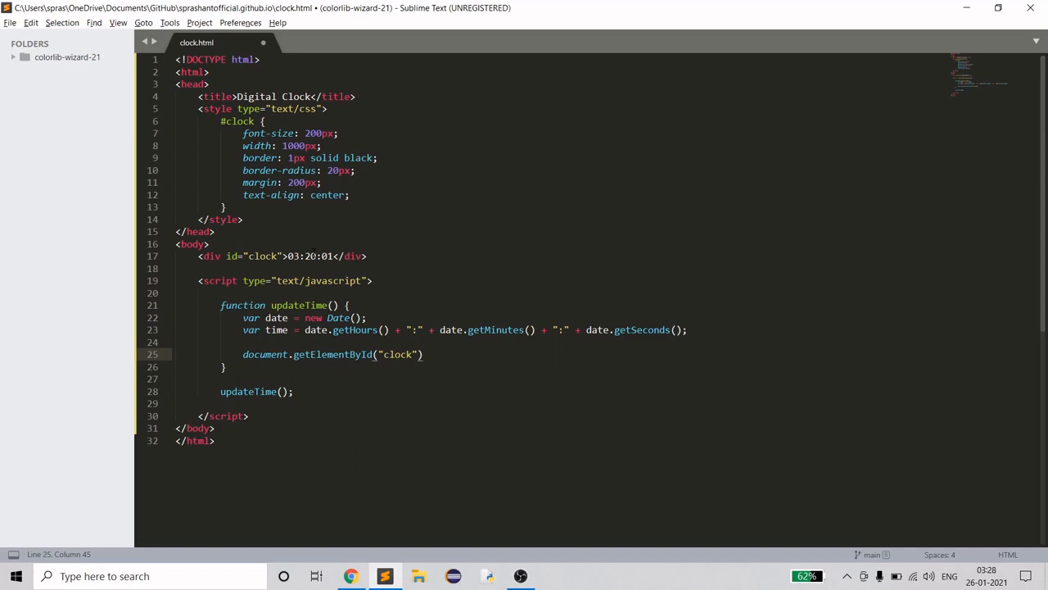
{"action": "type", "text": ".on"}
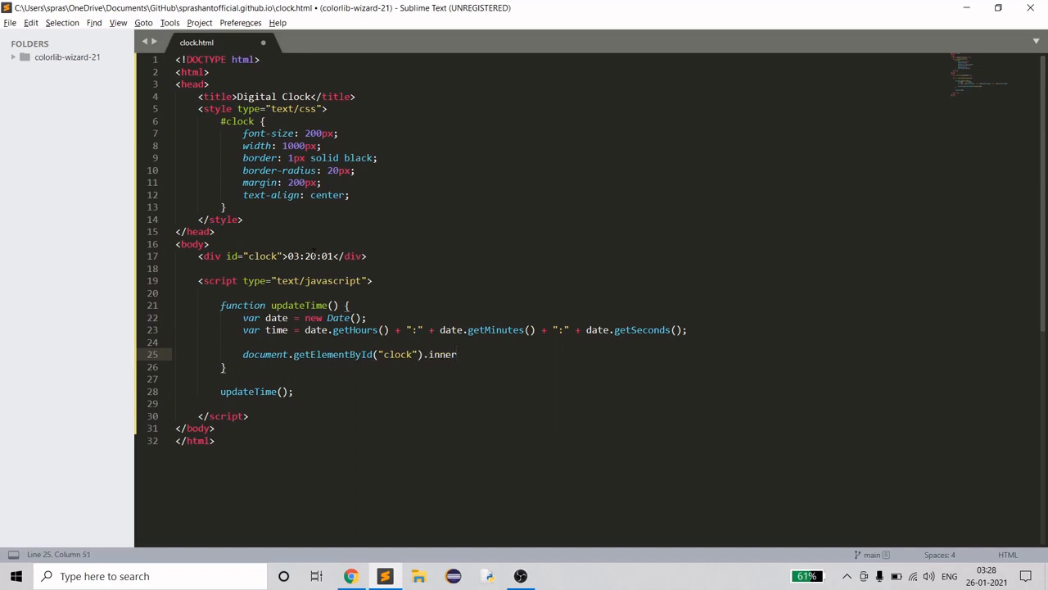
{"action": "type", "text": "HTML = ti"}
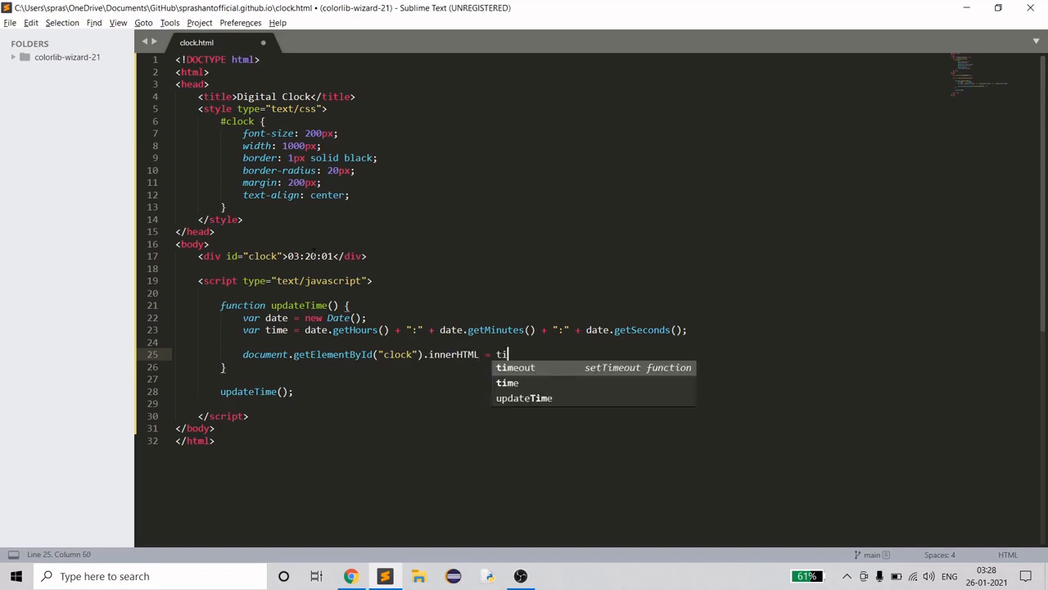
{"action": "left_click", "coordinate": [351, 575]}
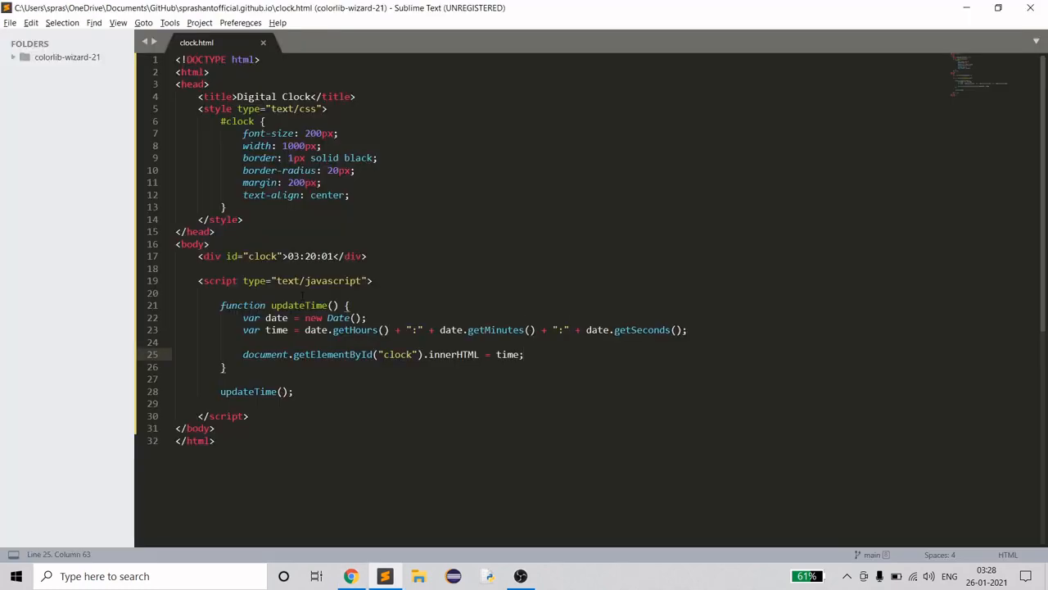
- Add setInterval(updateTime, 1000) at the script's start and view the live clock in Chrome
{"action": "key", "text": "enter"}
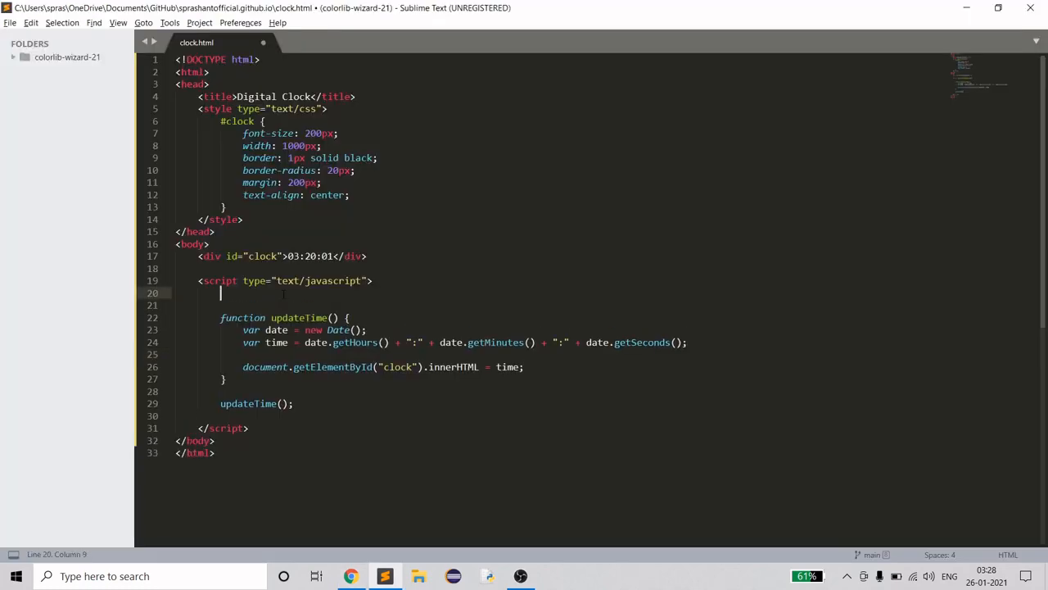
{"action": "type", "text": "setInt"}
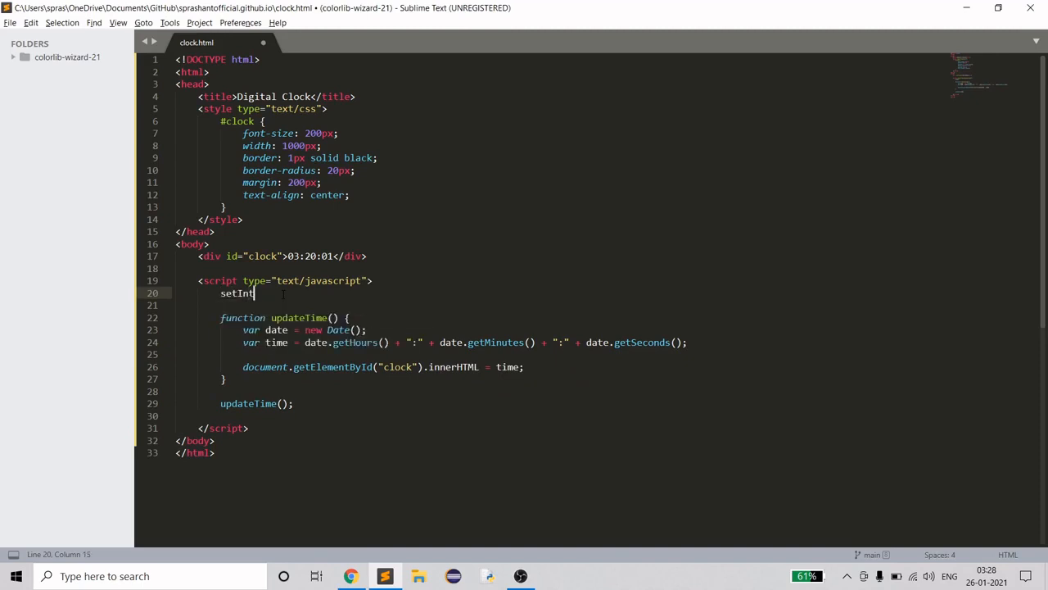
{"action": "type", "text": "erval"}
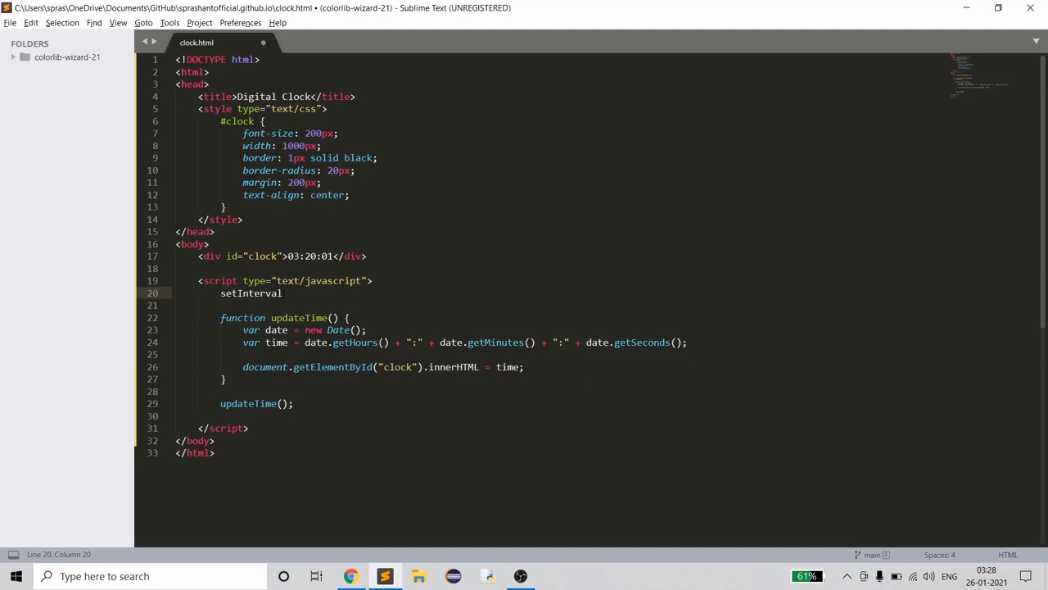
{"action": "type", "text": "();"}
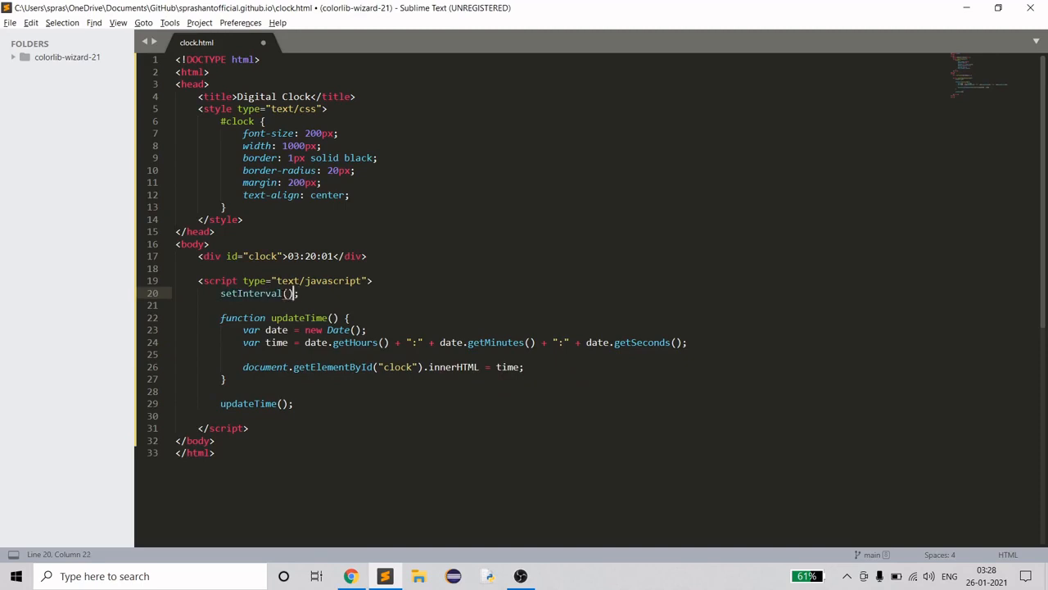
{"action": "key", "text": "Left"}
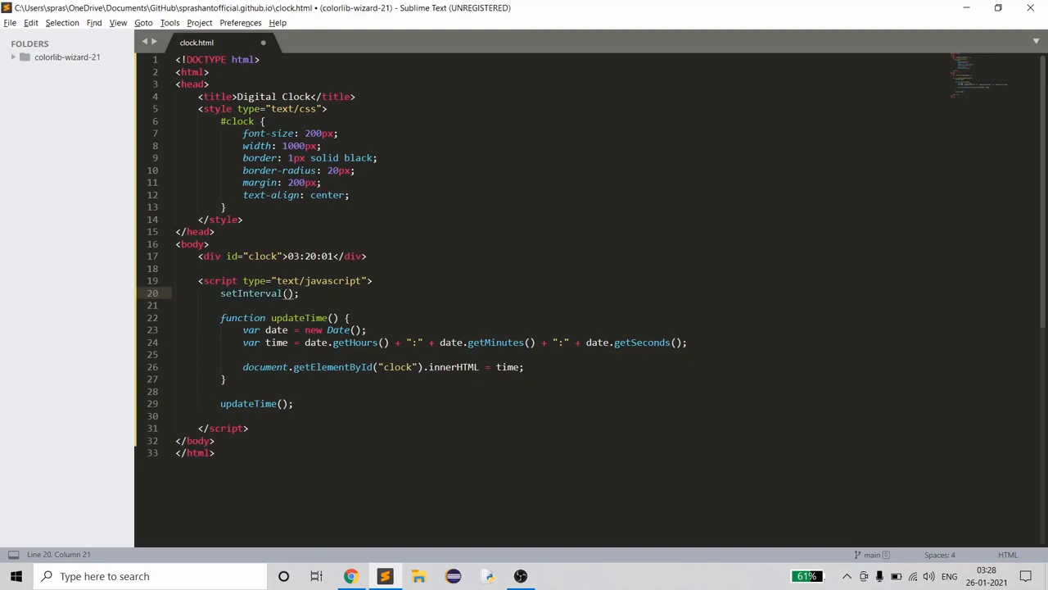
{"action": "type", "text": "updateTime,"}
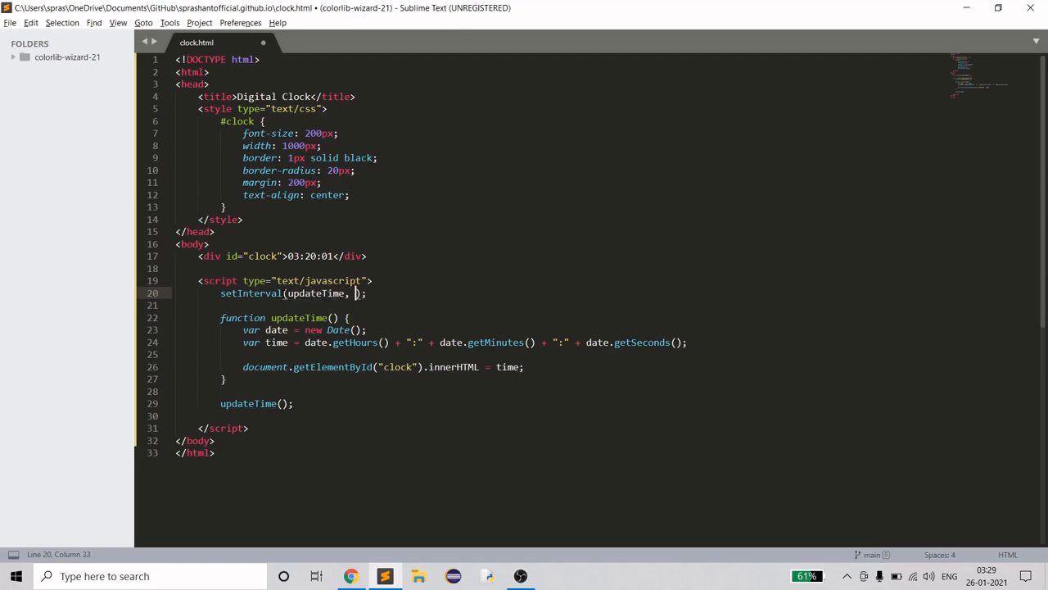
{"action": "type", "text": "1000"}
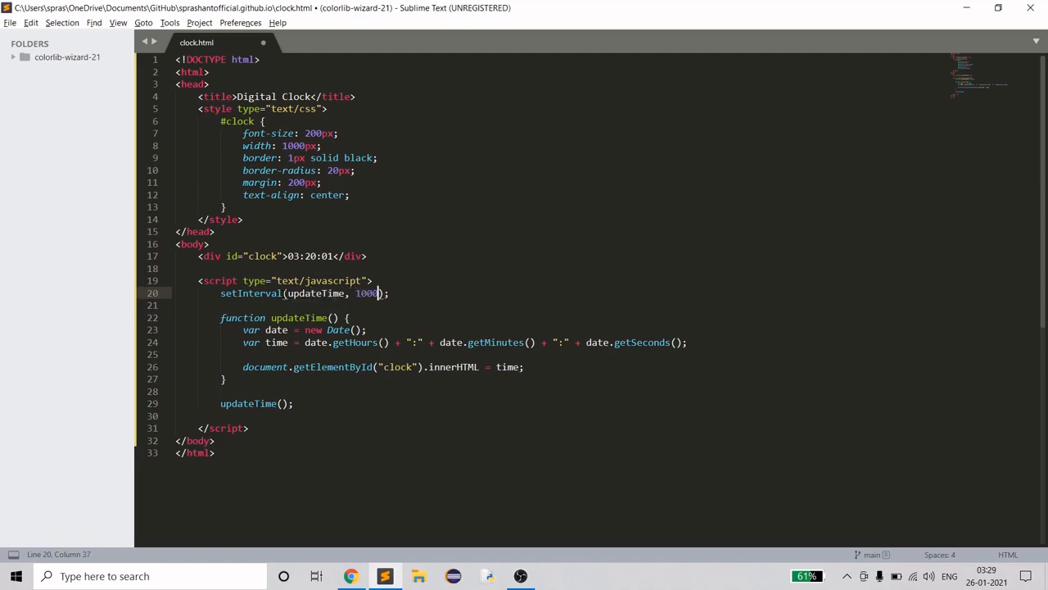
{"action": "left_click", "coordinate": [350, 575]}
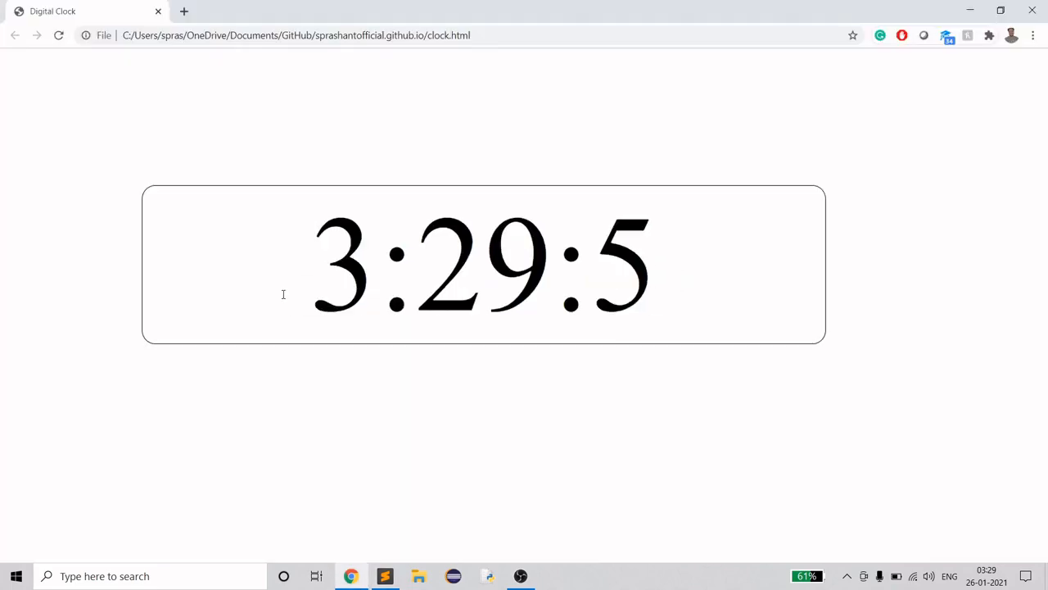